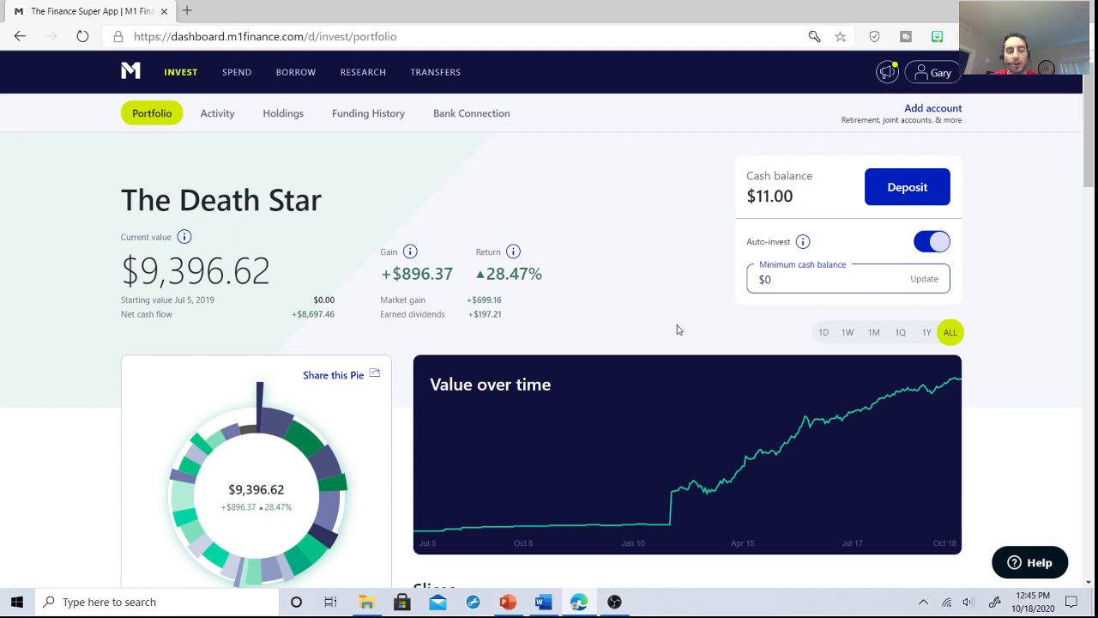
# Open the Activity page and scroll its list of dividends, morning trades and deposits
pyautogui.click(807, 279)
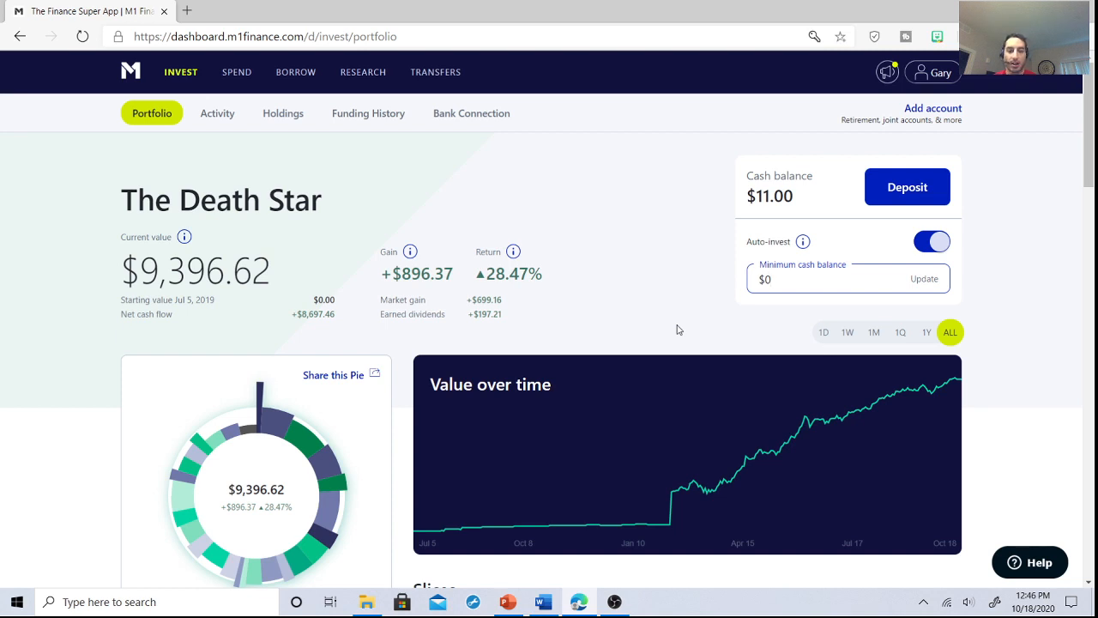
pyautogui.click(772, 279)
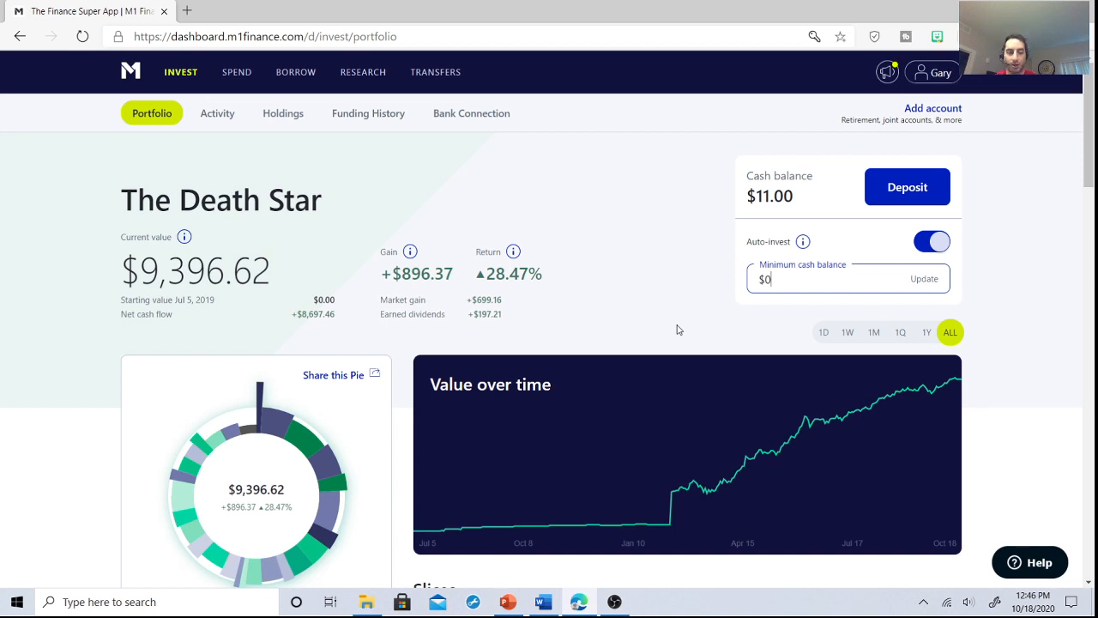
pyautogui.moveTo(667, 336)
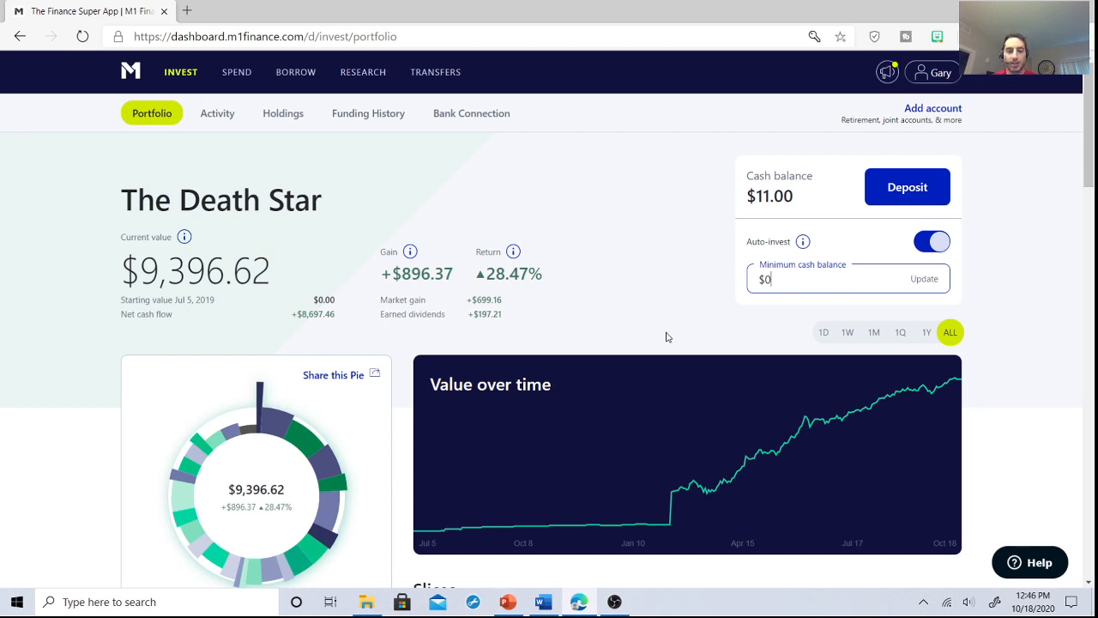
pyautogui.moveTo(633, 320)
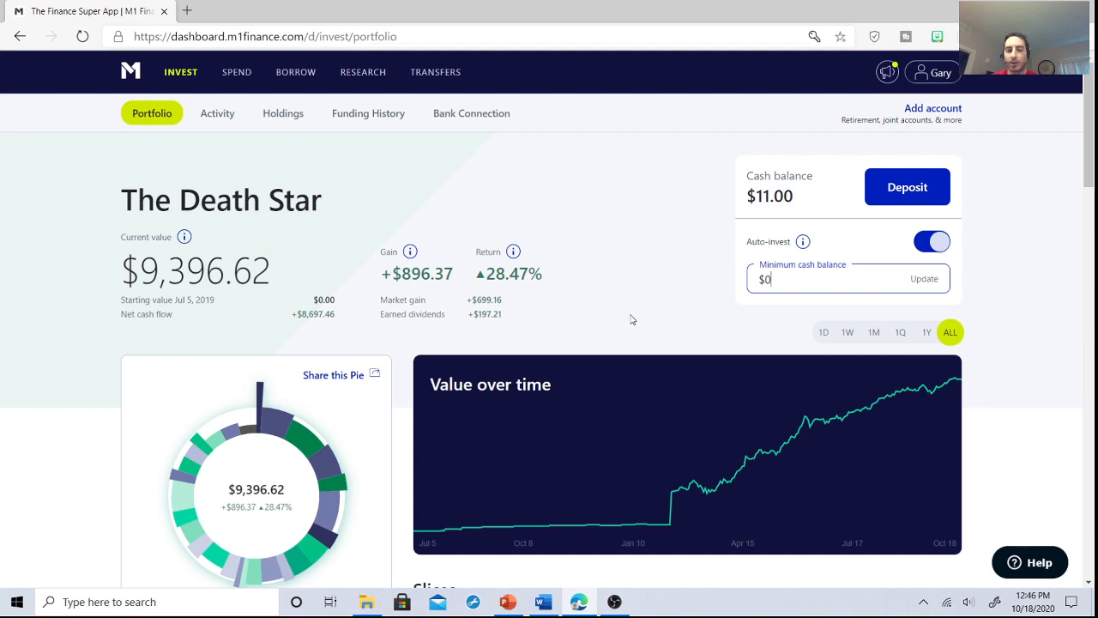
pyautogui.moveTo(604, 211)
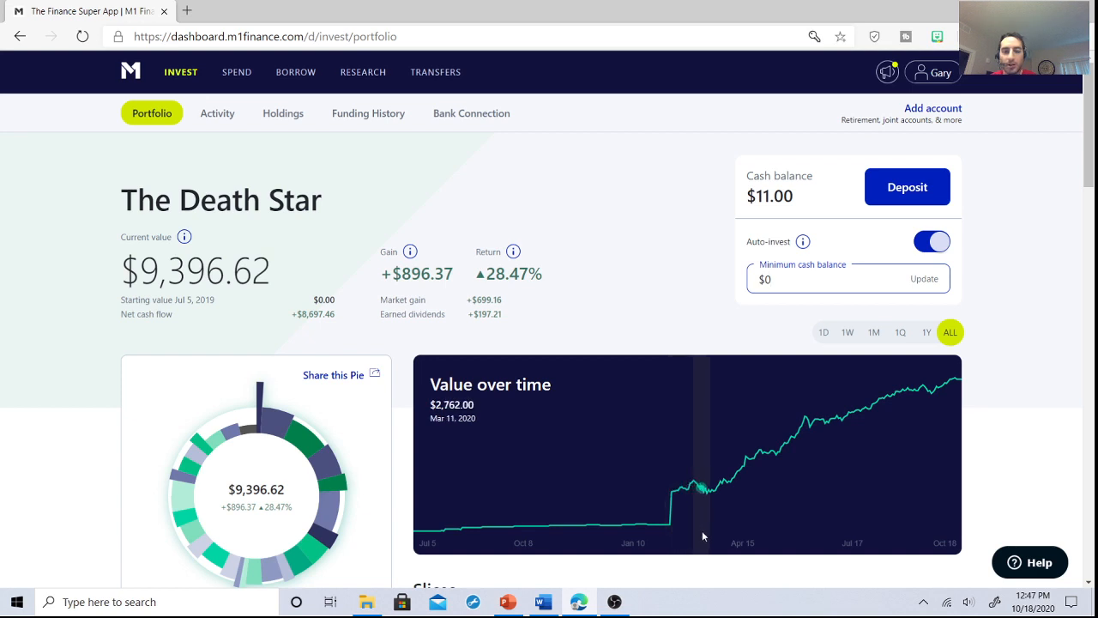
pyautogui.moveTo(771, 518)
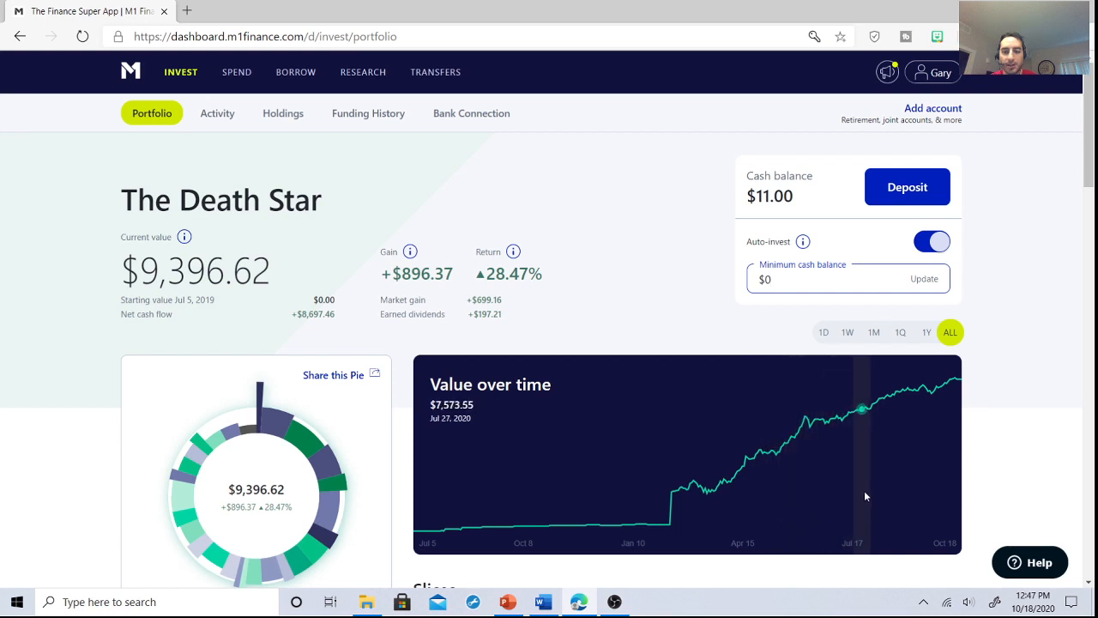
pyautogui.moveTo(1038, 332)
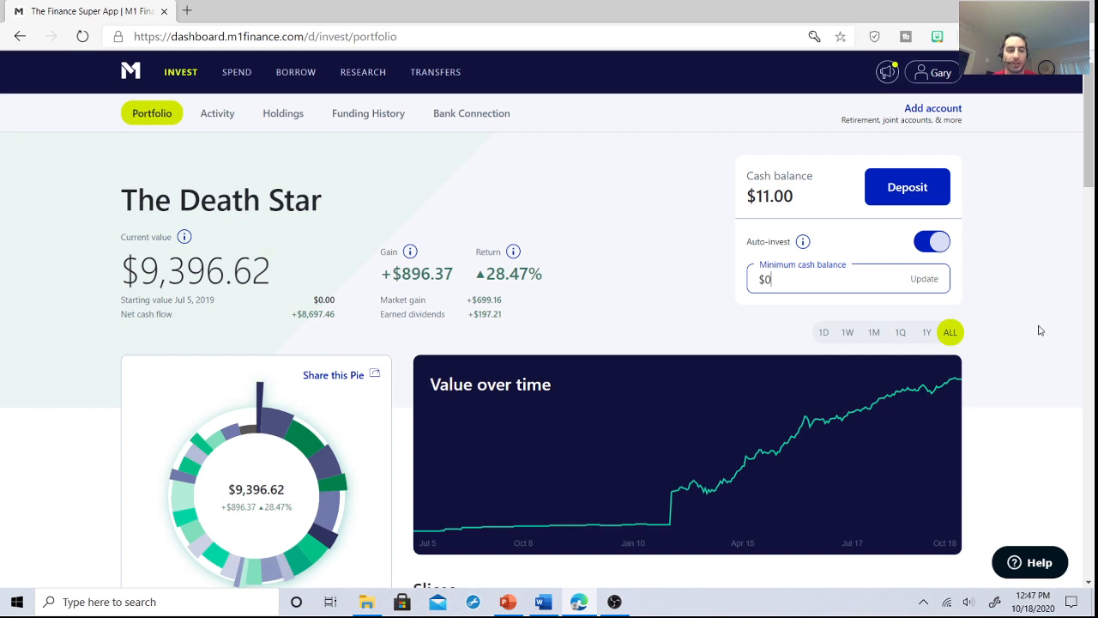
pyautogui.scroll(-3)
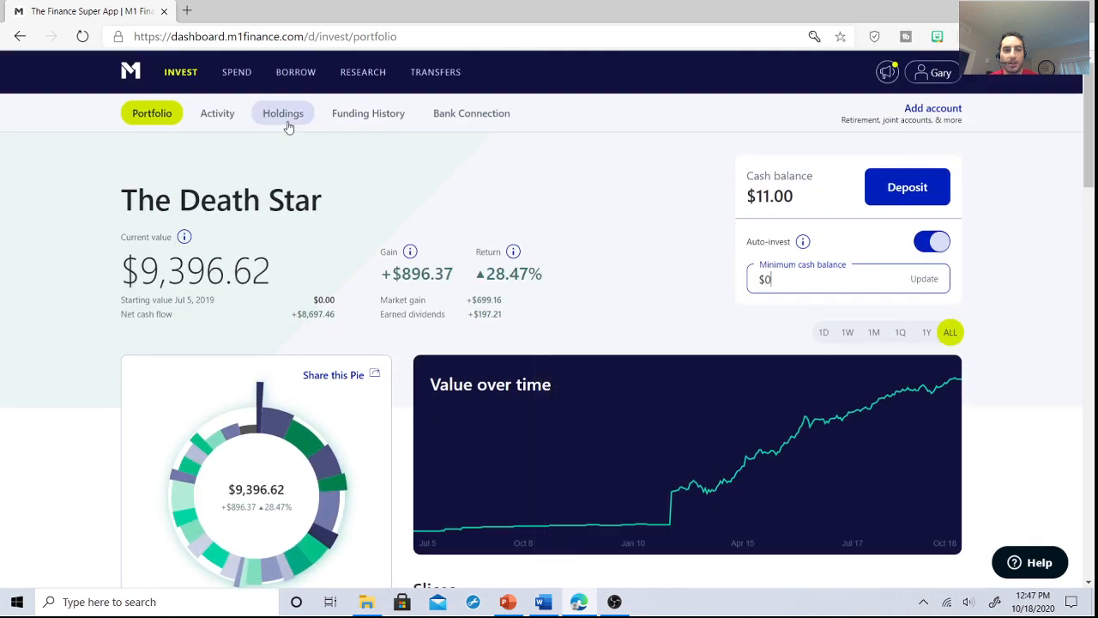
pyautogui.click(217, 113)
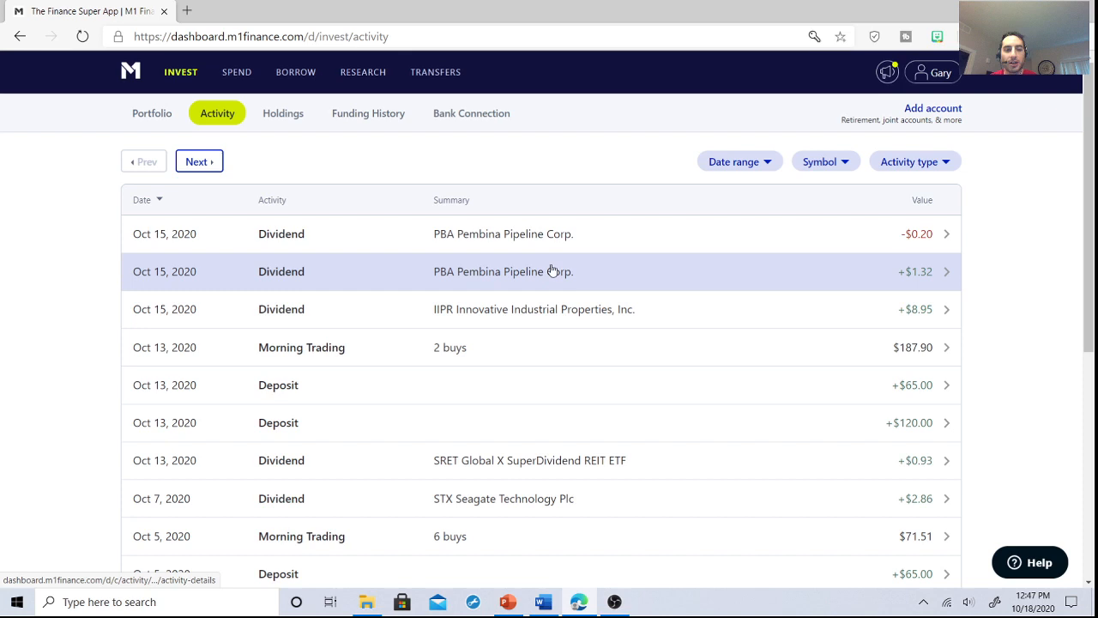
pyautogui.moveTo(506, 316)
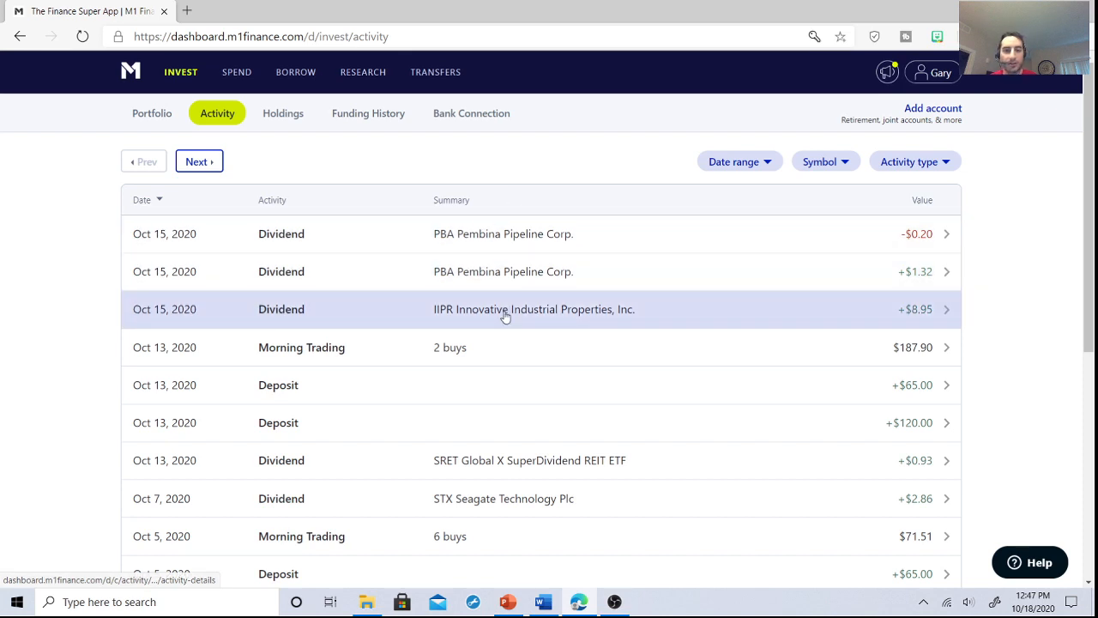
pyautogui.moveTo(502, 277)
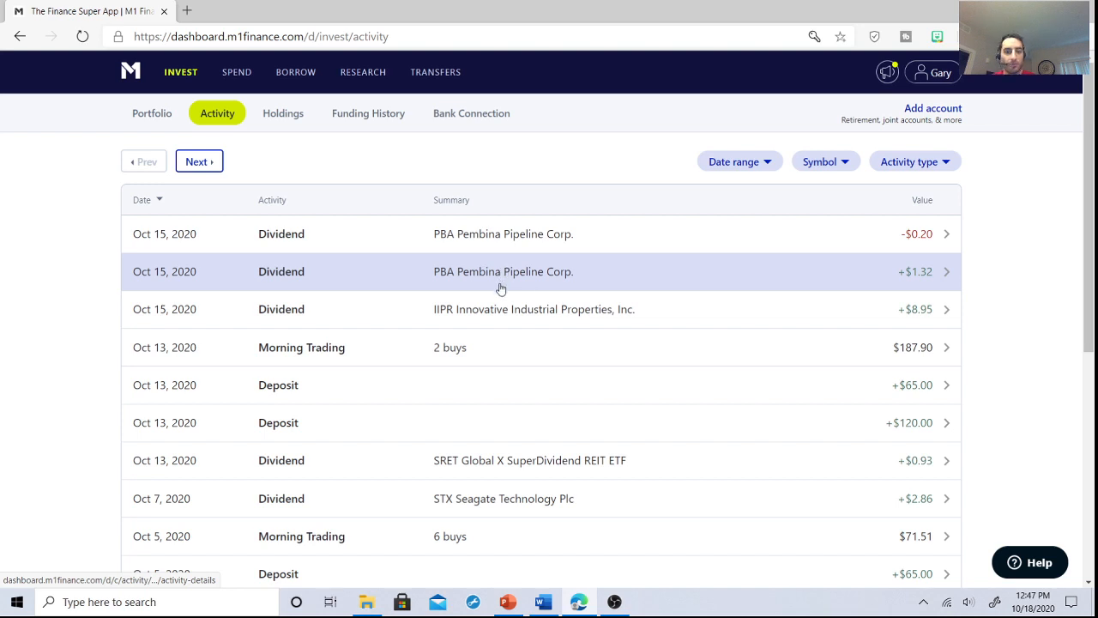
pyautogui.scroll(-3)
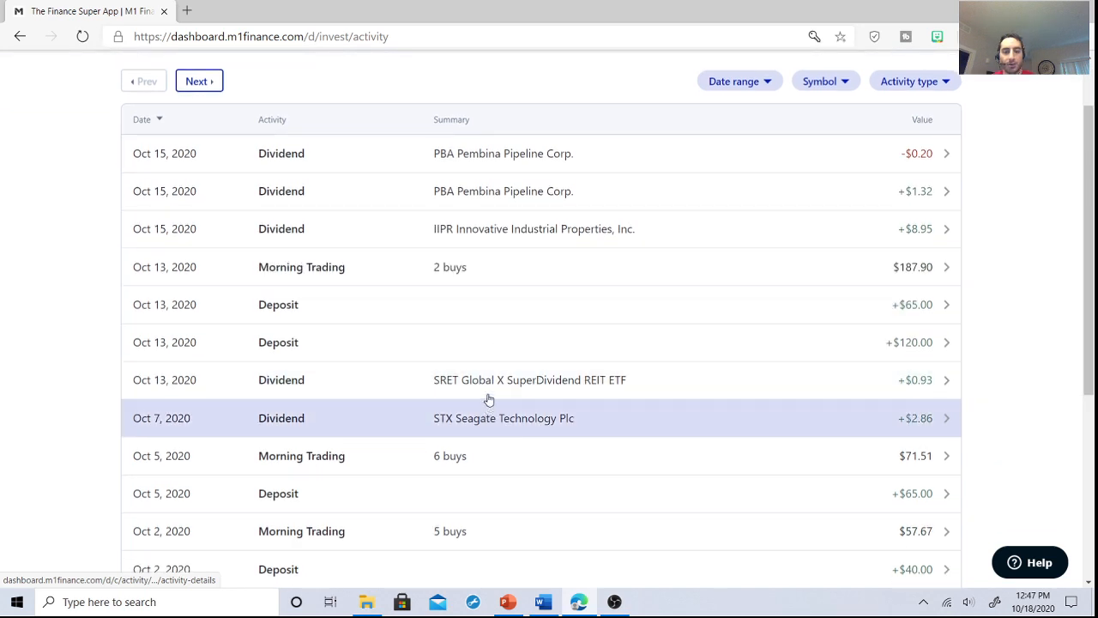
pyautogui.moveTo(488, 395)
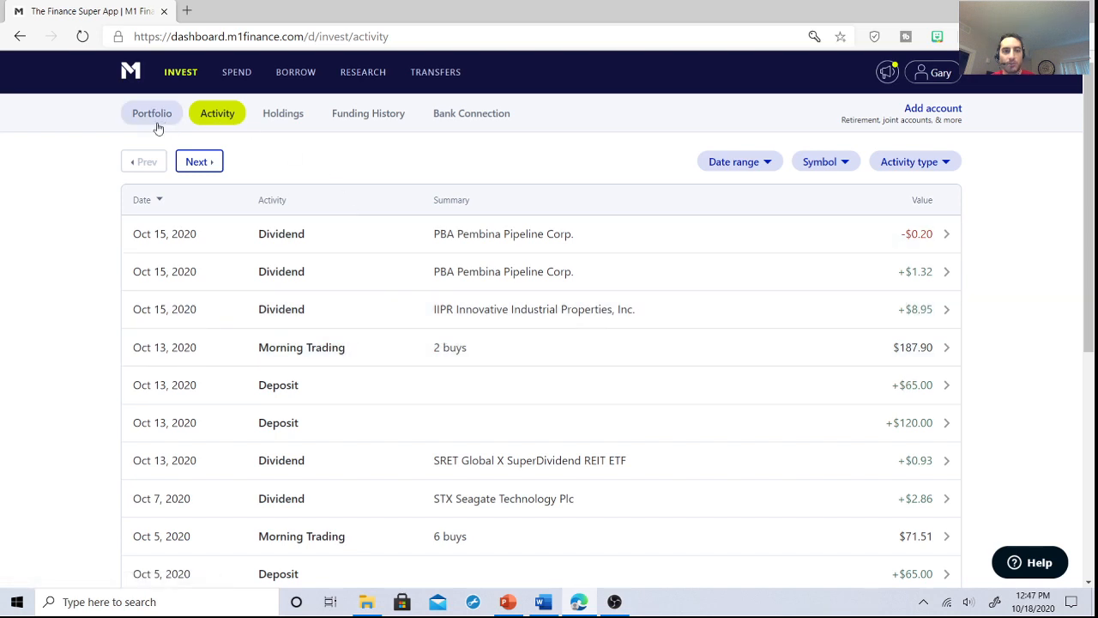
# Switch to the Portfolio tab and scroll down to the pie chart and Slices table
pyautogui.click(152, 112)
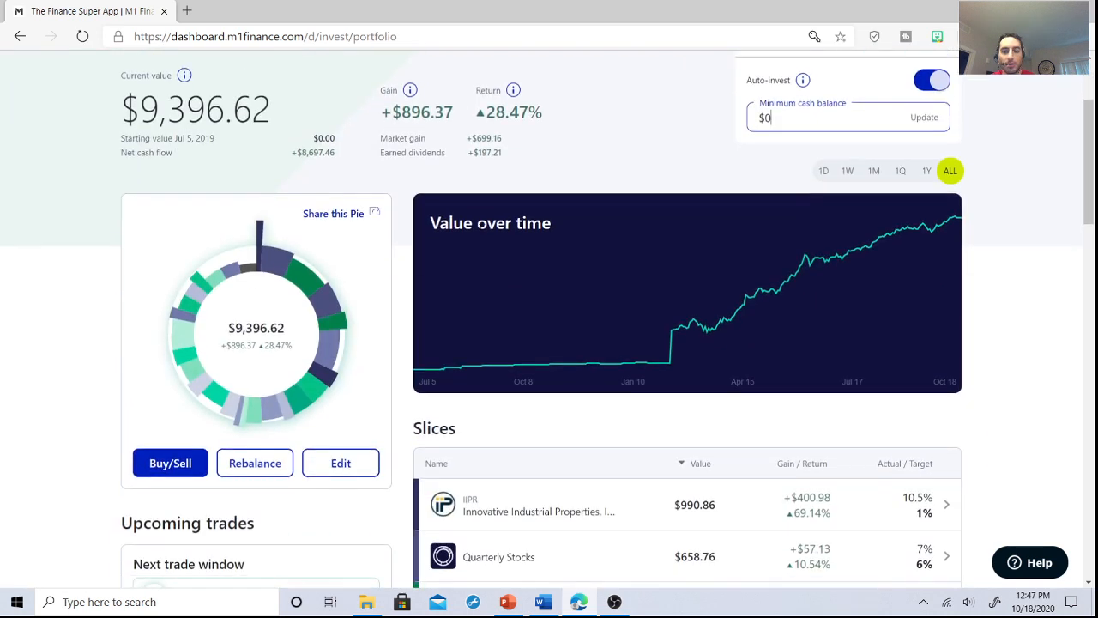
pyautogui.scroll(-3)
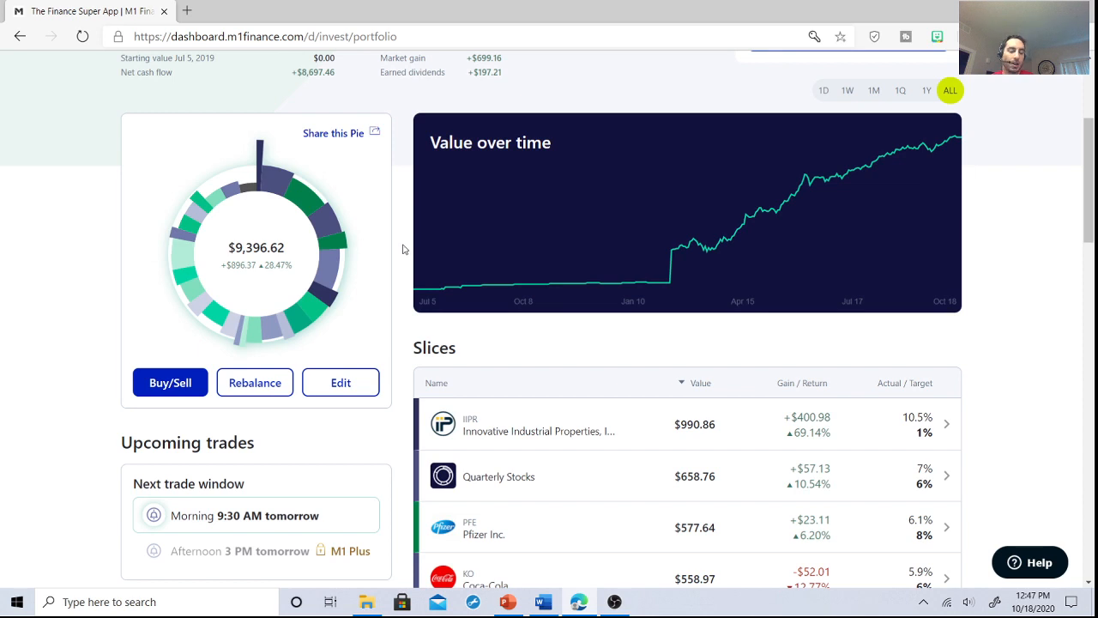
pyautogui.moveTo(398, 248)
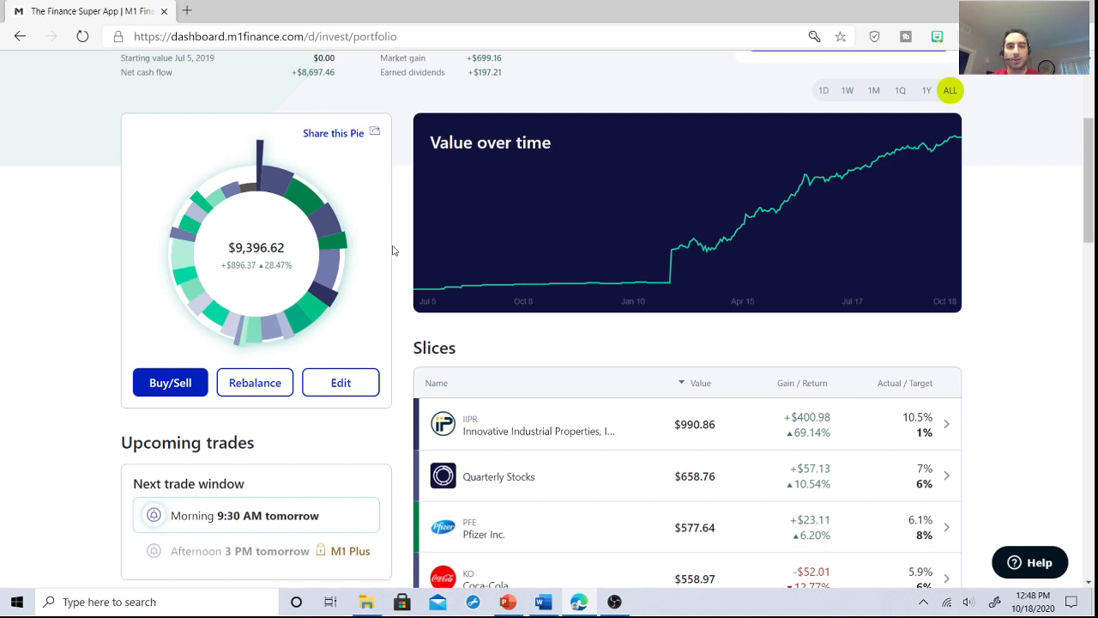
# Scroll The Death Star slices down to British American Tobacco, then back to the summary
pyautogui.scroll(-3)
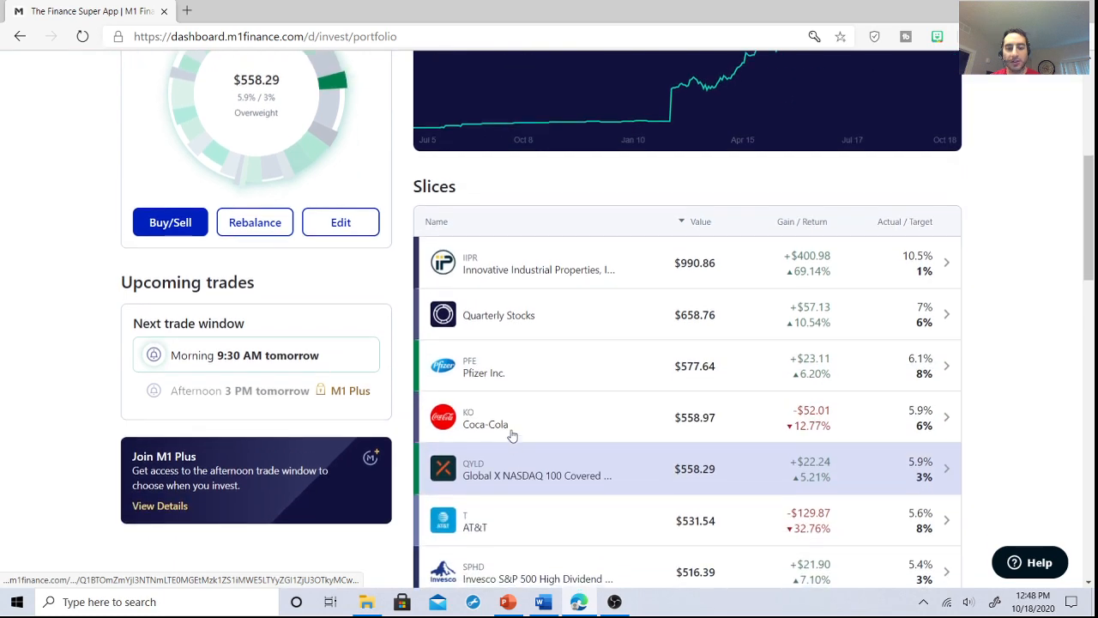
pyautogui.scroll(-3)
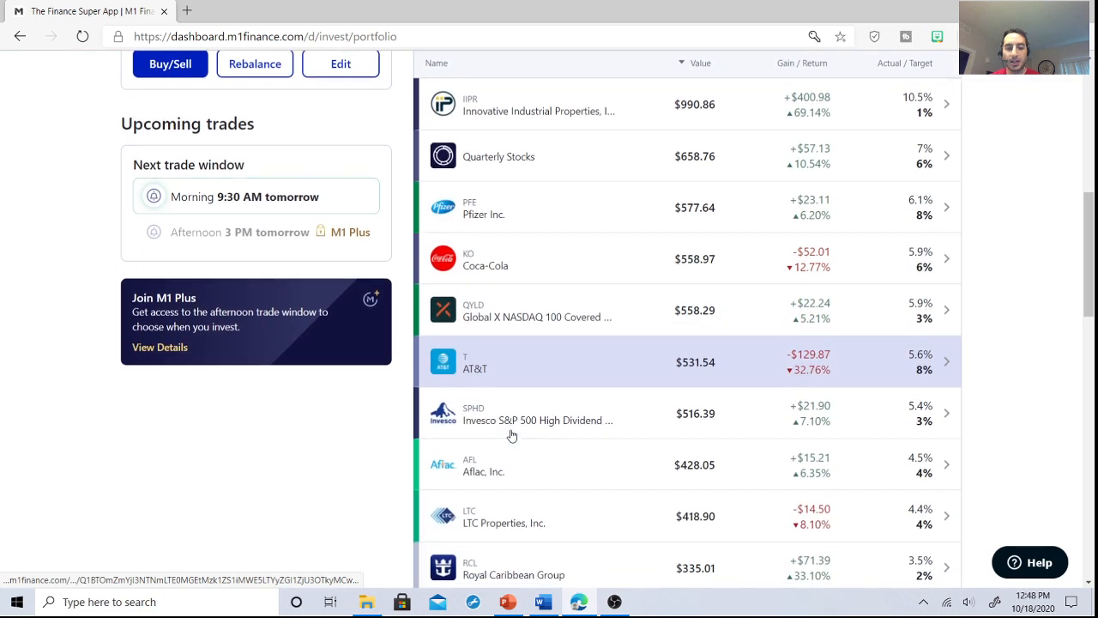
pyautogui.scroll(-3)
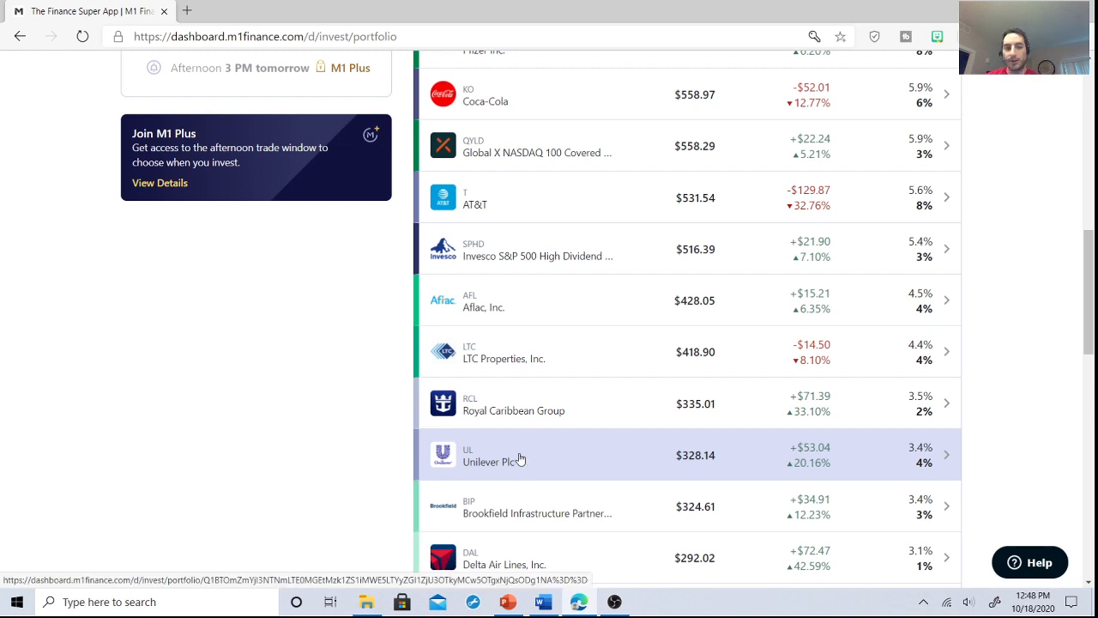
pyautogui.moveTo(503, 452)
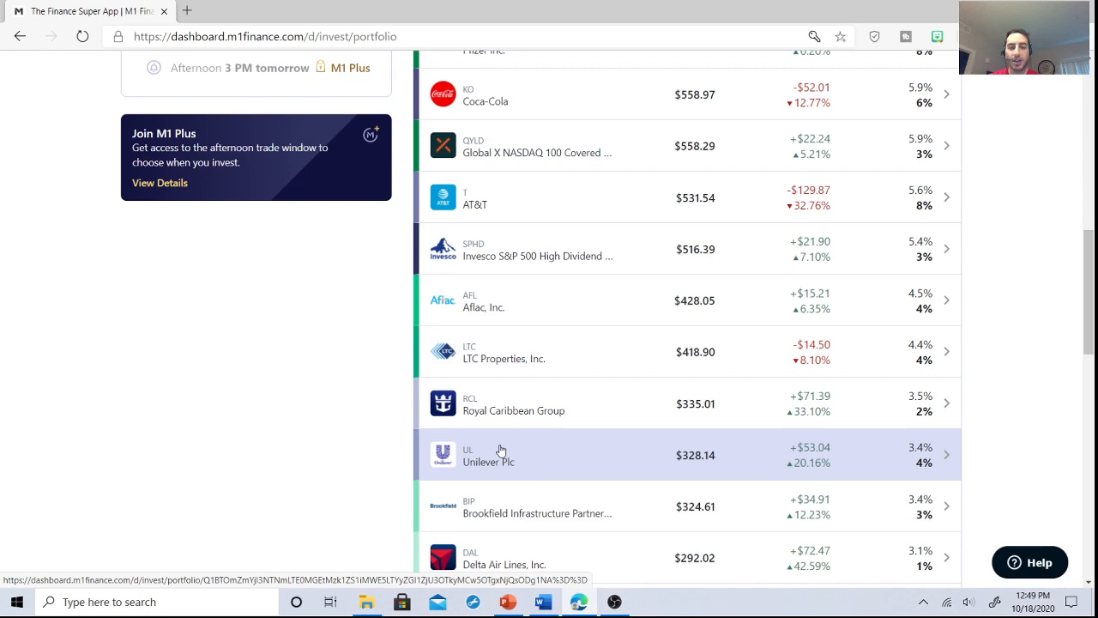
pyautogui.scroll(-3)
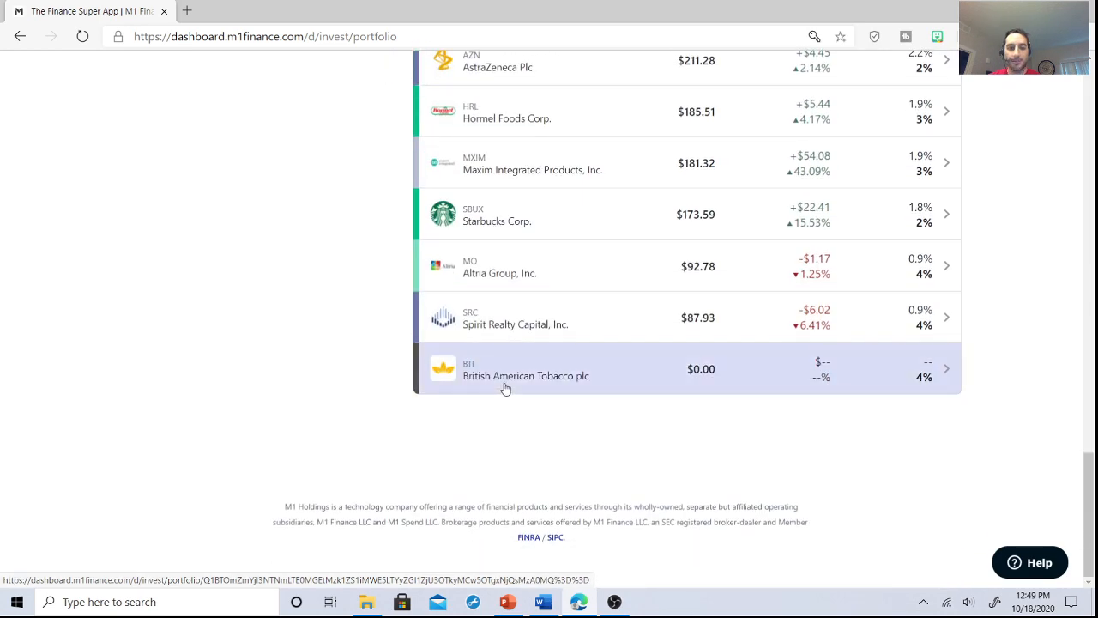
pyautogui.moveTo(524, 365)
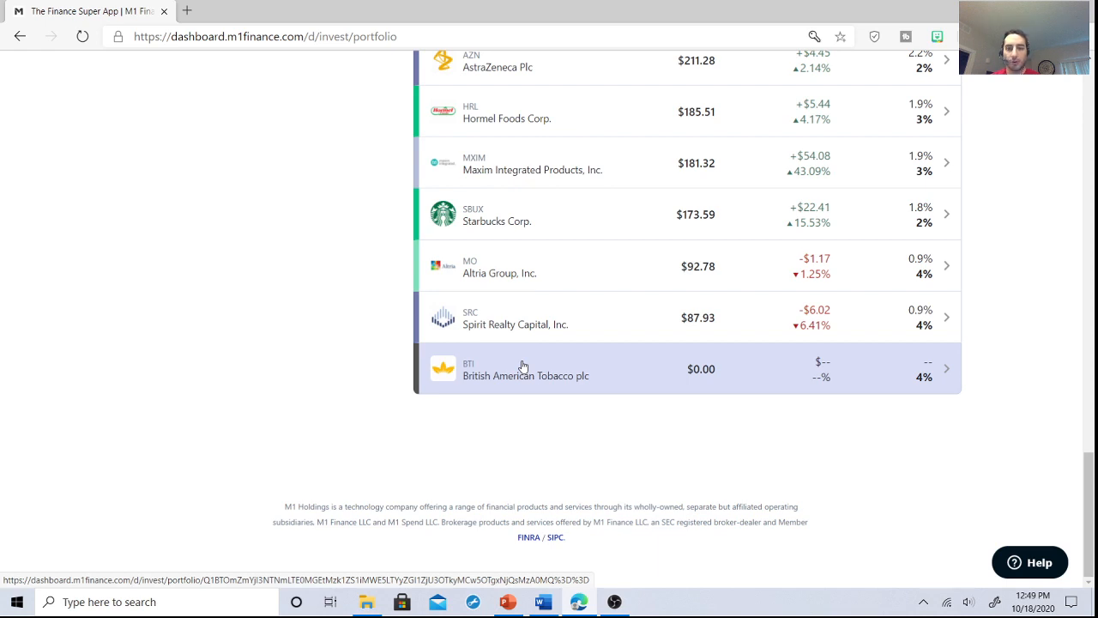
pyautogui.moveTo(572, 381)
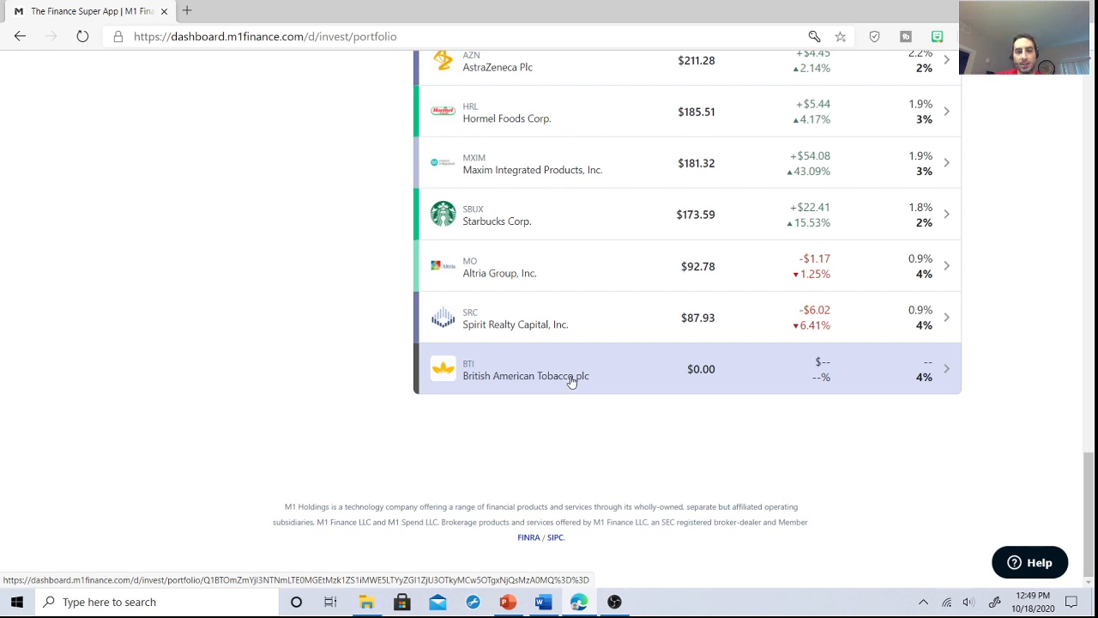
pyautogui.scroll(3)
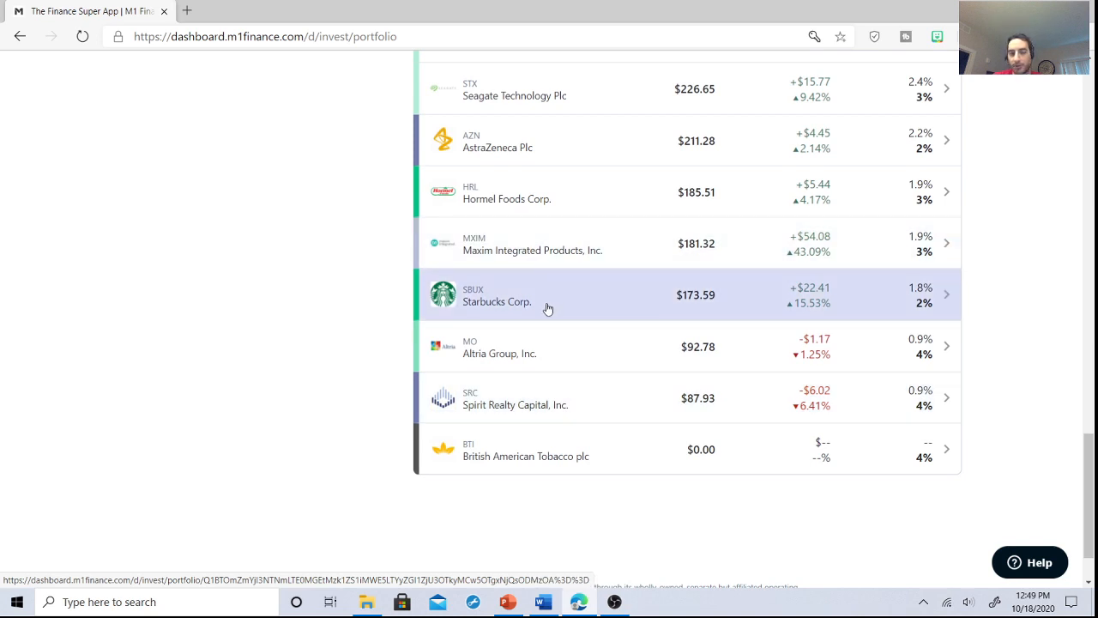
pyautogui.moveTo(545, 311)
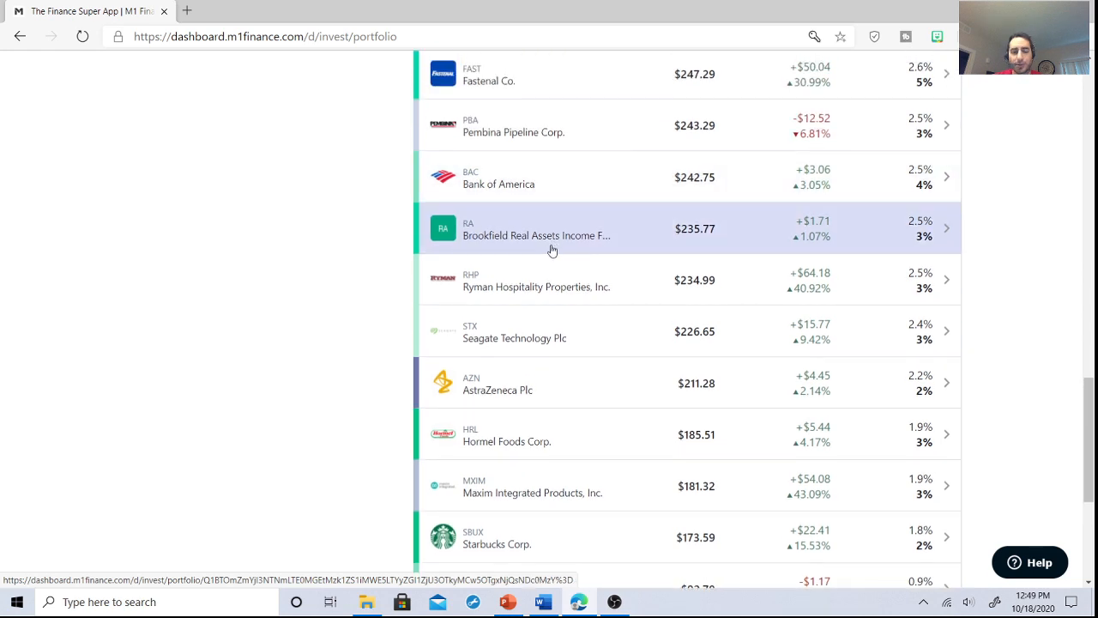
pyautogui.scroll(3)
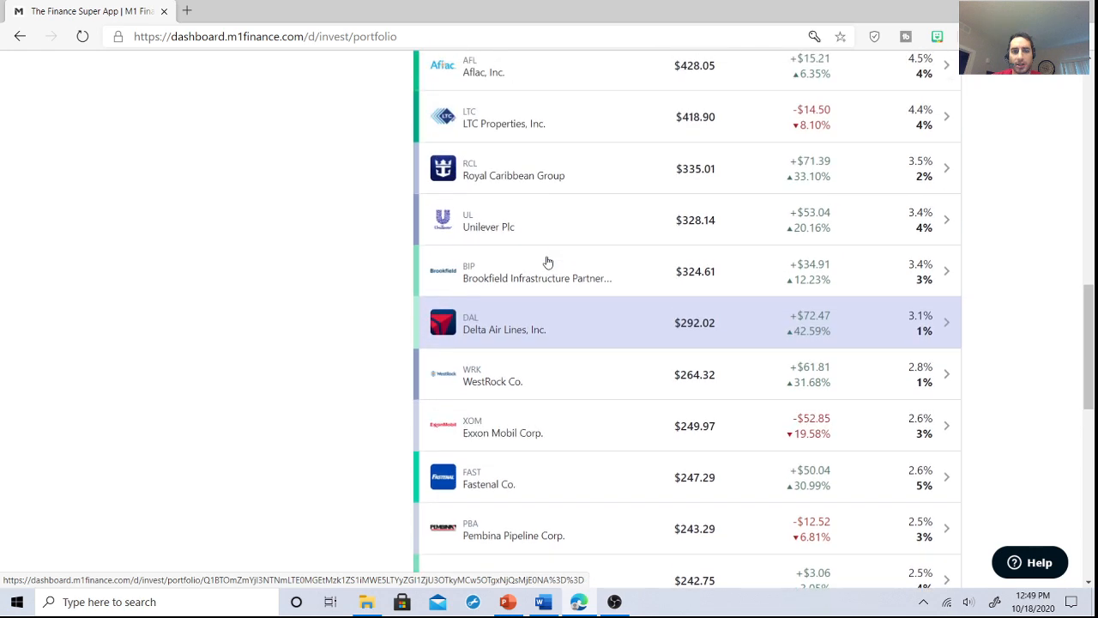
pyautogui.moveTo(547, 322)
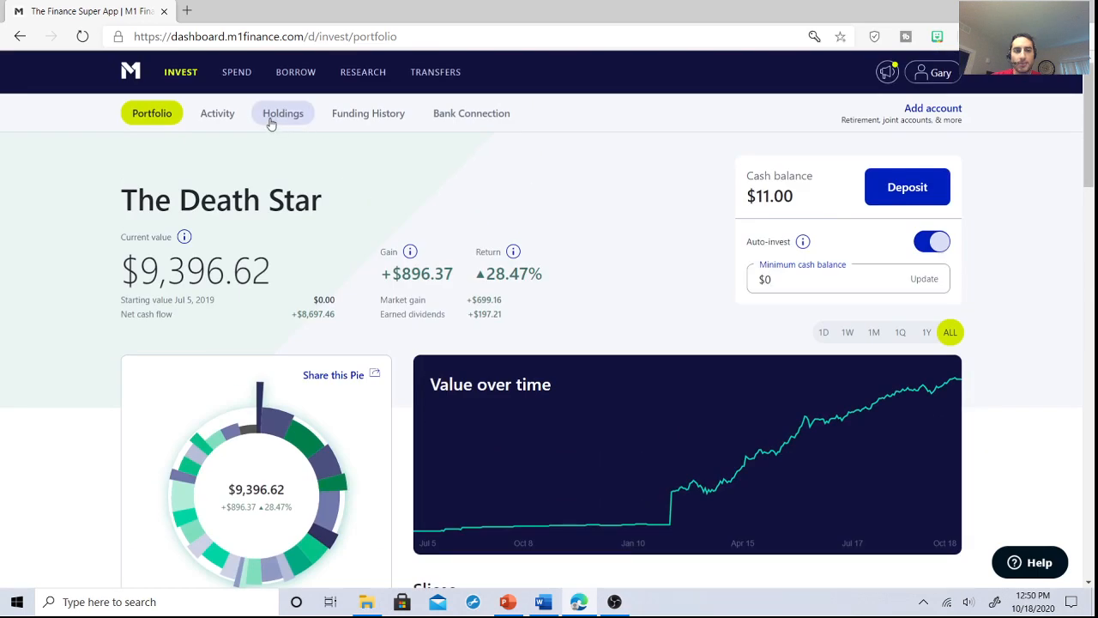
# Open Holdings and scroll the positions table down to Starbucks
pyautogui.click(283, 112)
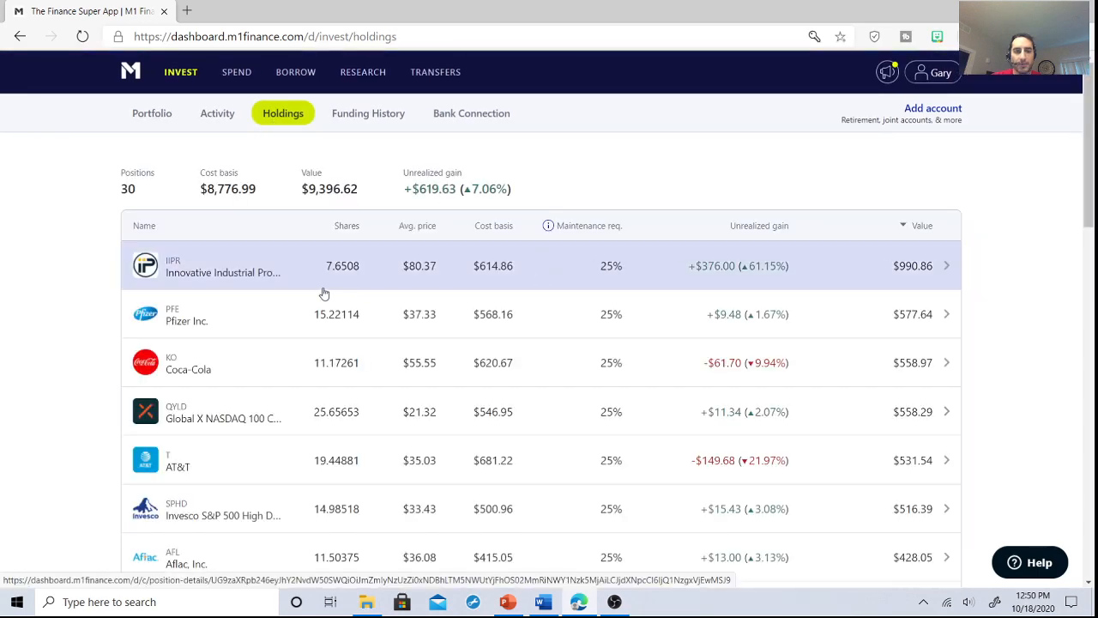
pyautogui.moveTo(358, 287)
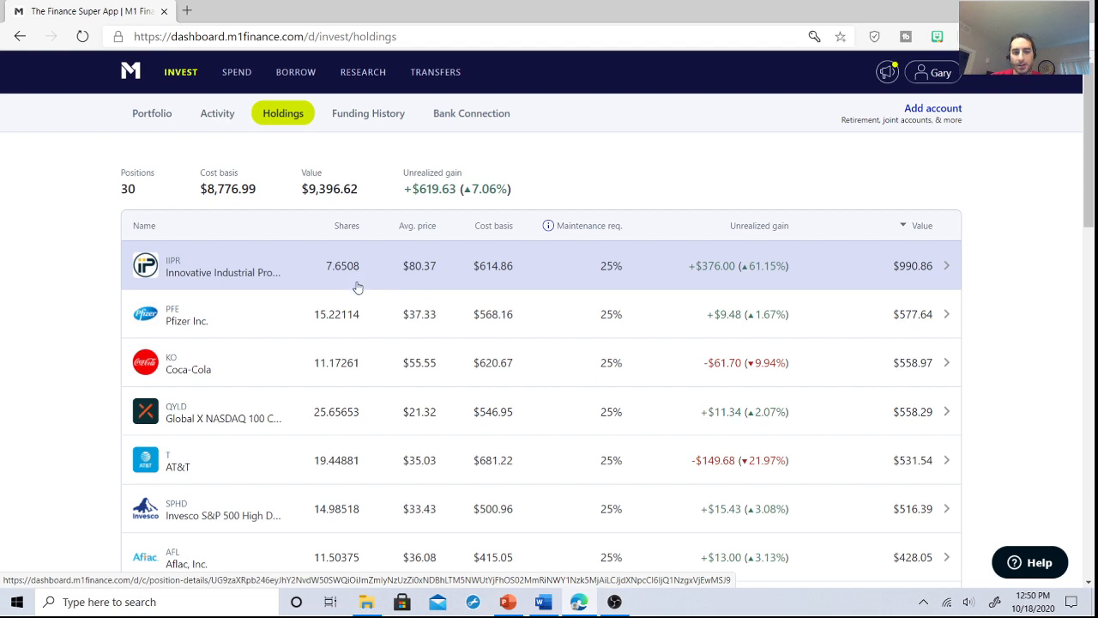
pyautogui.moveTo(355, 412)
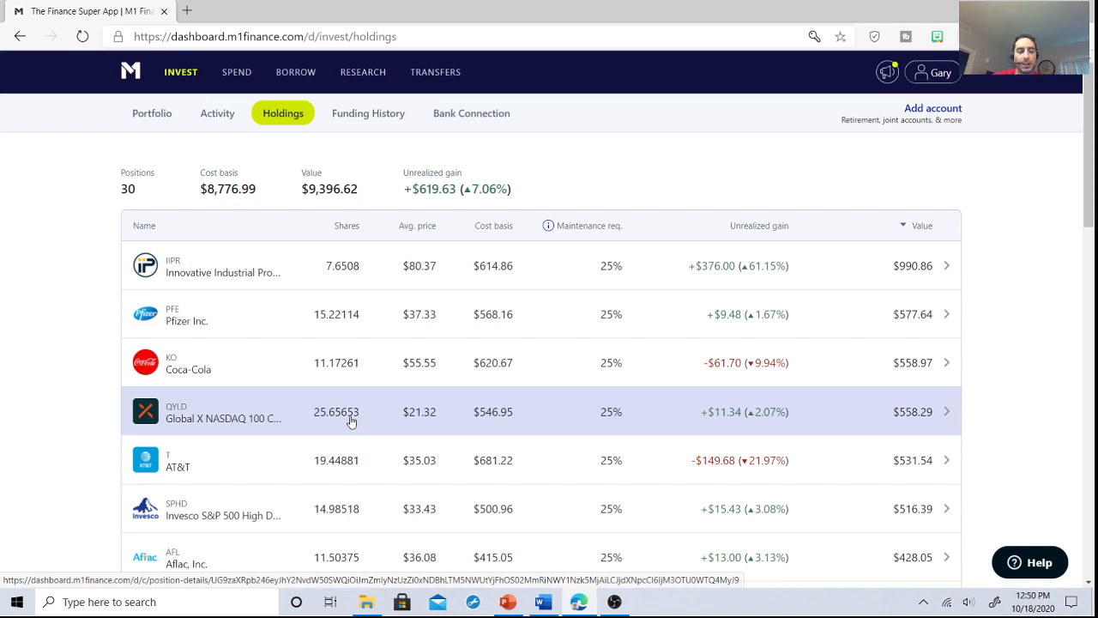
pyautogui.moveTo(359, 418)
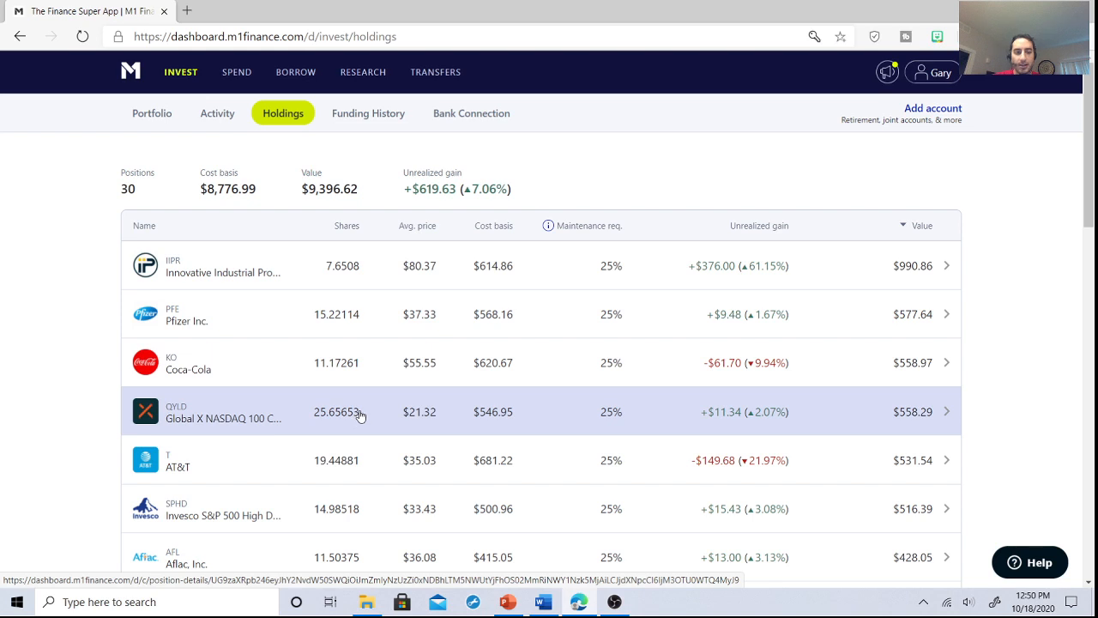
pyautogui.moveTo(364, 414)
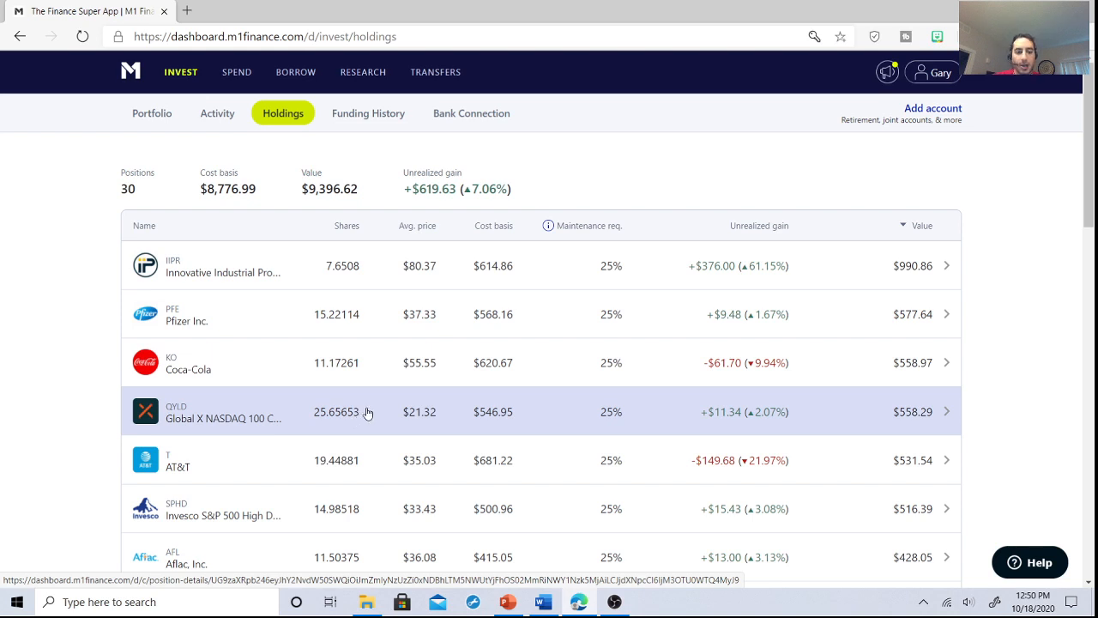
pyautogui.moveTo(337, 471)
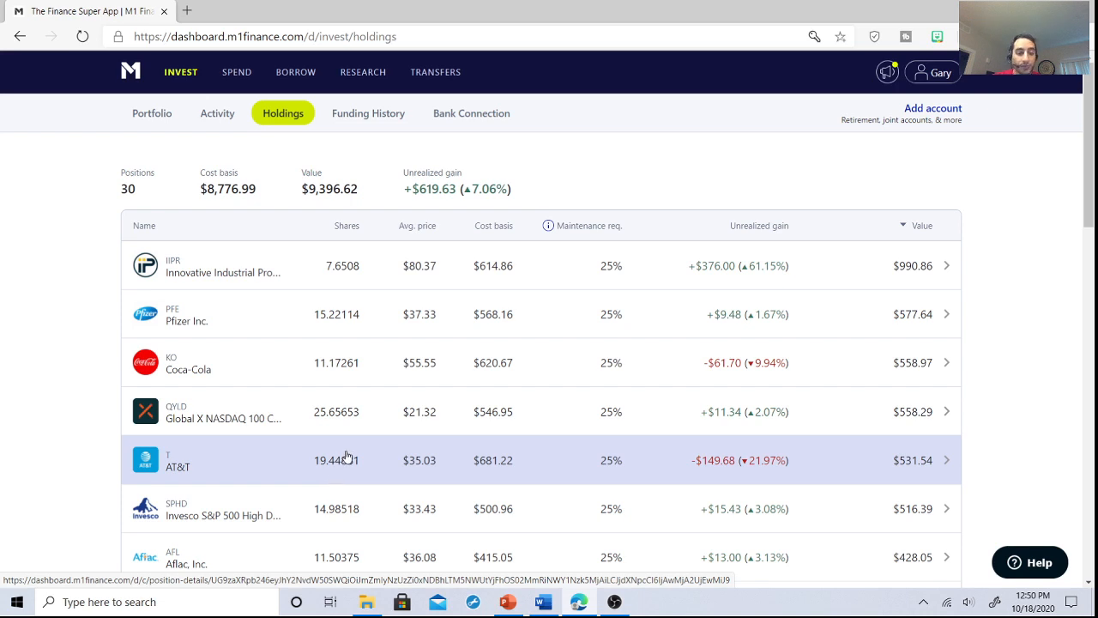
pyautogui.scroll(-3)
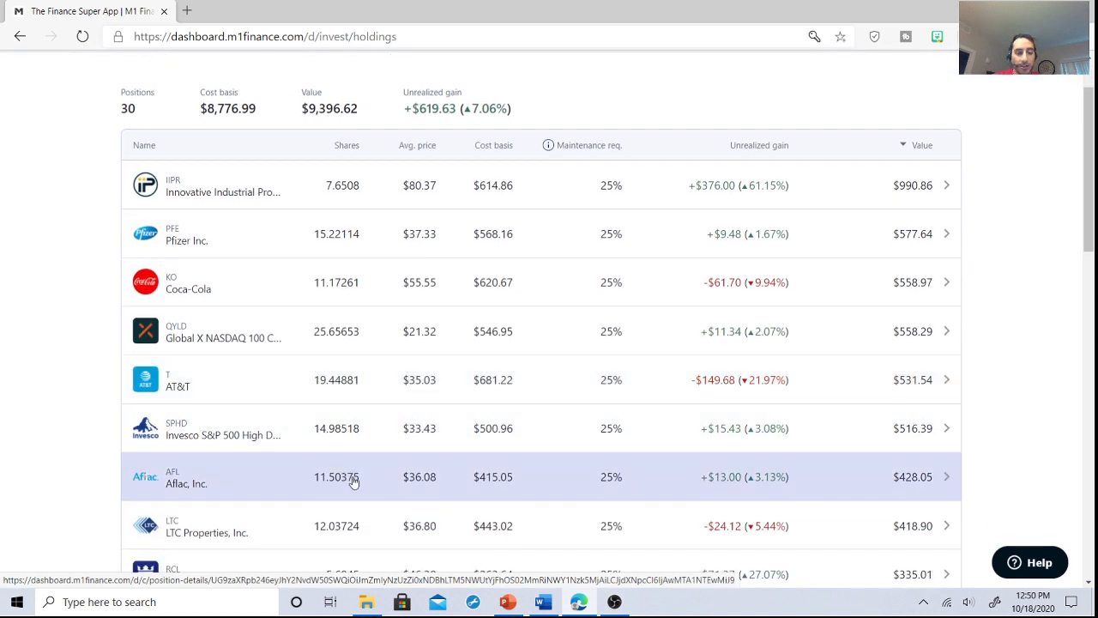
pyautogui.scroll(-3)
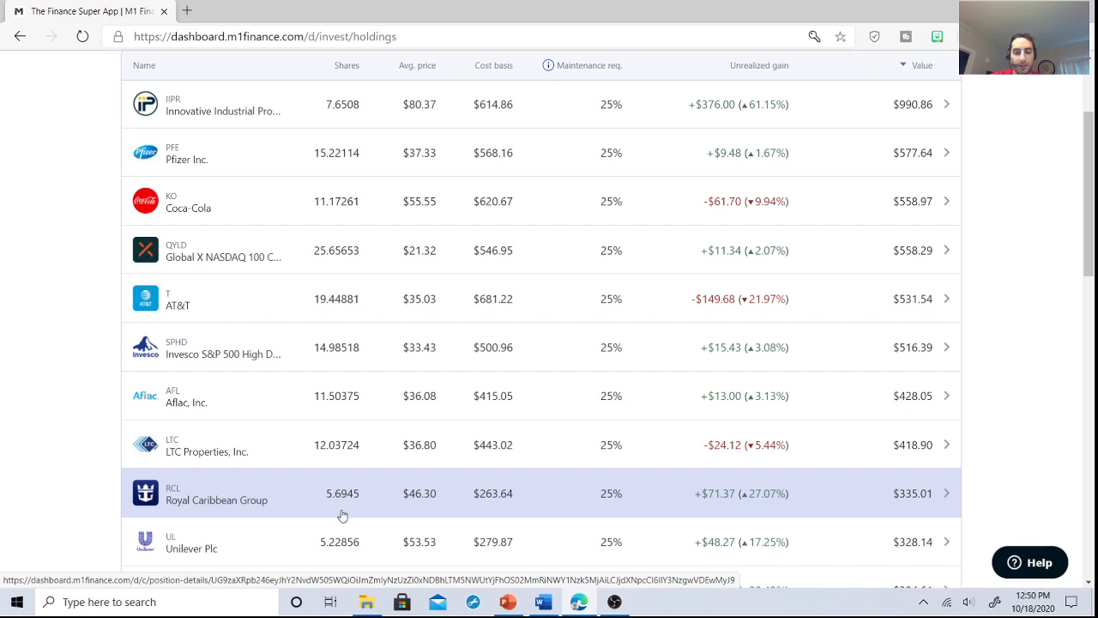
pyautogui.scroll(-3)
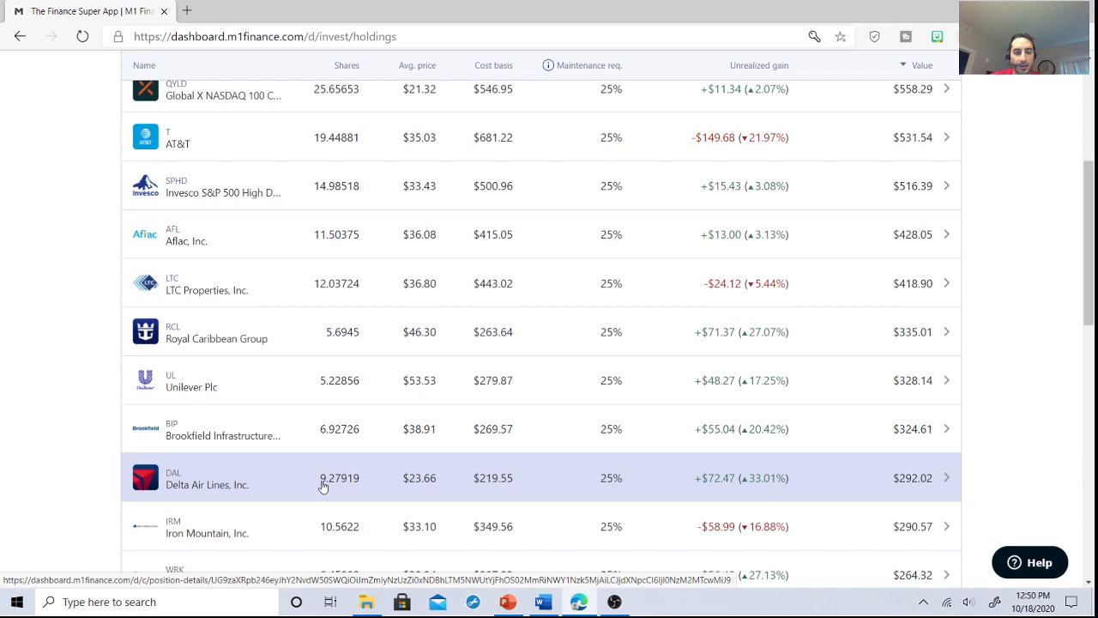
pyautogui.moveTo(333, 541)
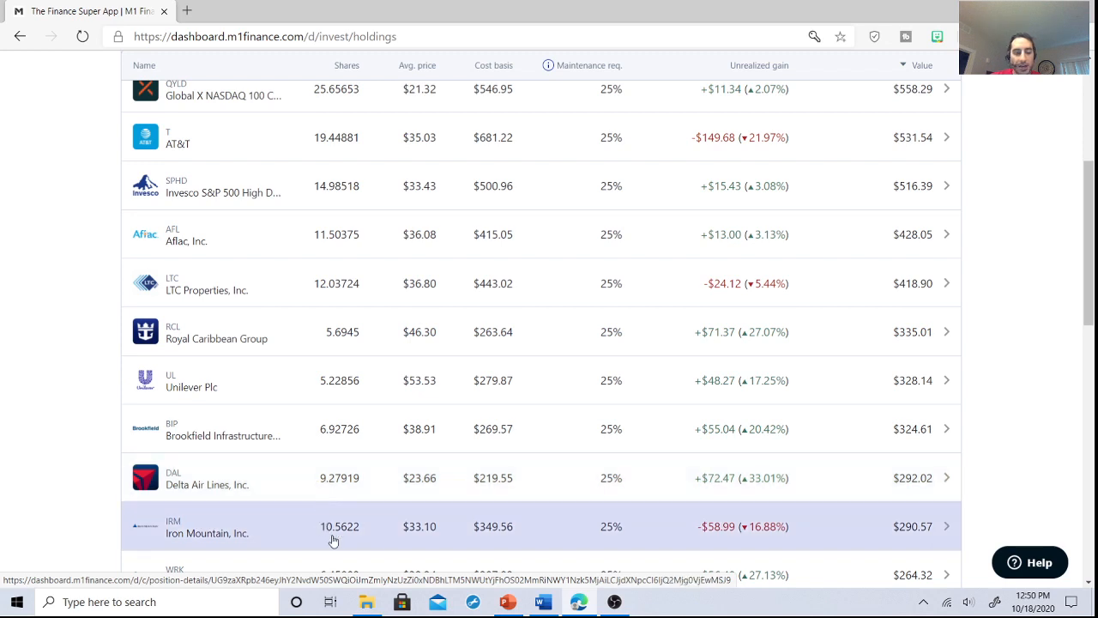
pyautogui.scroll(-3)
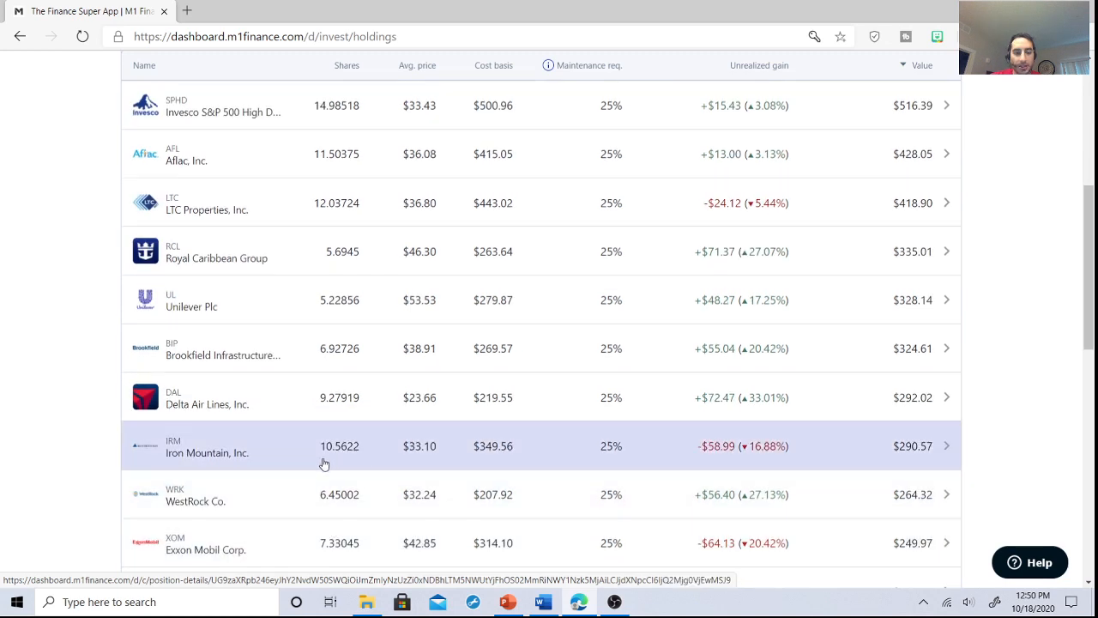
pyautogui.scroll(-3)
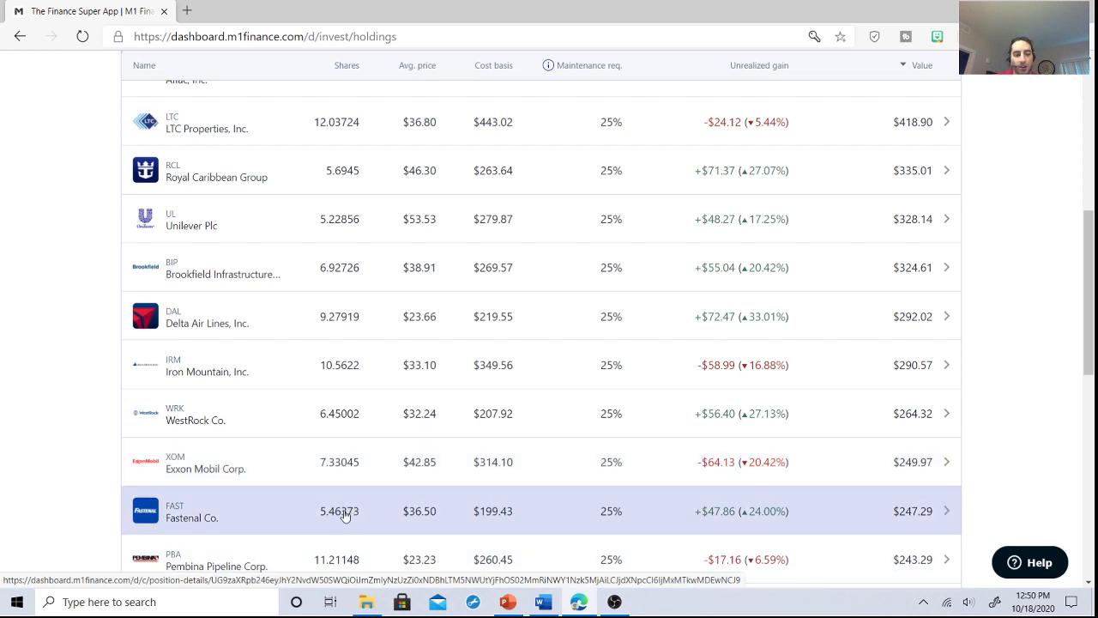
pyautogui.scroll(-3)
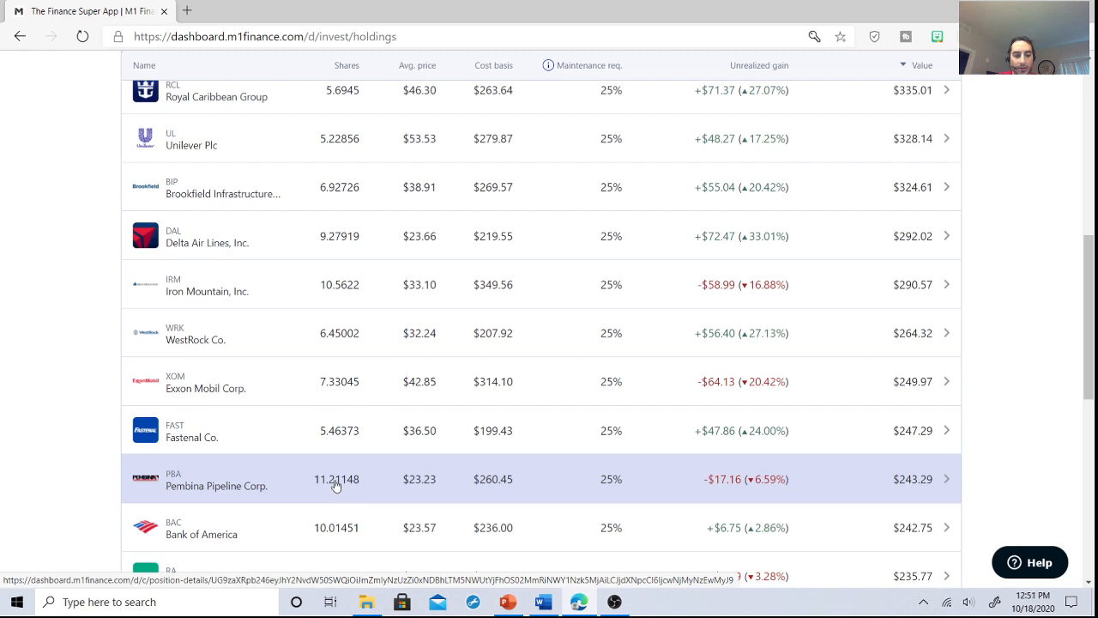
pyautogui.scroll(-3)
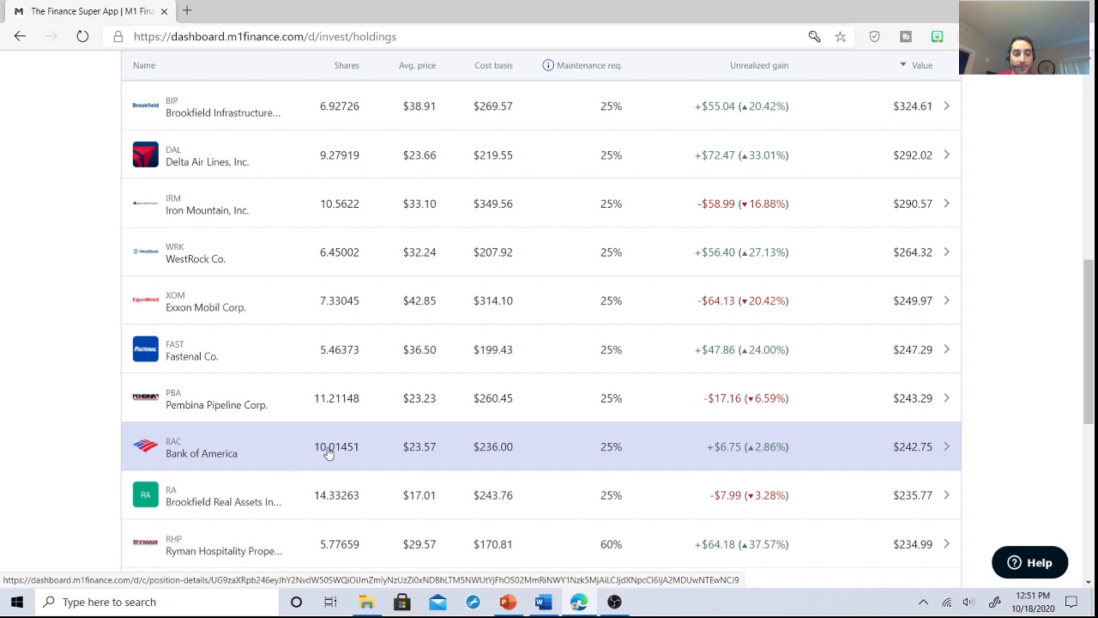
pyautogui.moveTo(331, 464)
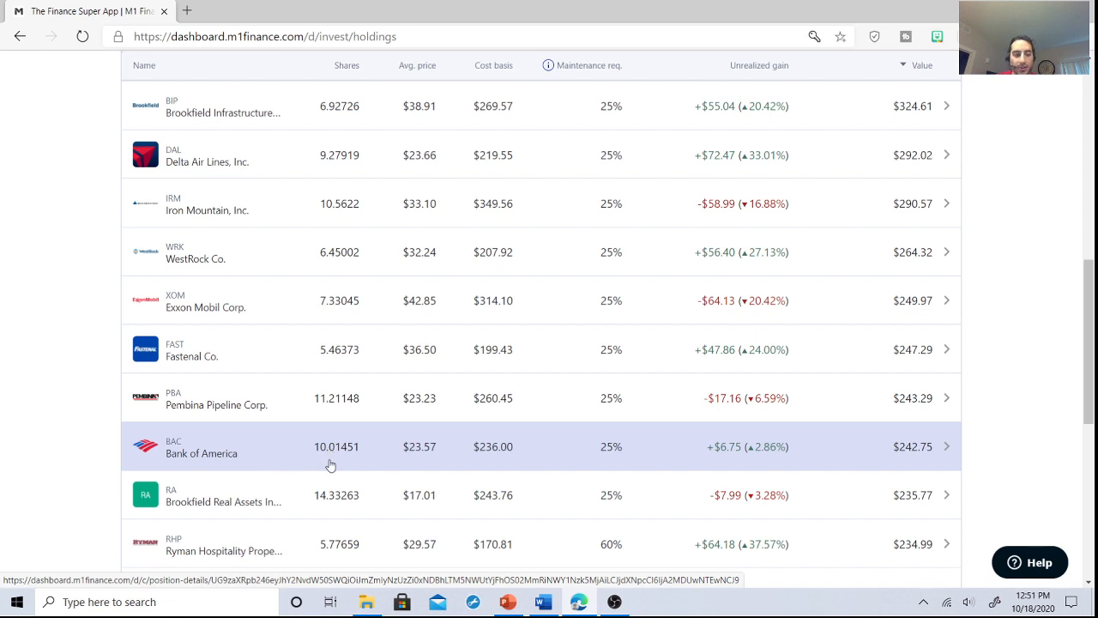
pyautogui.scroll(-3)
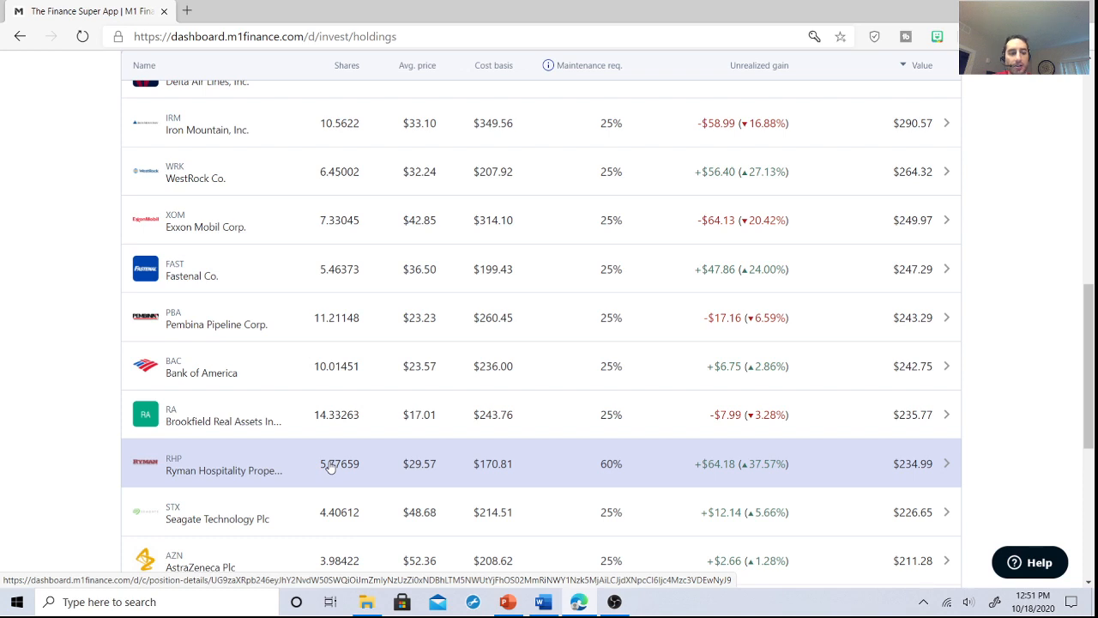
pyautogui.scroll(-3)
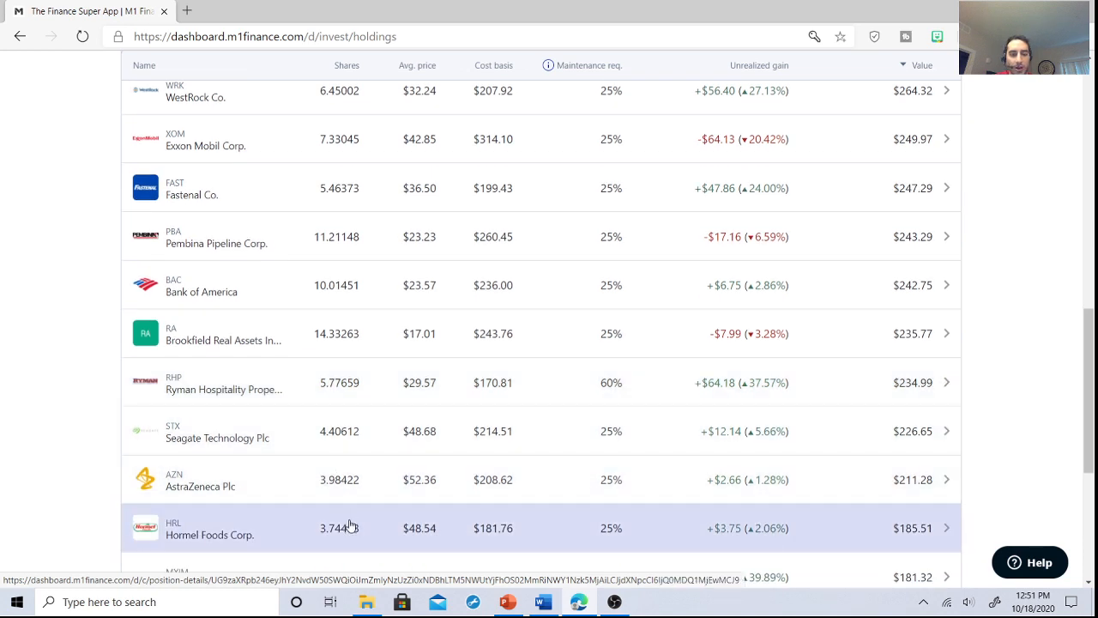
pyautogui.moveTo(339, 521)
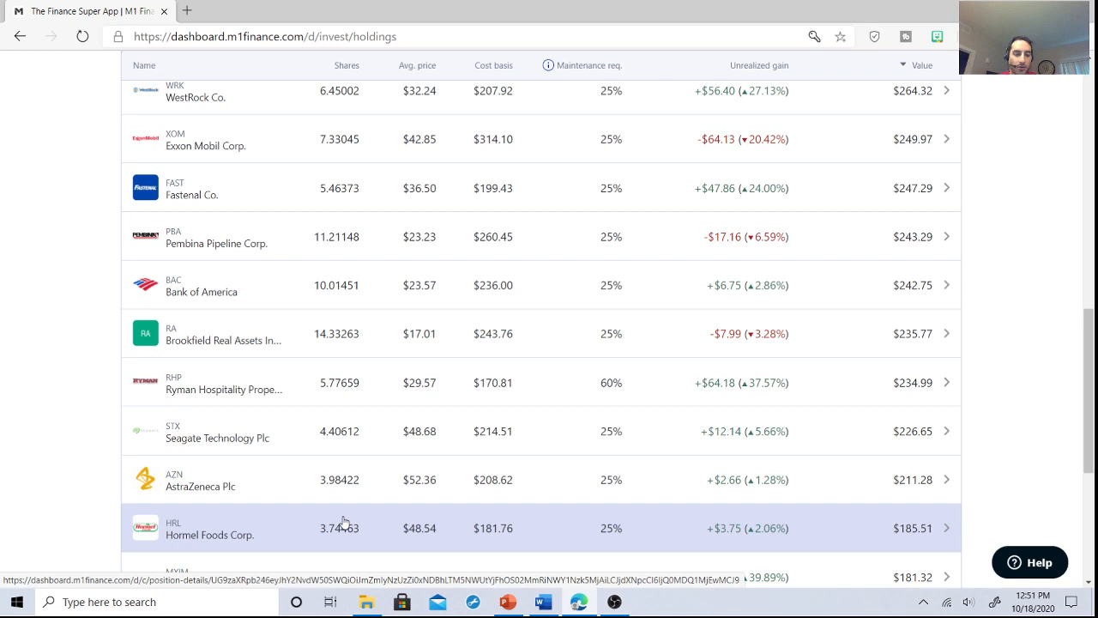
pyautogui.moveTo(344, 522)
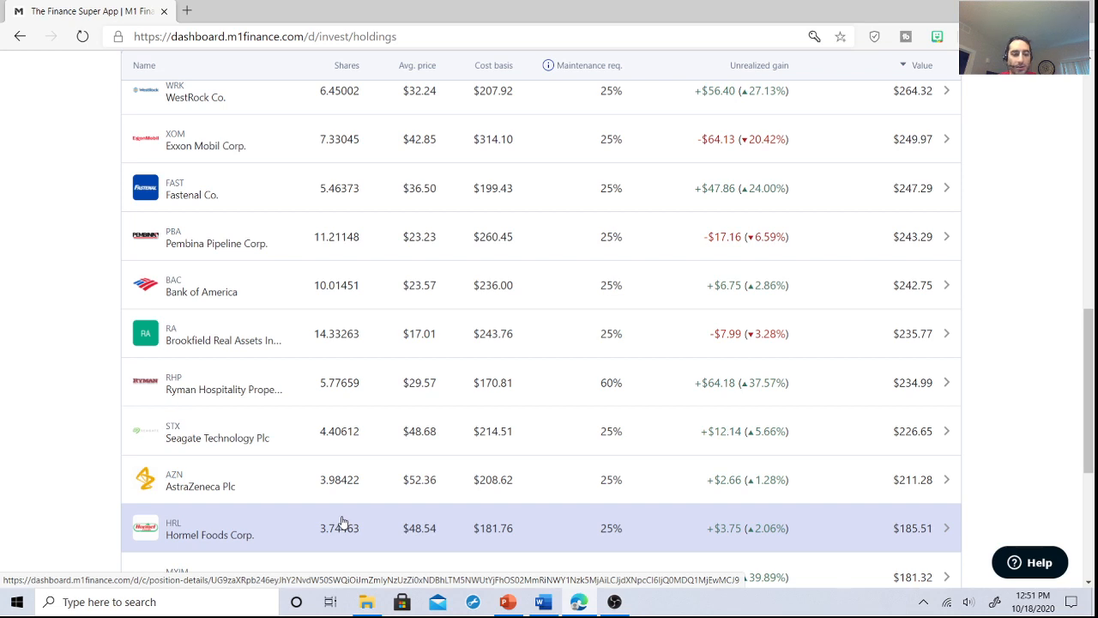
pyautogui.scroll(-3)
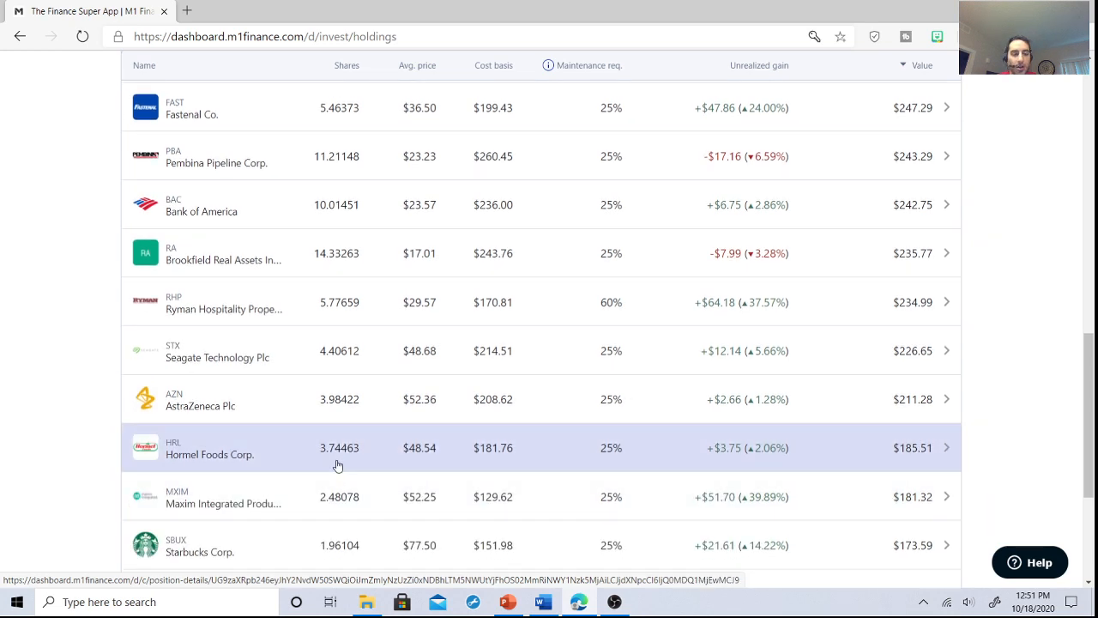
pyautogui.moveTo(339, 496)
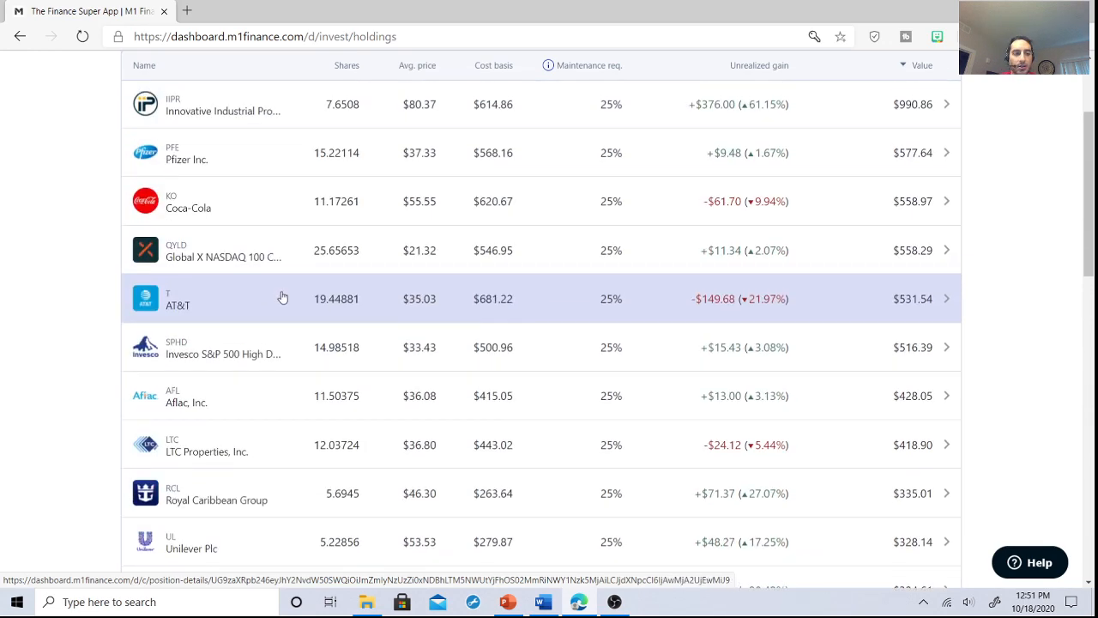
pyautogui.scroll(-3)
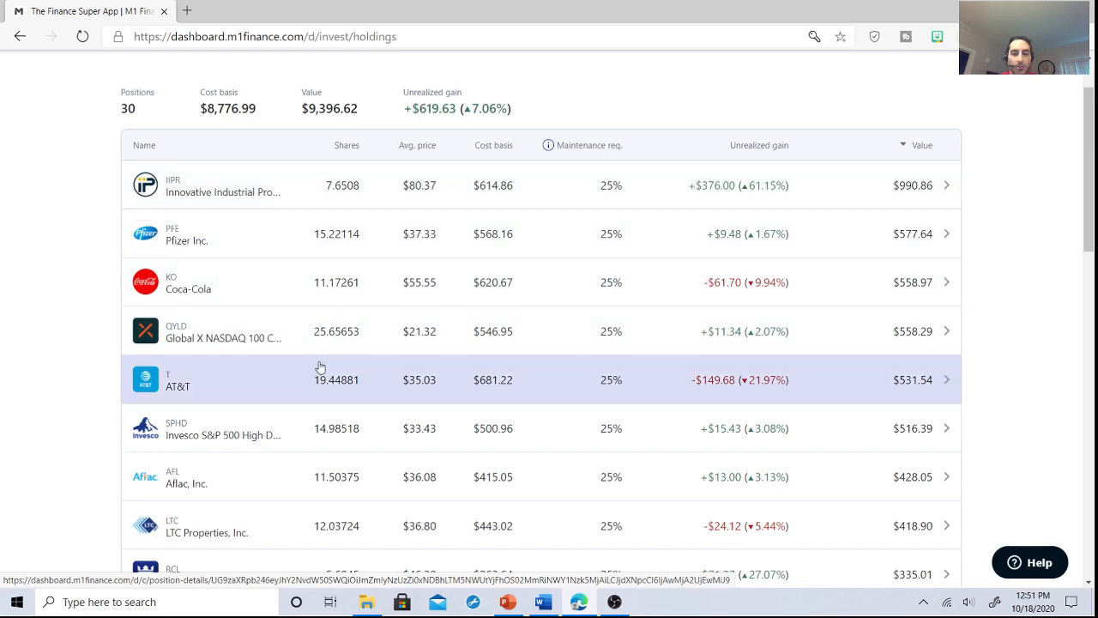
pyautogui.scroll(-3)
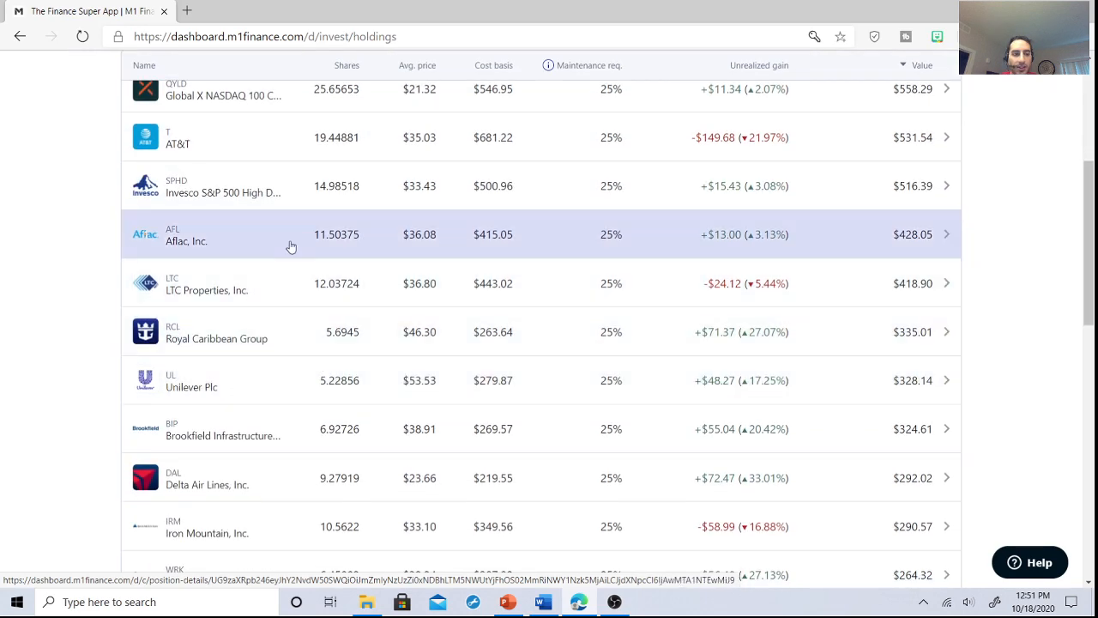
pyautogui.scroll(-3)
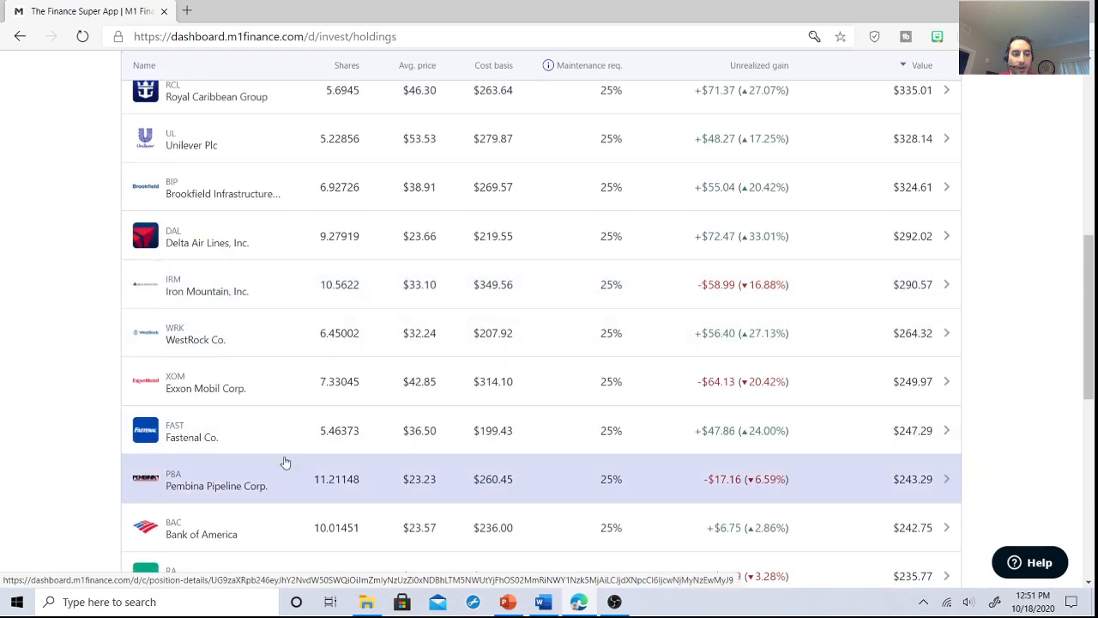
pyautogui.scroll(-3)
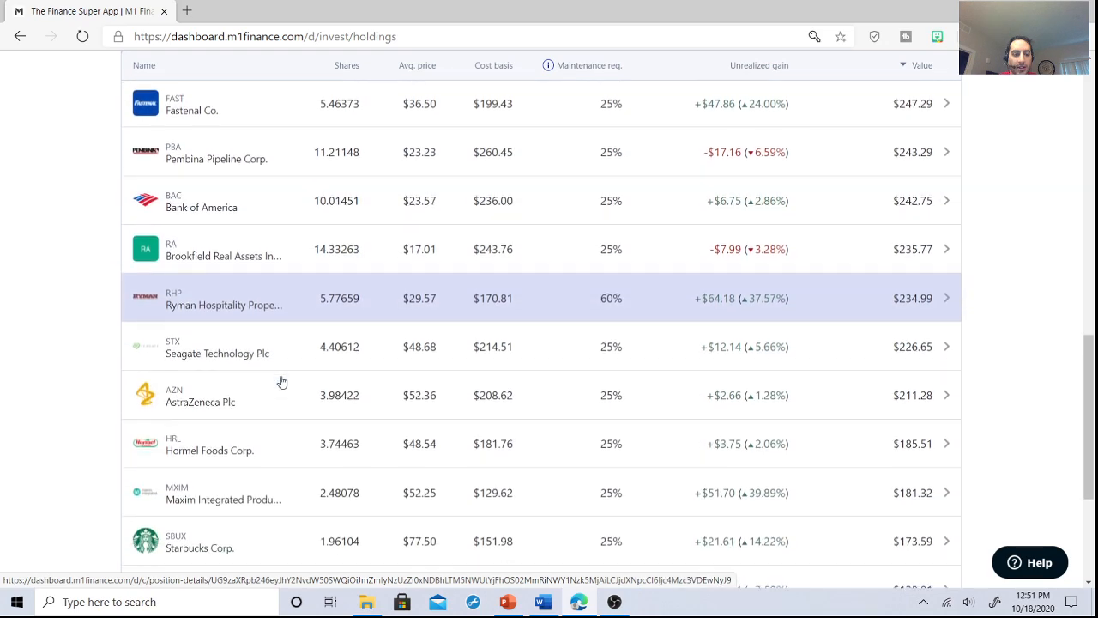
pyautogui.scroll(-3)
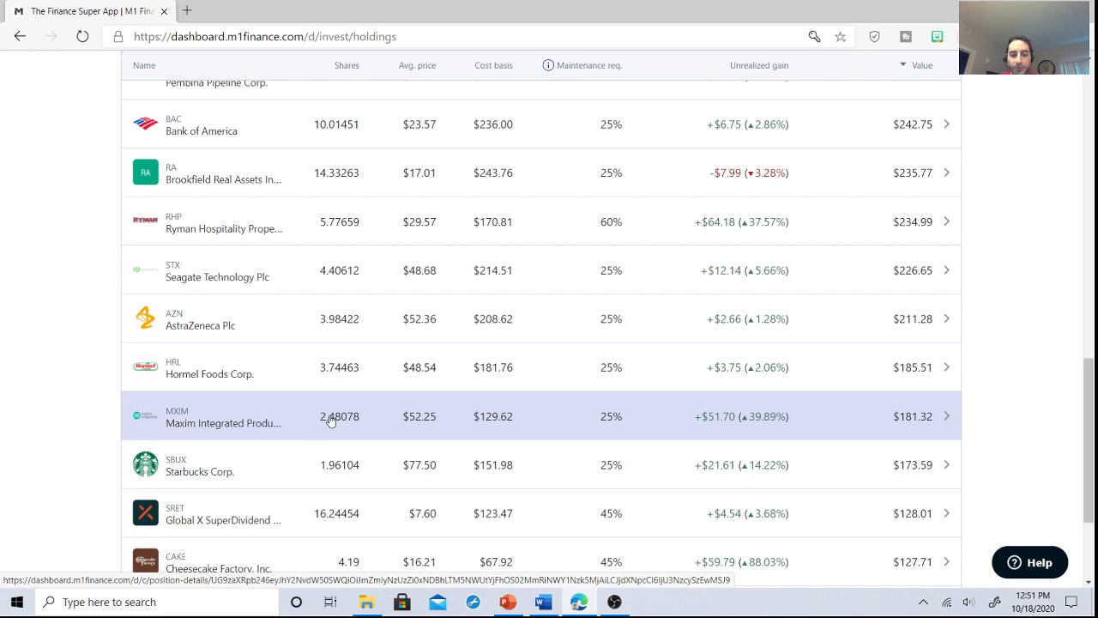
pyautogui.scroll(-3)
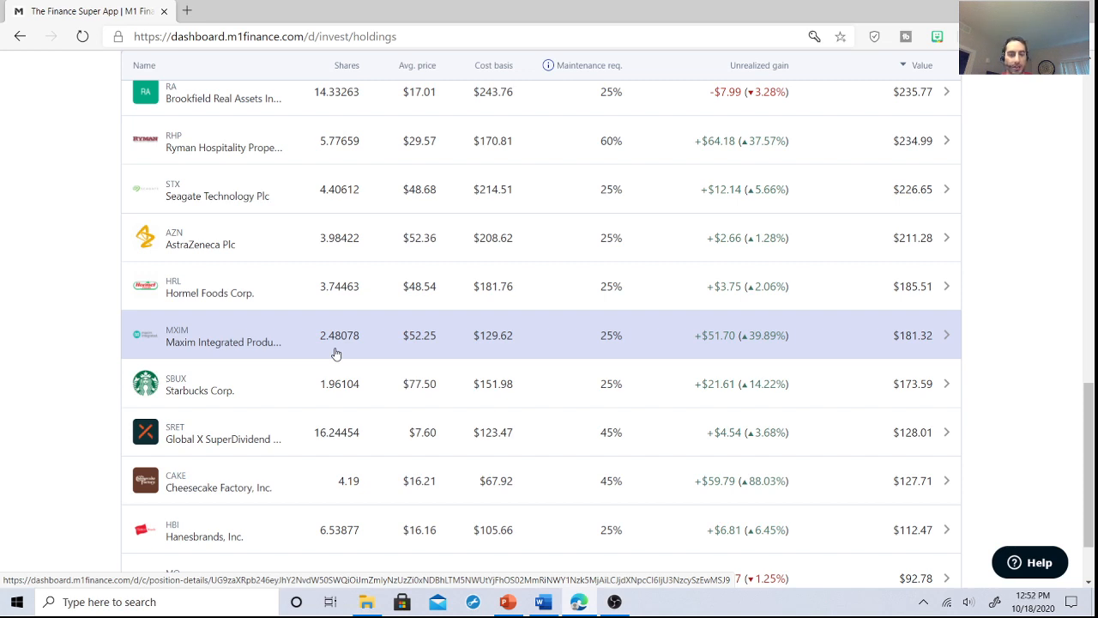
pyautogui.moveTo(333, 354)
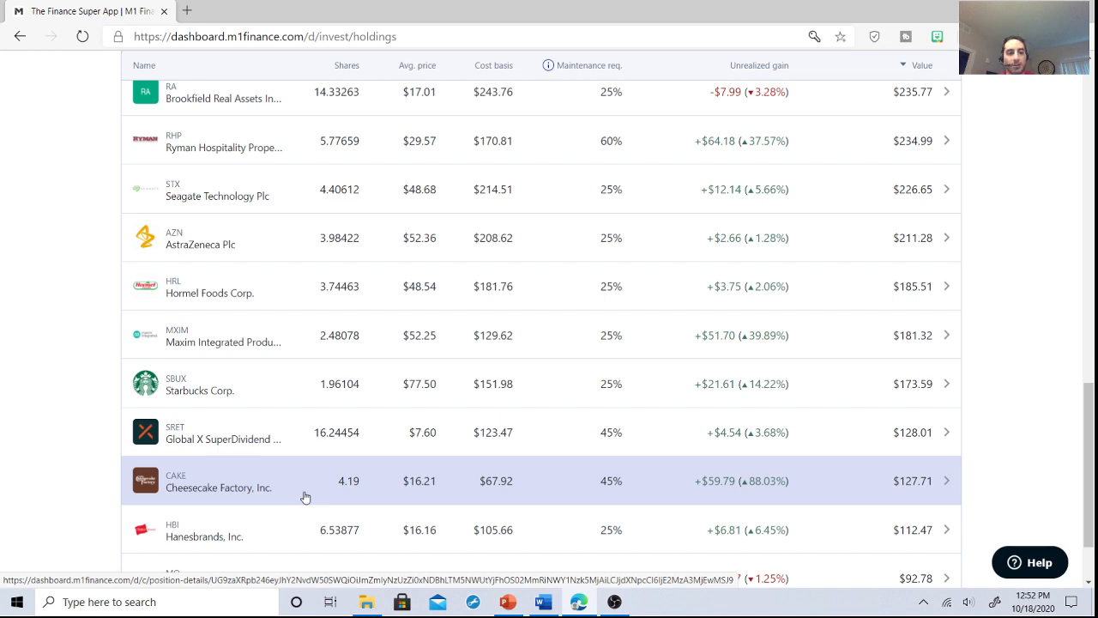
pyautogui.scroll(-3)
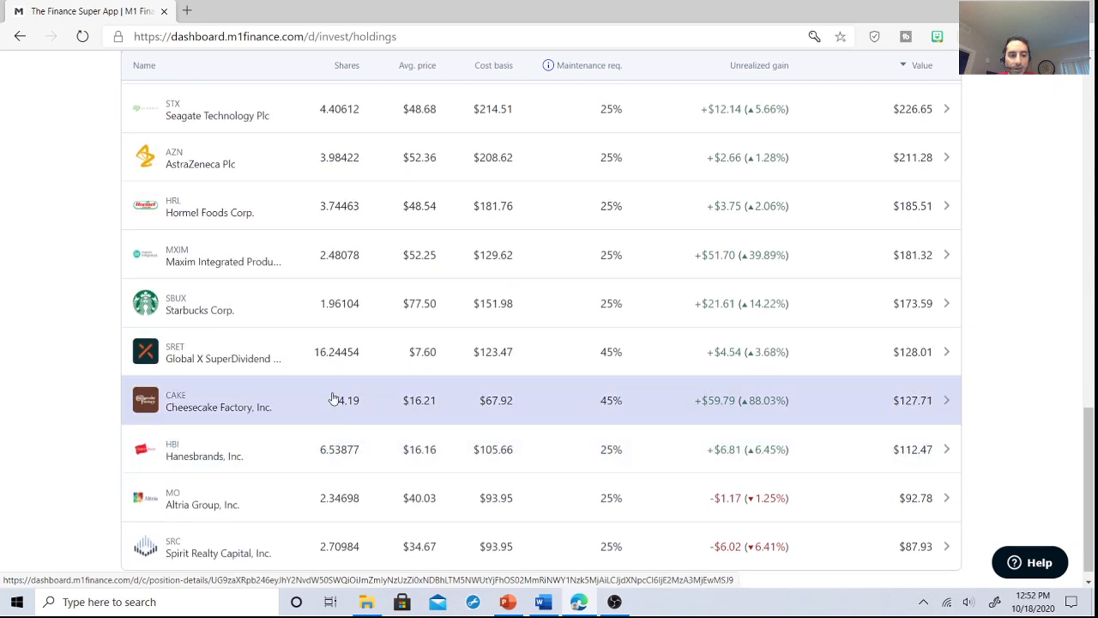
pyautogui.scroll(-3)
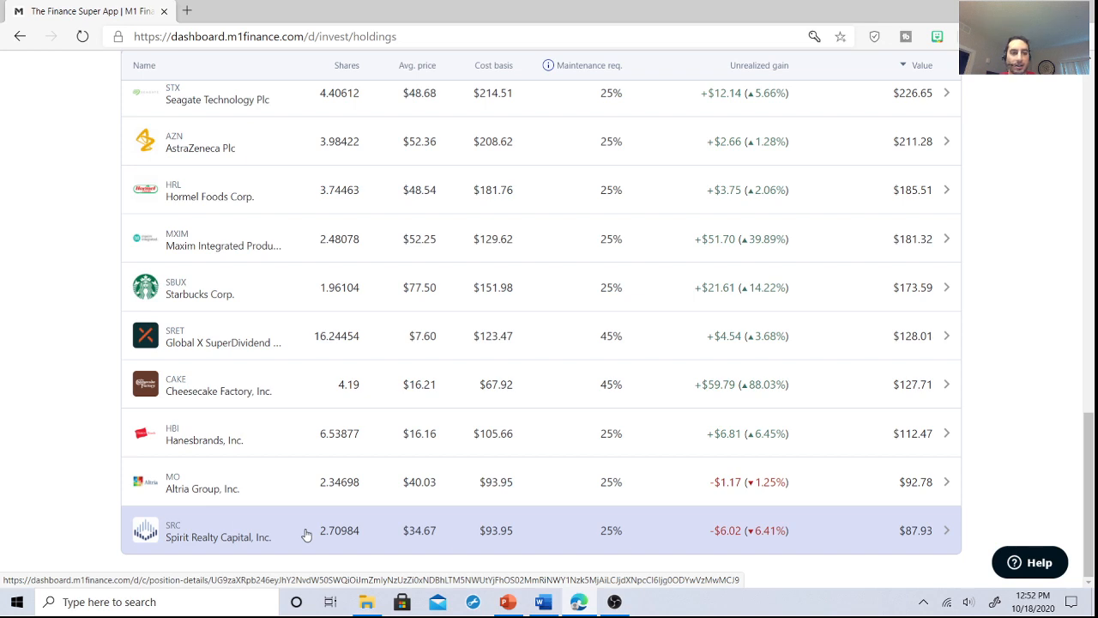
pyautogui.moveTo(288, 248)
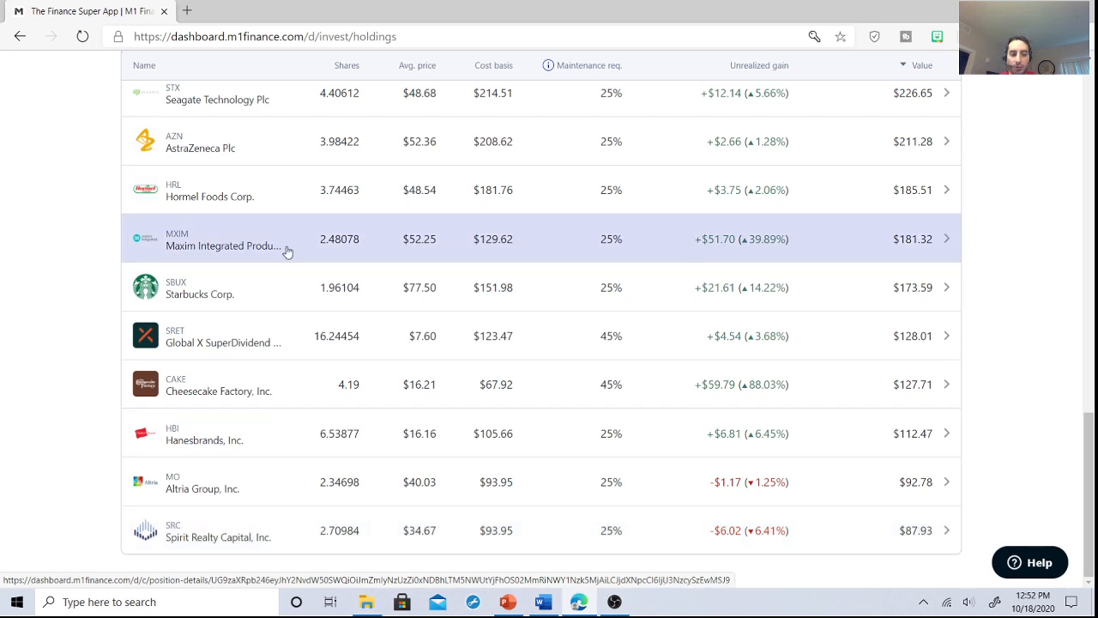
pyautogui.moveTo(277, 189)
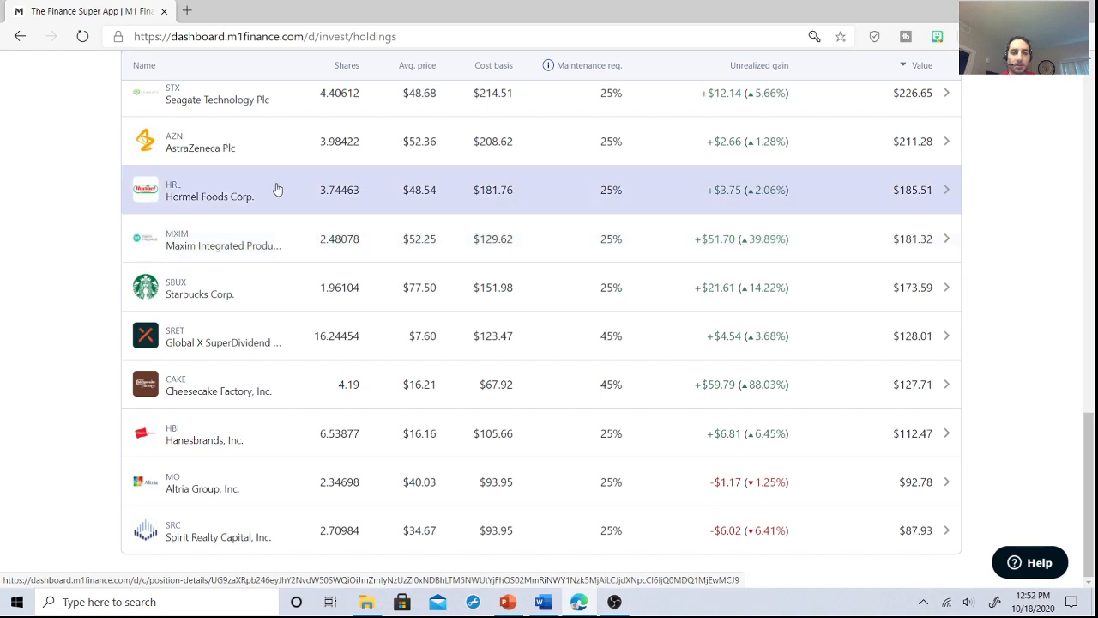
pyautogui.moveTo(287, 288)
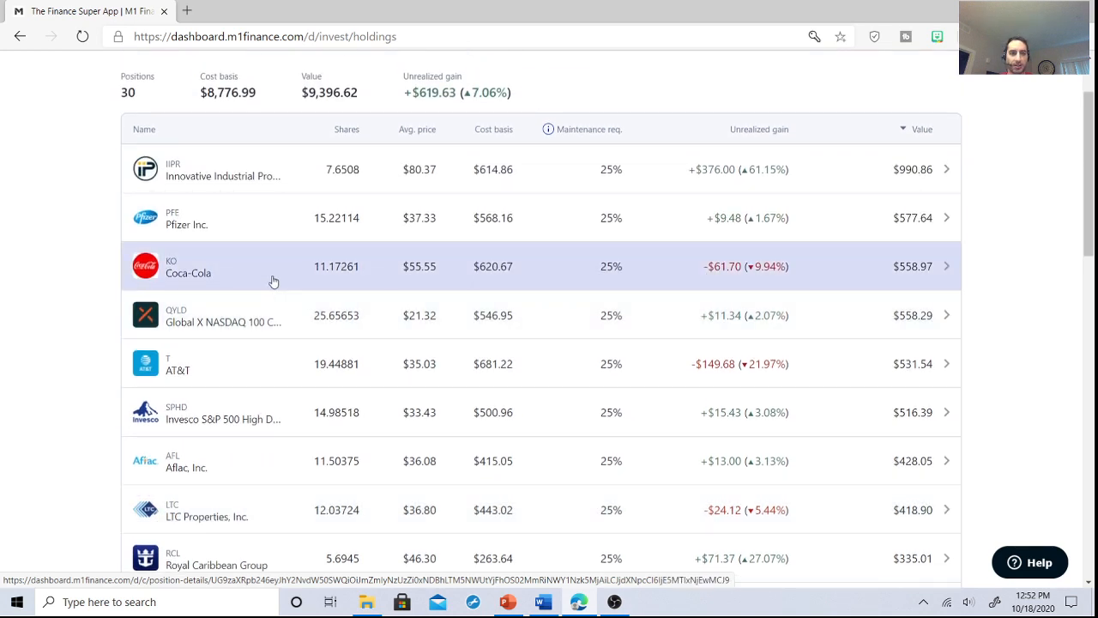
pyautogui.scroll(3)
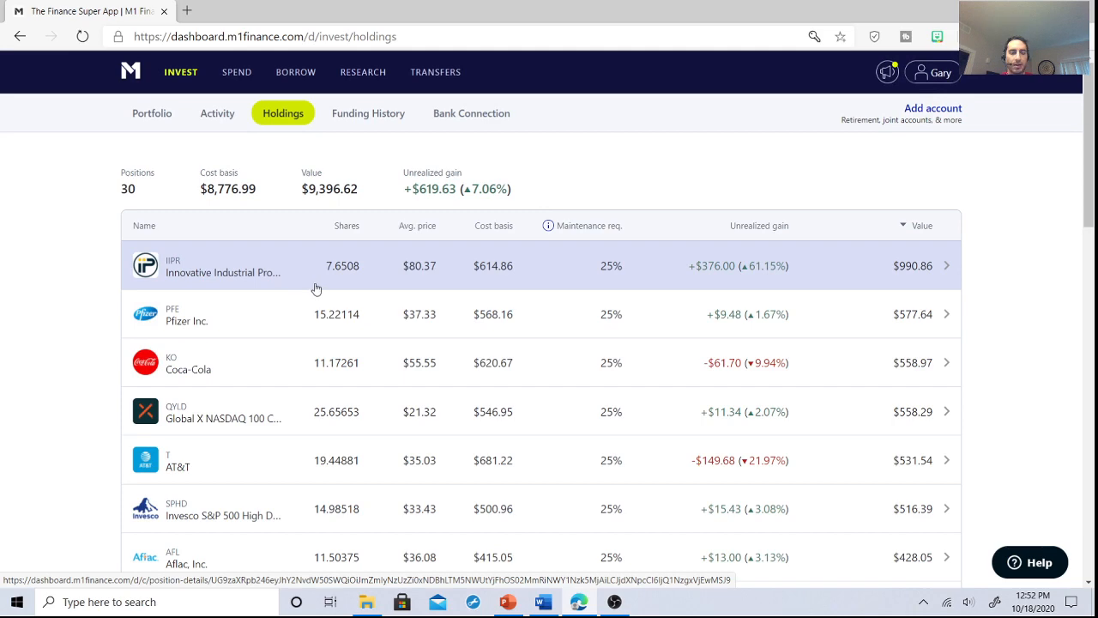
pyautogui.moveTo(214, 142)
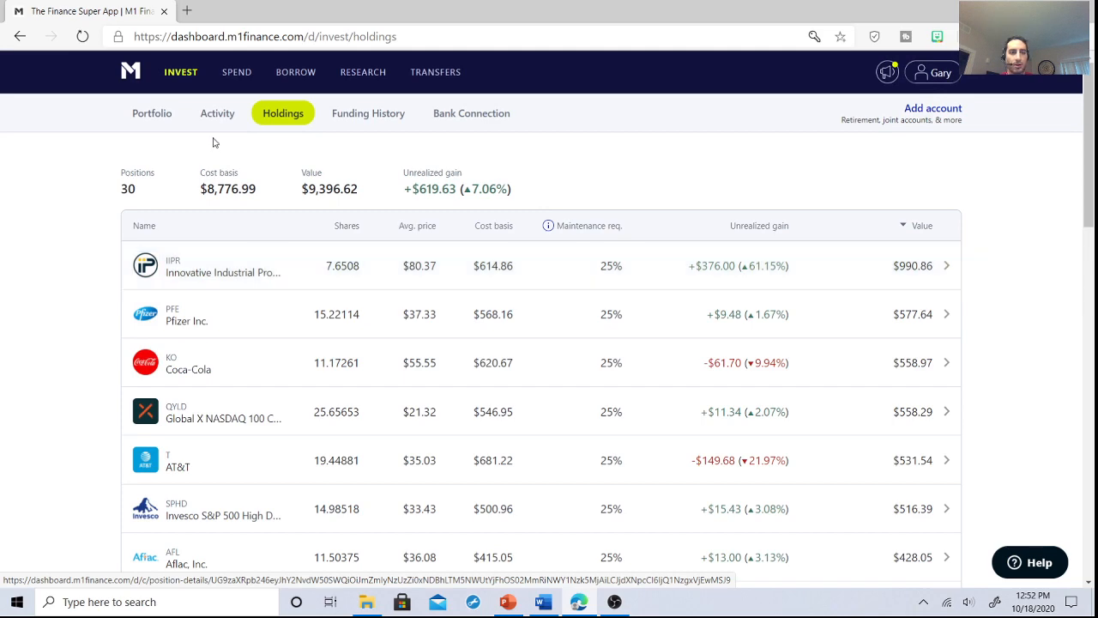
# Reopen Activity and scroll up to the October 15 Pembina Pipeline and Innovative Industrial dividends
pyautogui.click(217, 113)
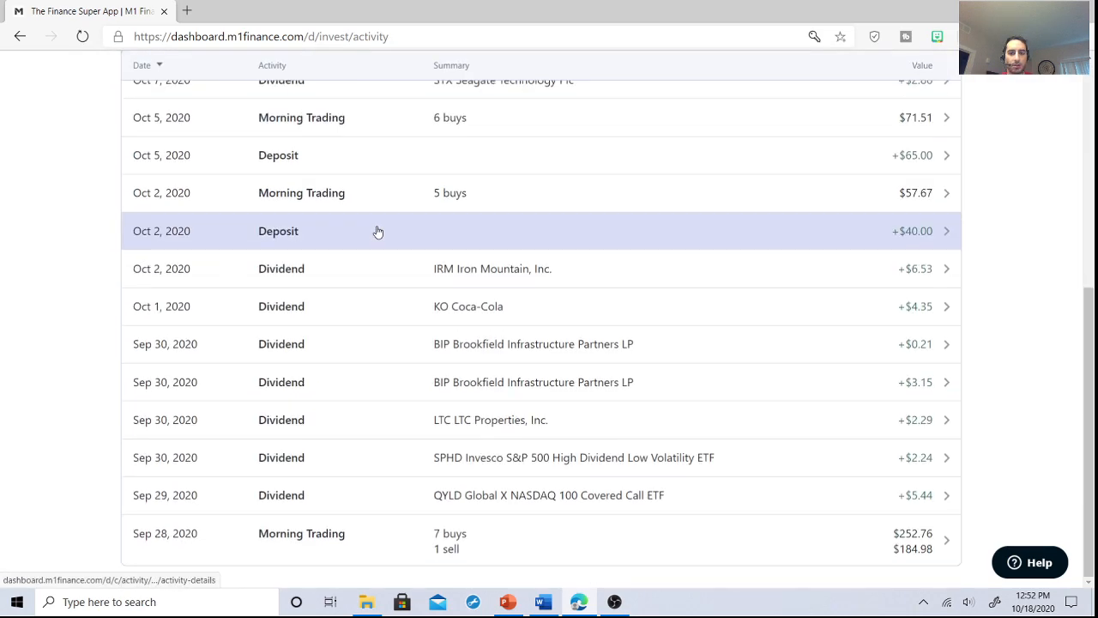
pyautogui.moveTo(581, 458)
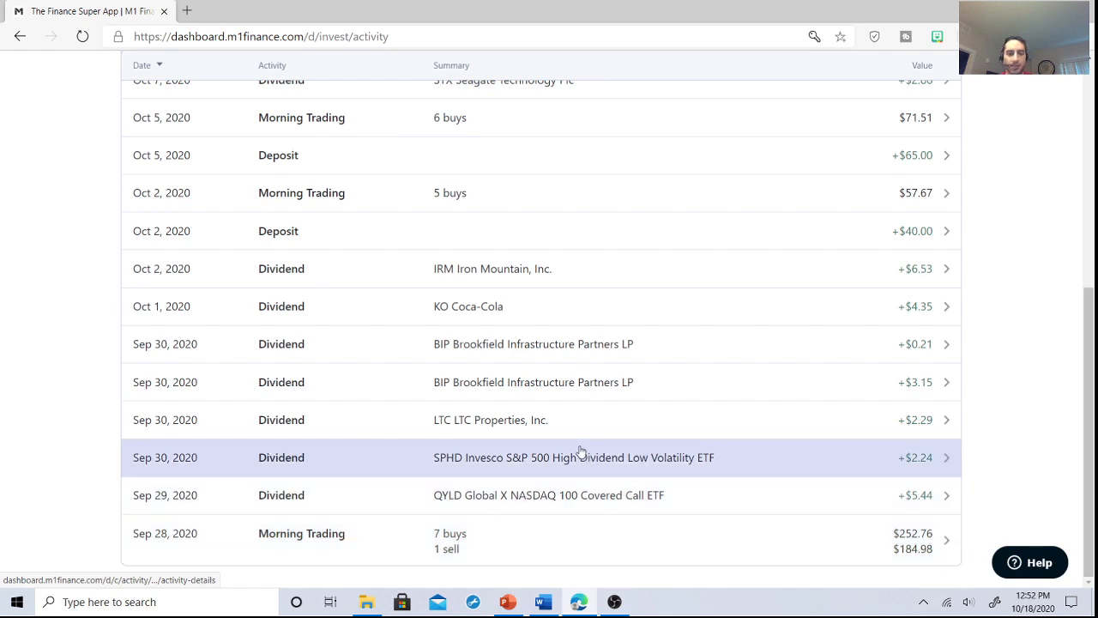
pyautogui.moveTo(553, 397)
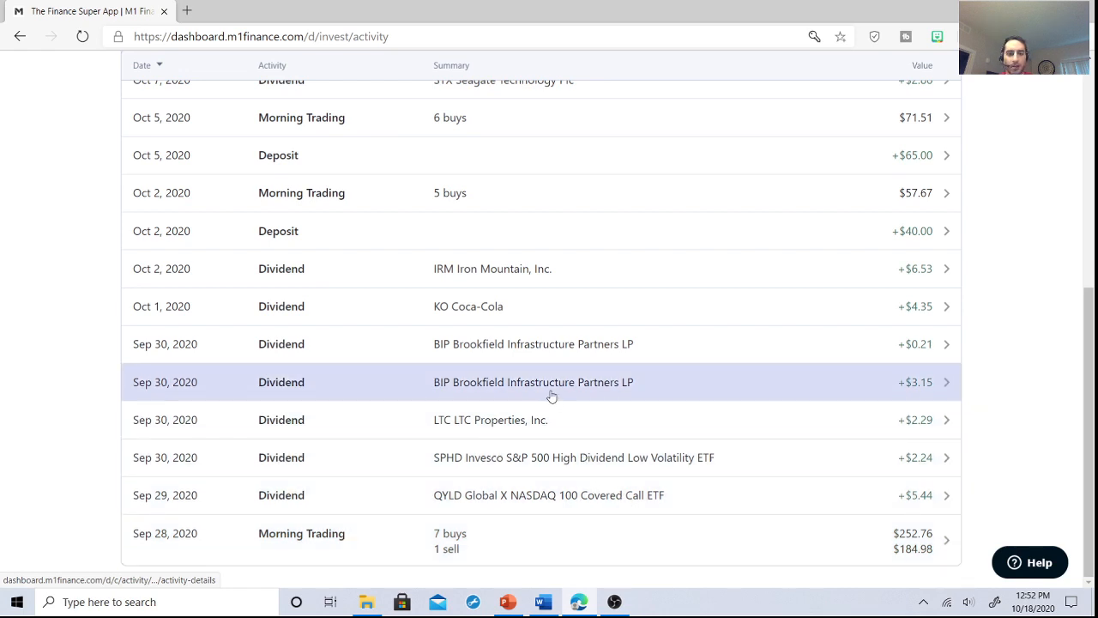
pyautogui.moveTo(487, 269)
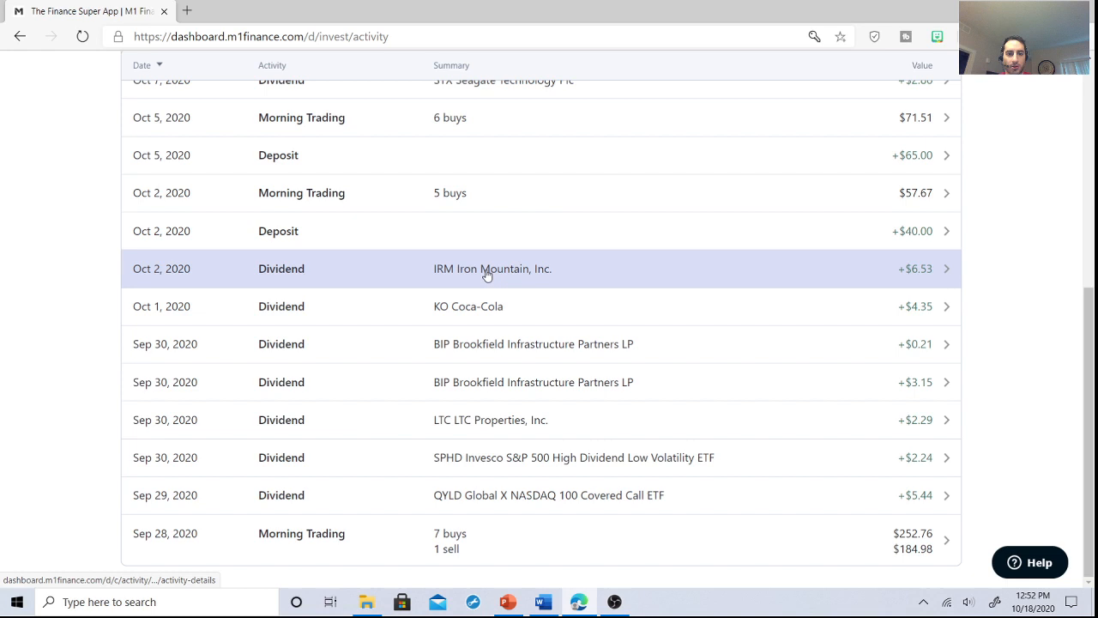
pyautogui.scroll(3)
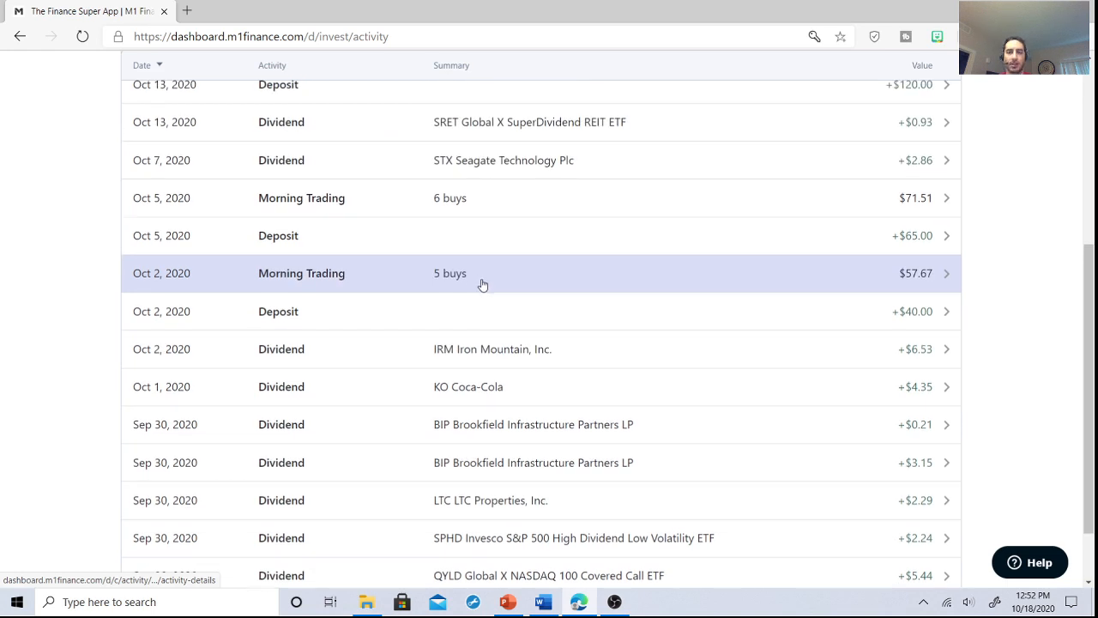
pyautogui.scroll(3)
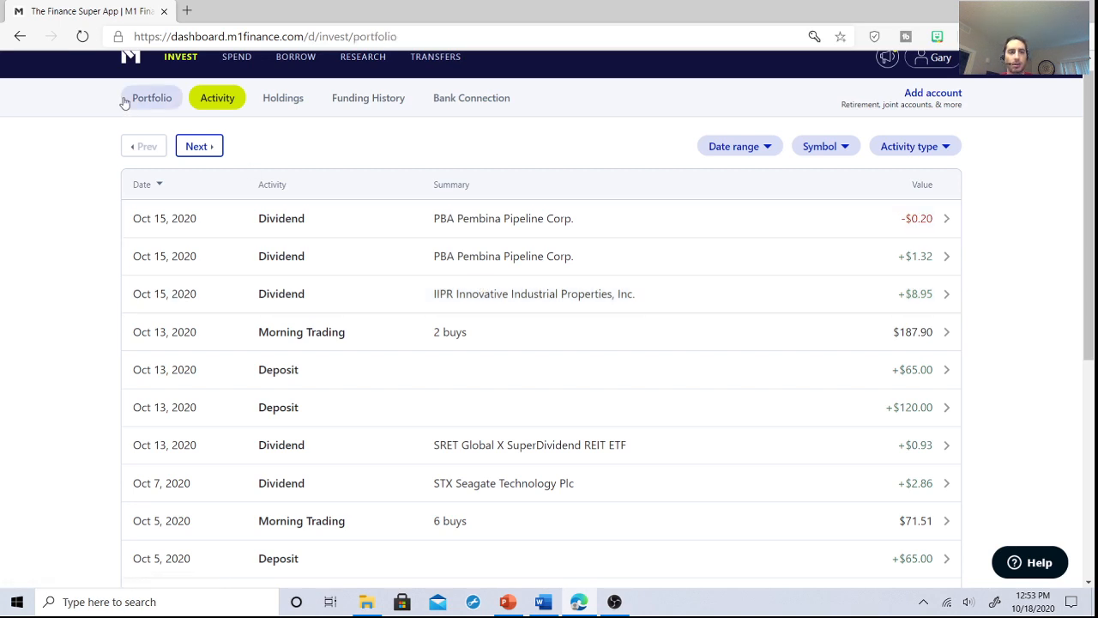
# Return to the Death Star summary showing $9,396.62 value and $197.21 earned dividends
pyautogui.click(152, 97)
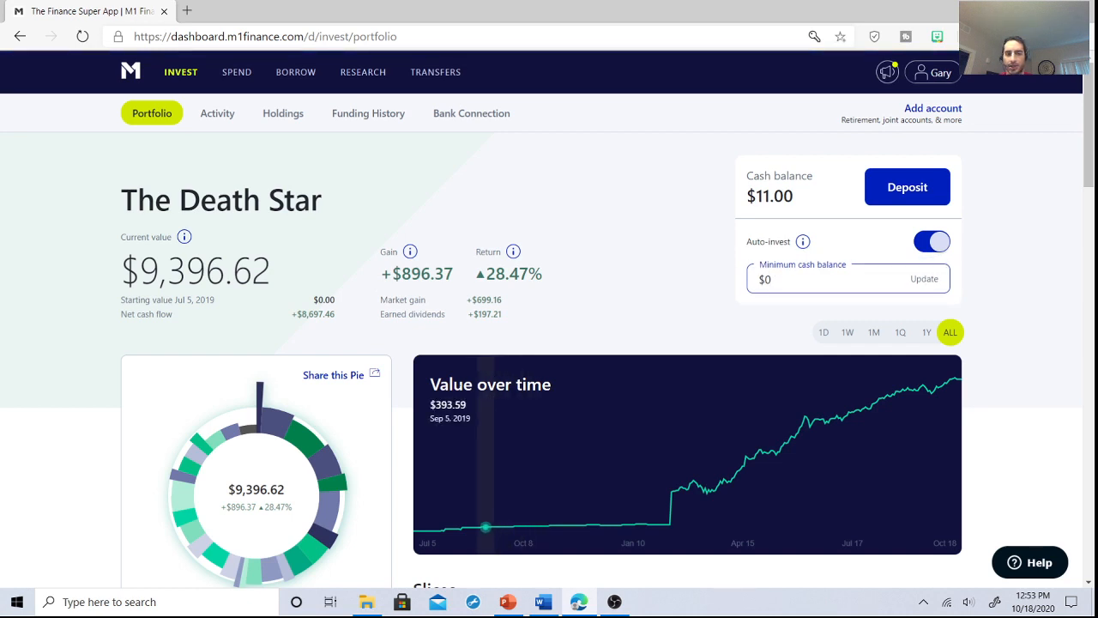
pyautogui.moveTo(515, 317)
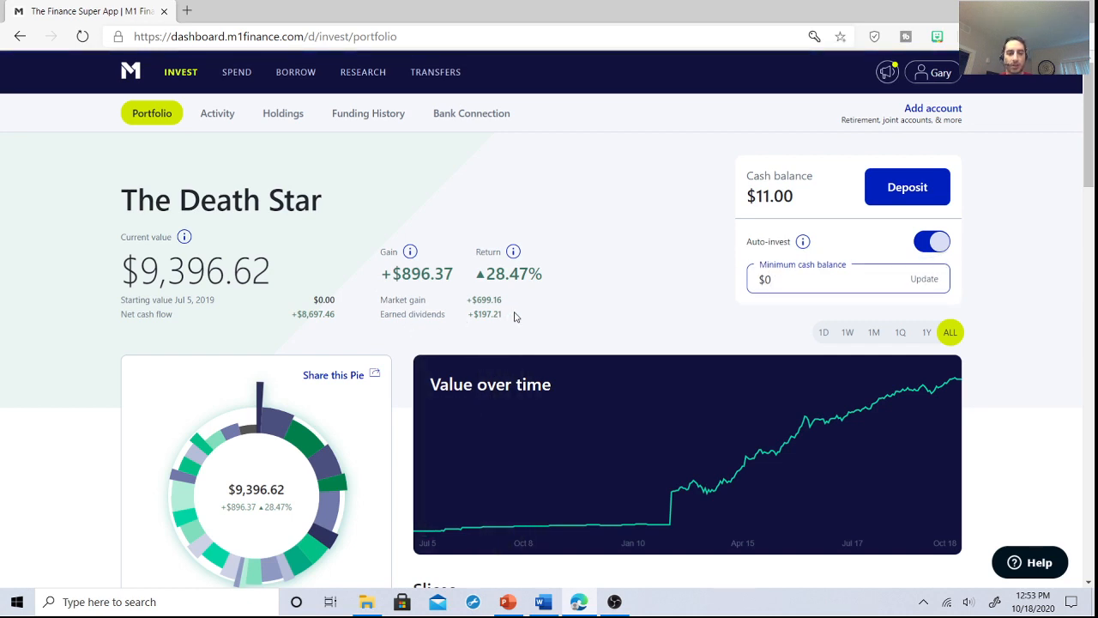
pyautogui.click(824, 279)
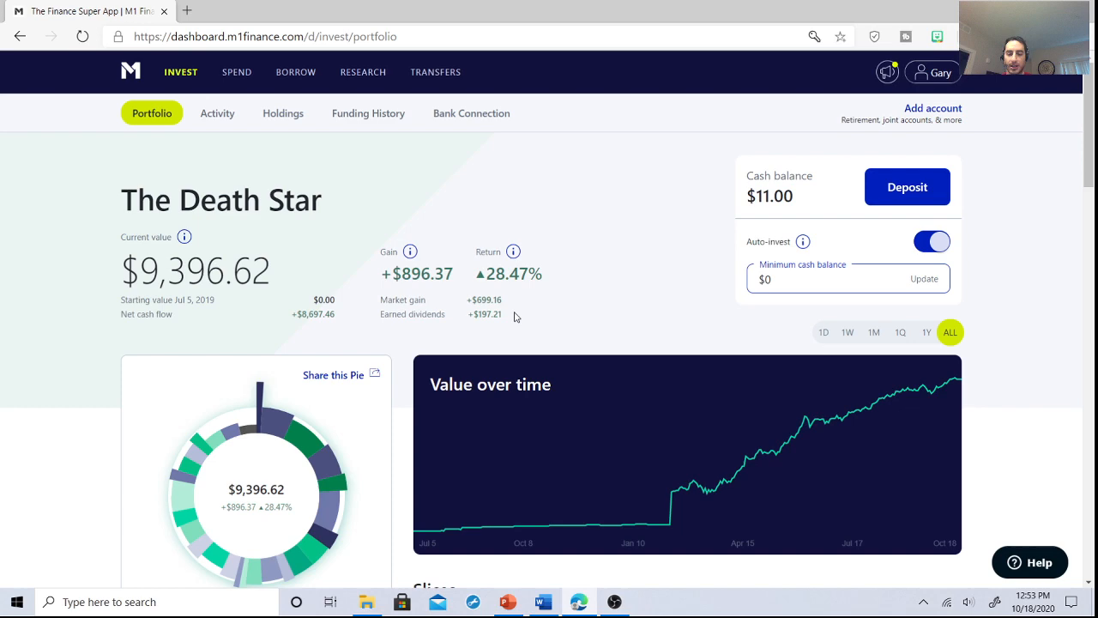
pyautogui.scroll(-3)
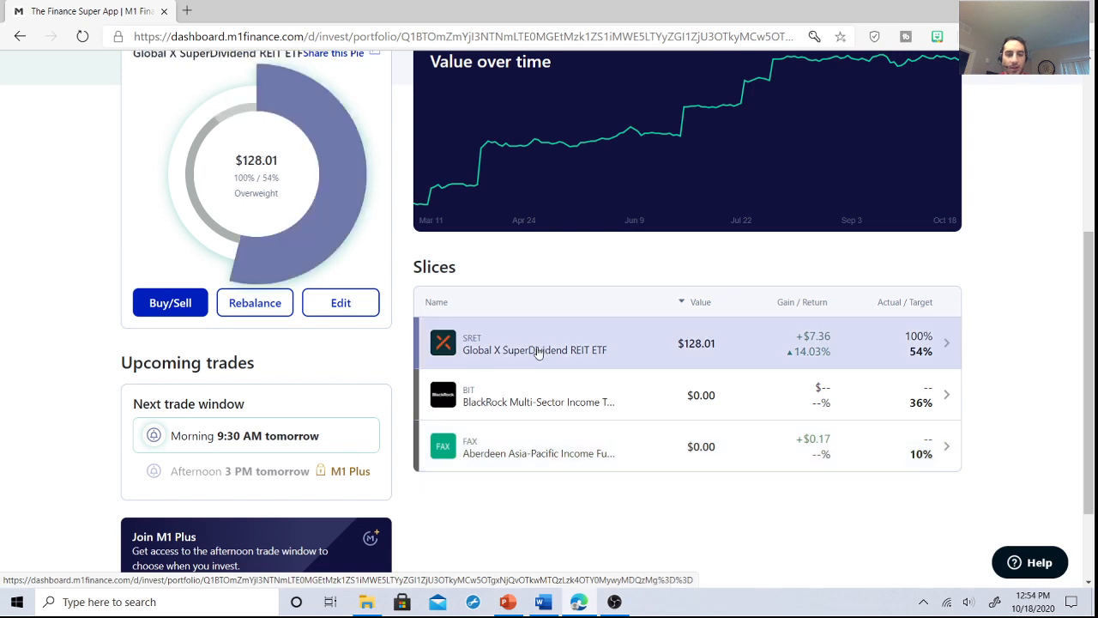
pyautogui.moveTo(537, 360)
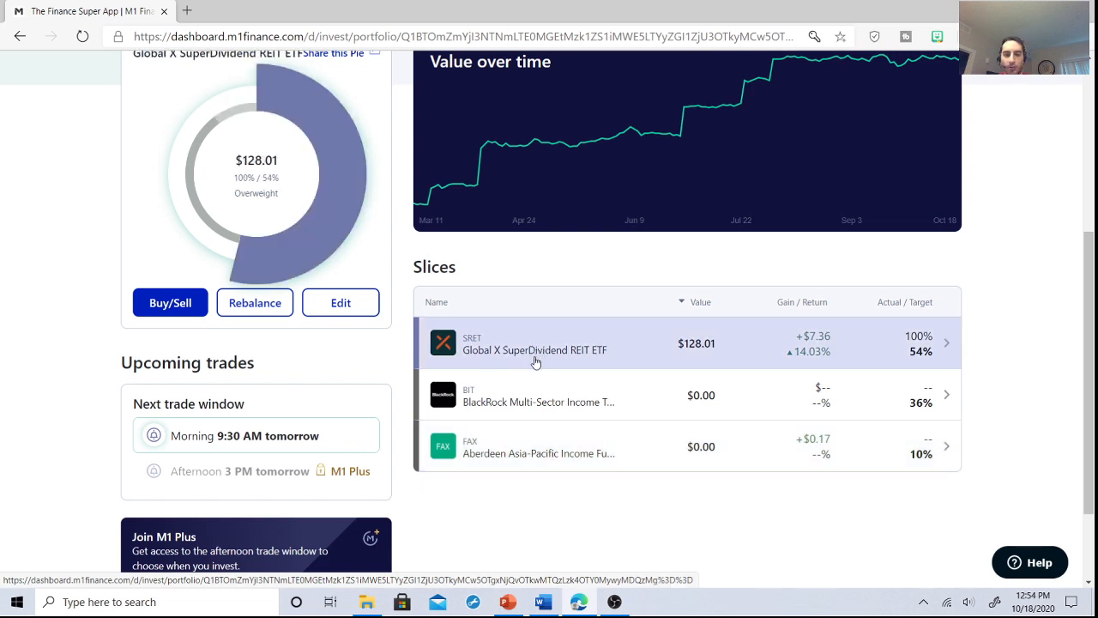
pyautogui.scroll(3)
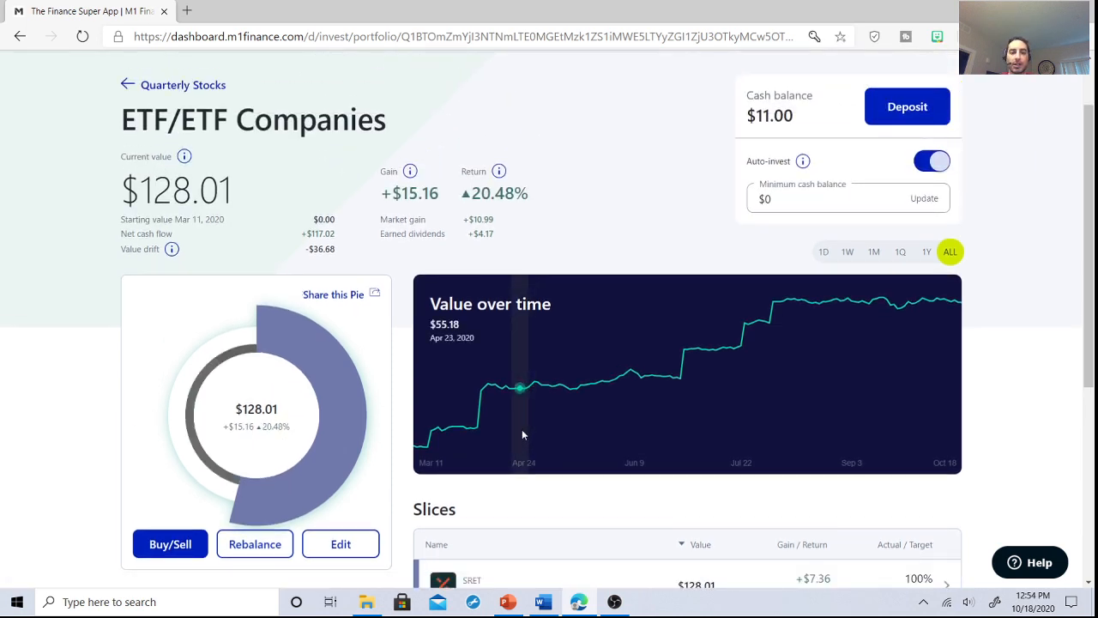
pyautogui.moveTo(447, 429)
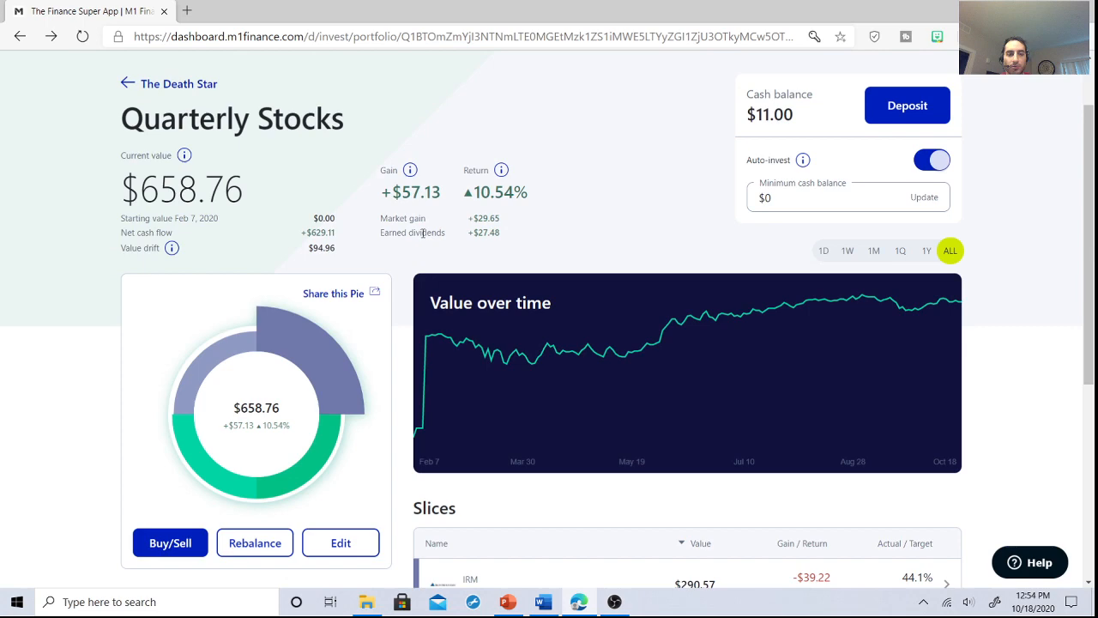
pyautogui.scroll(-3)
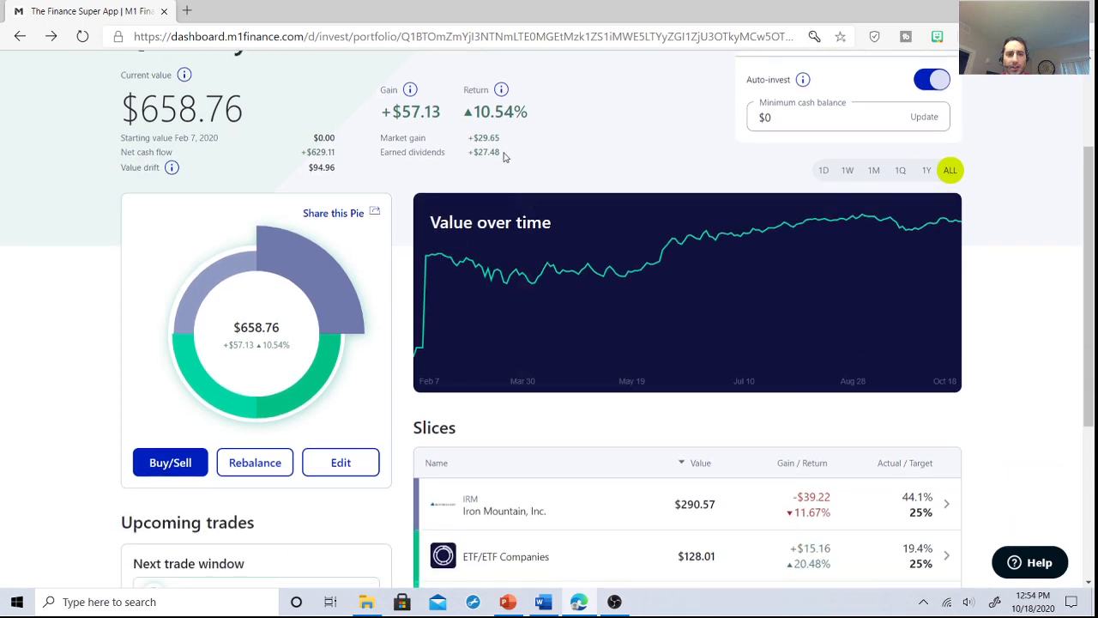
pyautogui.scroll(-3)
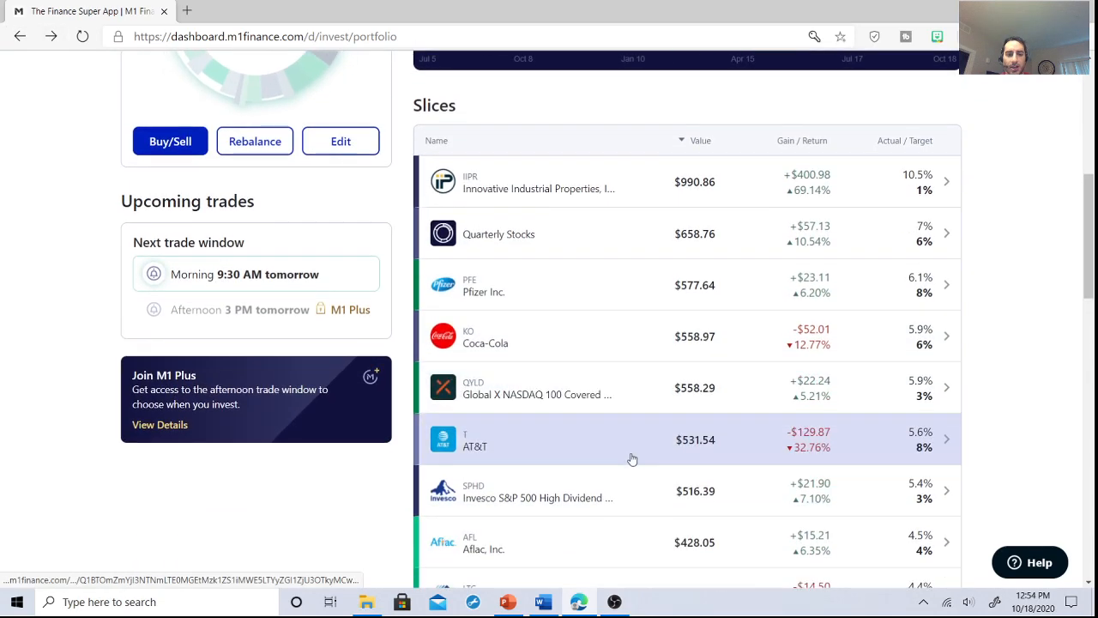
# View the Global X NASDAQ 100 Covered Call ETF page ($558.29), then go back to slices
pyautogui.click(536, 388)
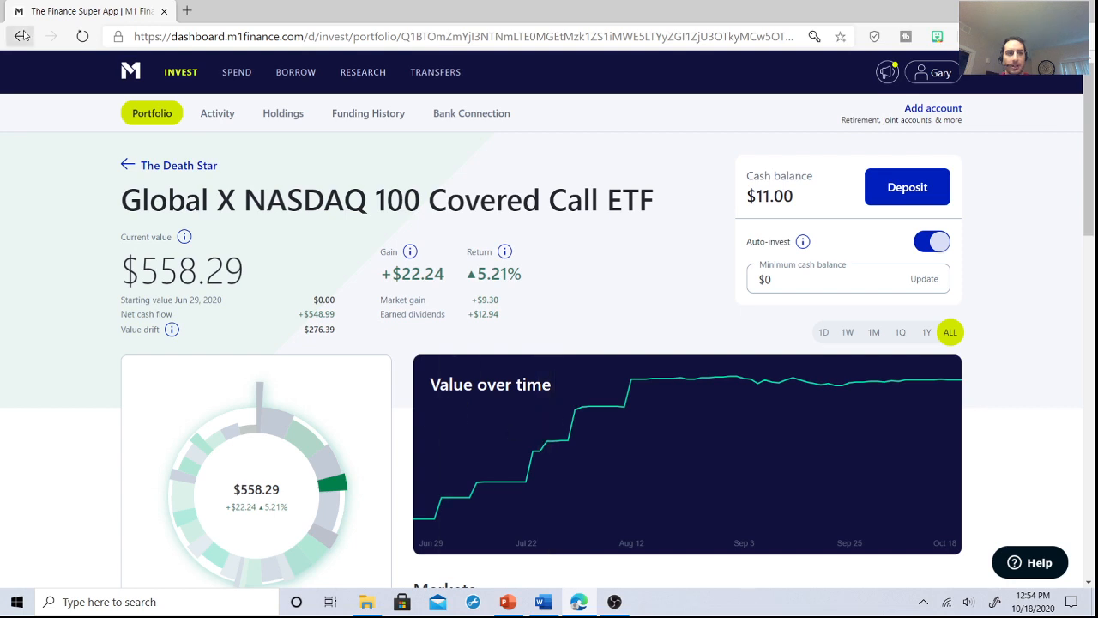
pyautogui.moveTo(19, 36)
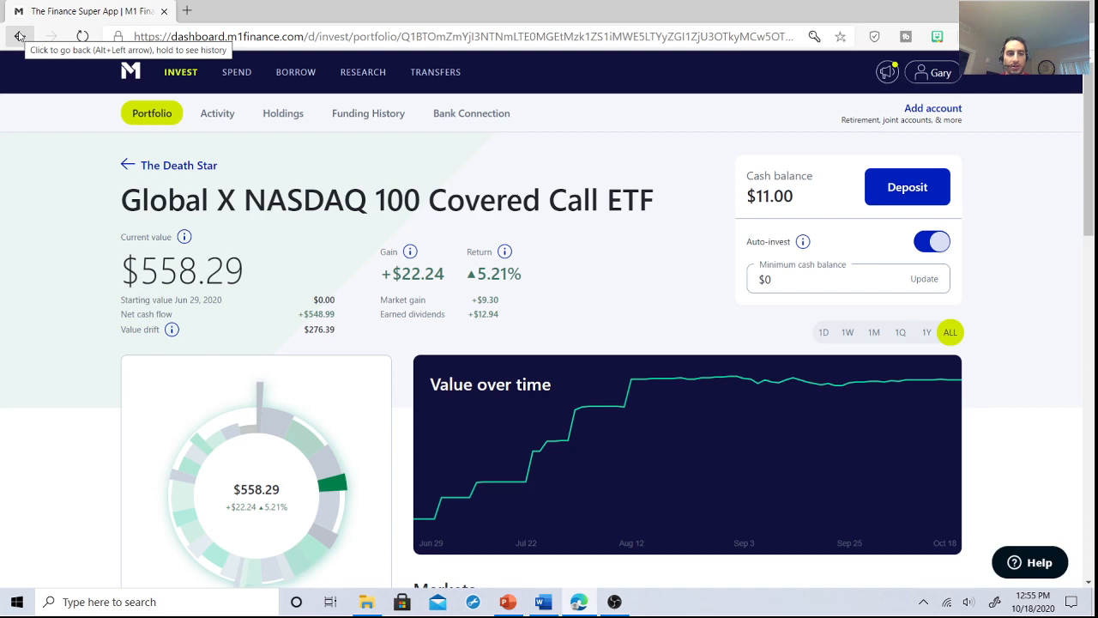
pyautogui.click(21, 36)
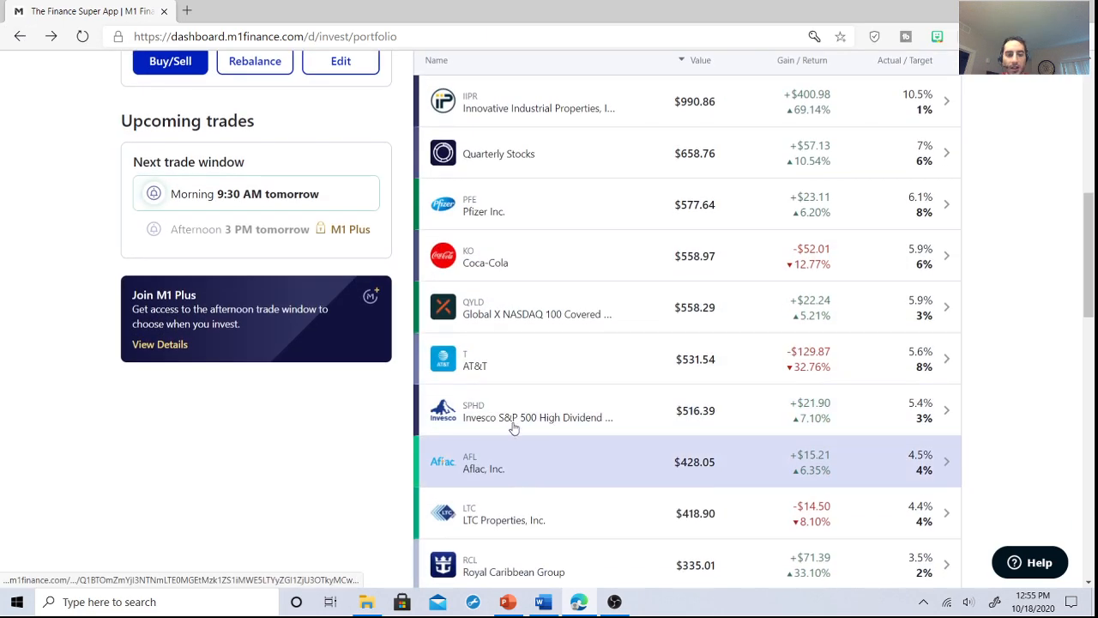
pyautogui.click(538, 410)
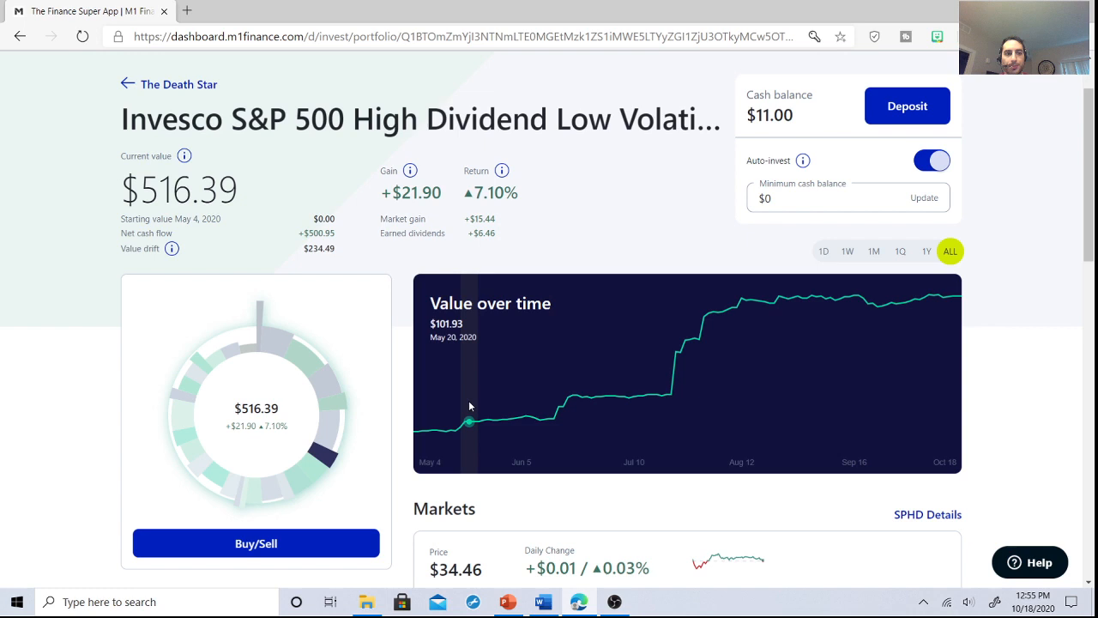
pyautogui.moveTo(469, 398)
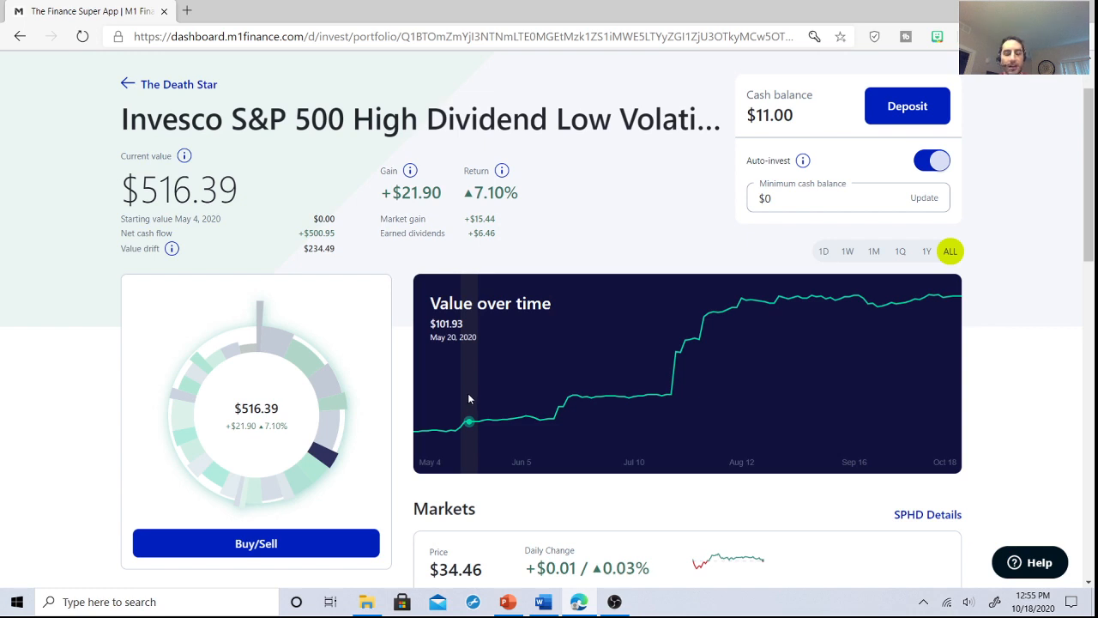
pyautogui.scroll(-3)
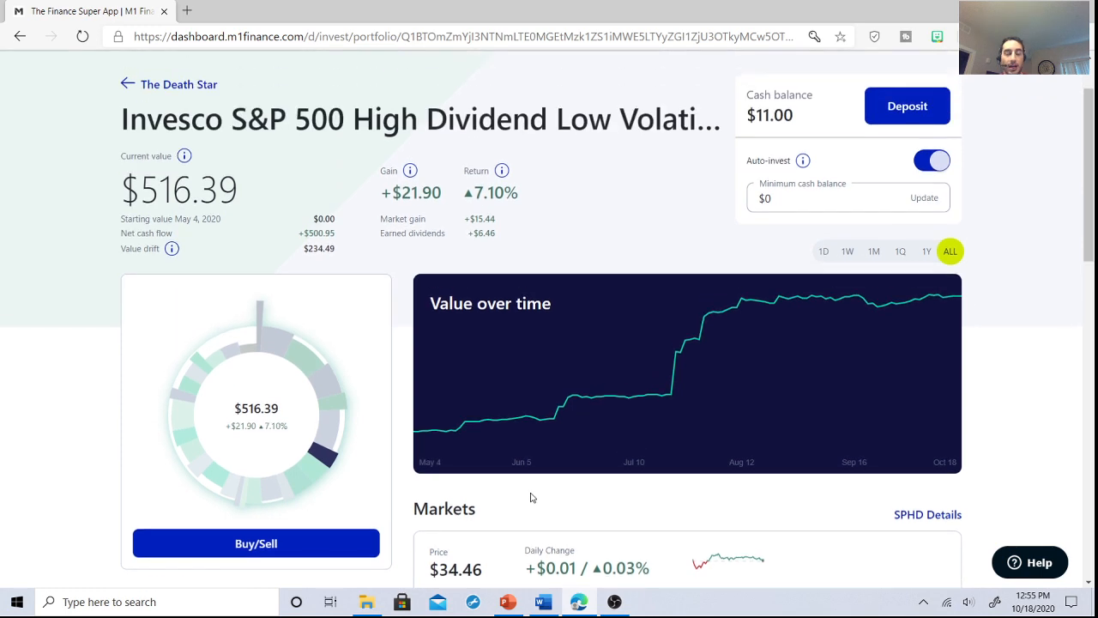
pyautogui.moveTo(530, 480)
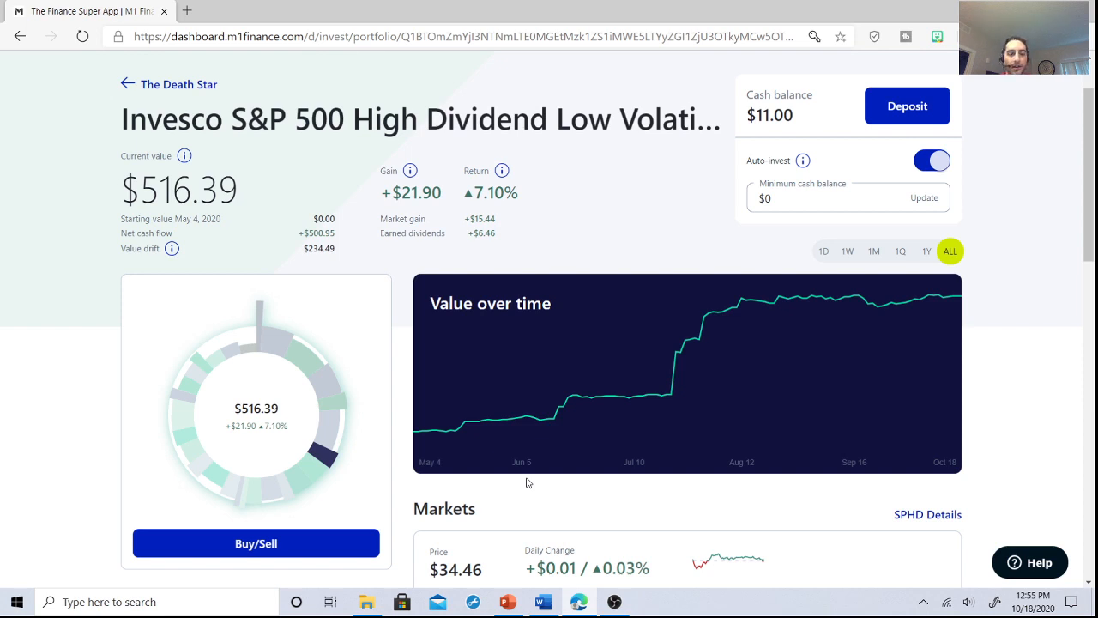
pyautogui.scroll(-3)
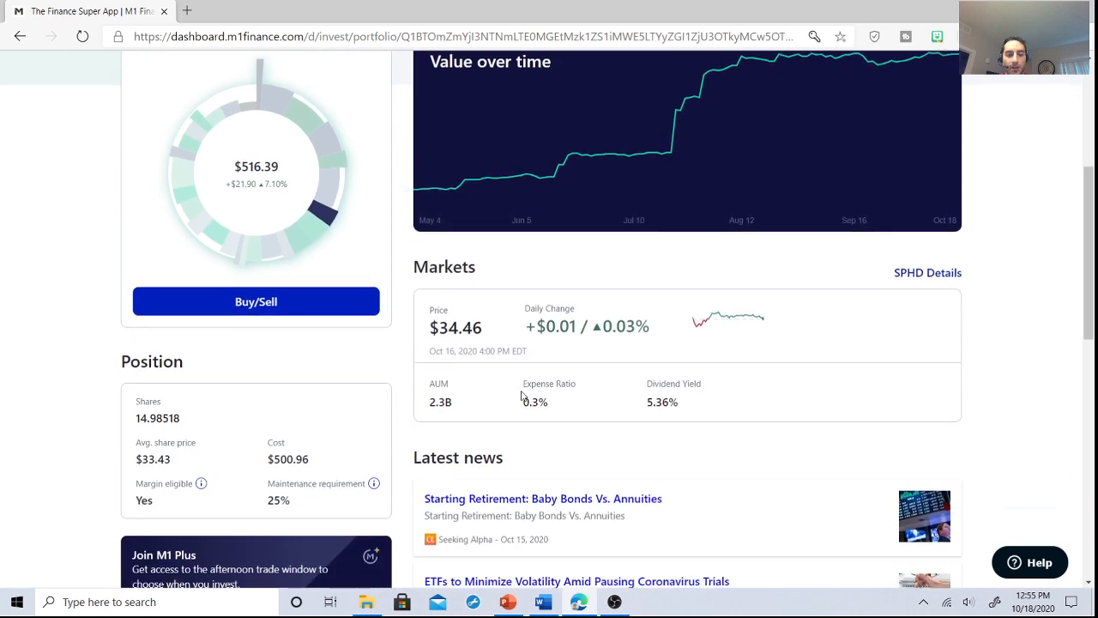
pyautogui.moveTo(514, 396)
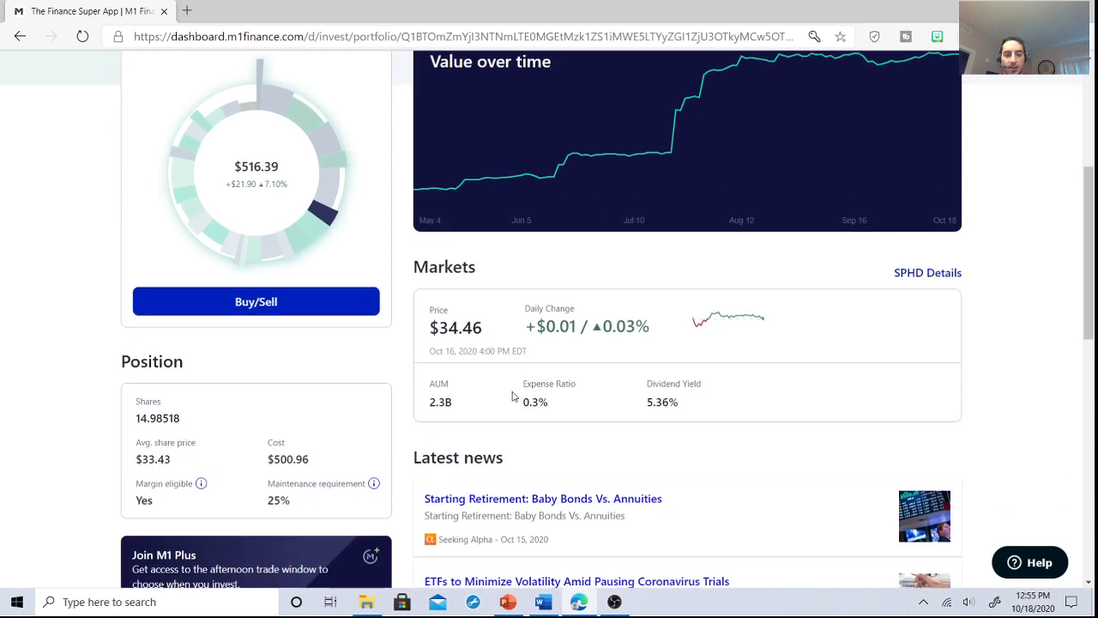
pyautogui.scroll(3)
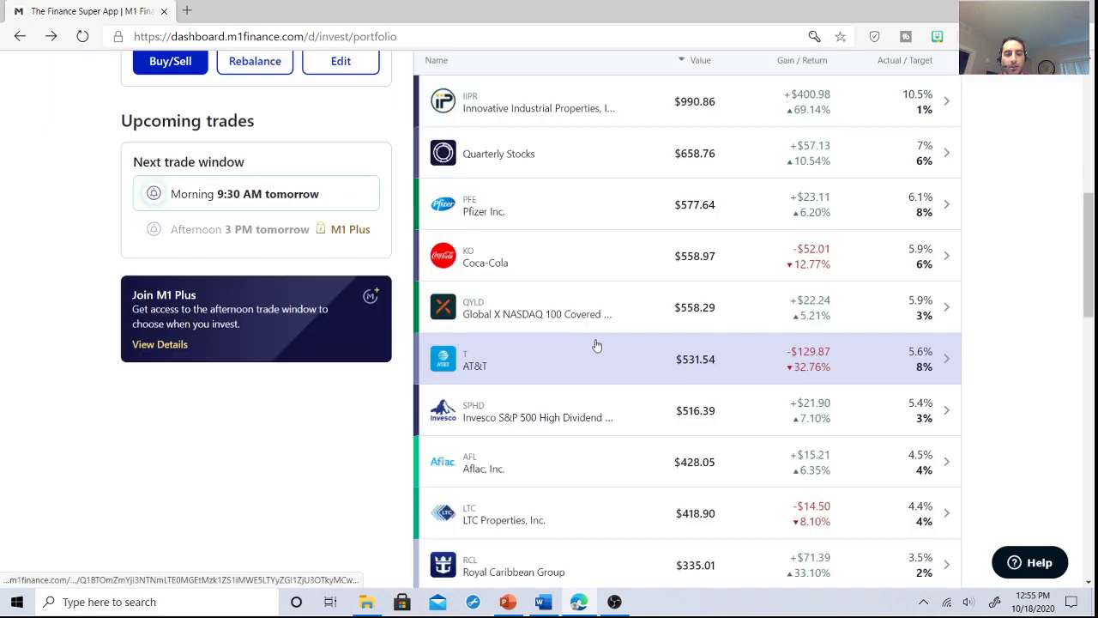
pyautogui.moveTo(572, 365)
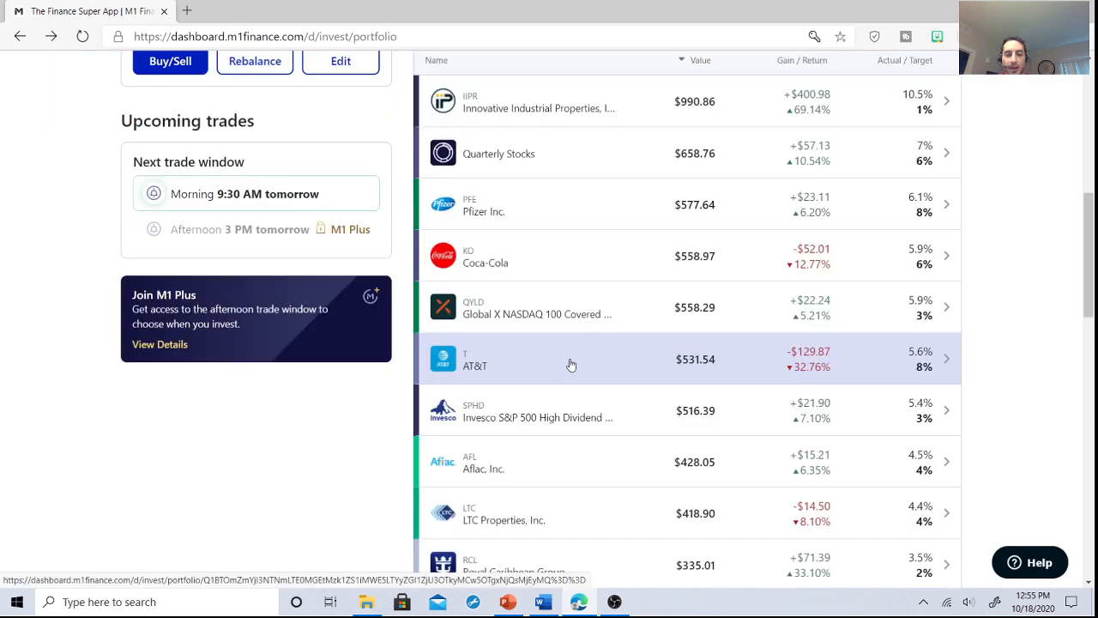
# Review the LTC Properties page ($418.90 value, 6.55% yield), then go to Activity
pyautogui.click(504, 514)
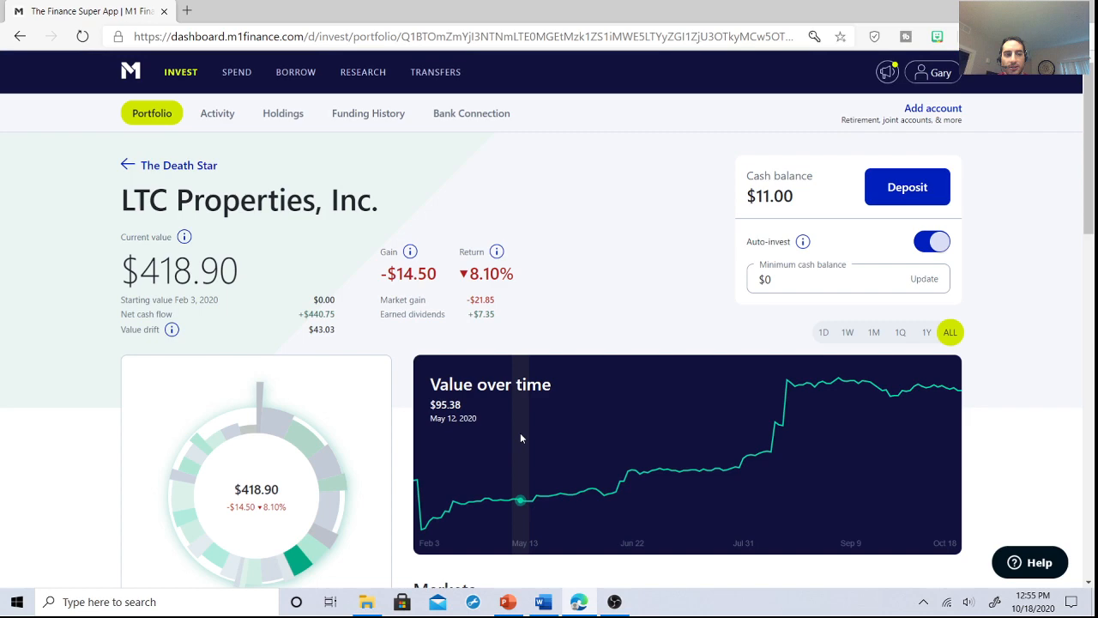
pyautogui.scroll(-3)
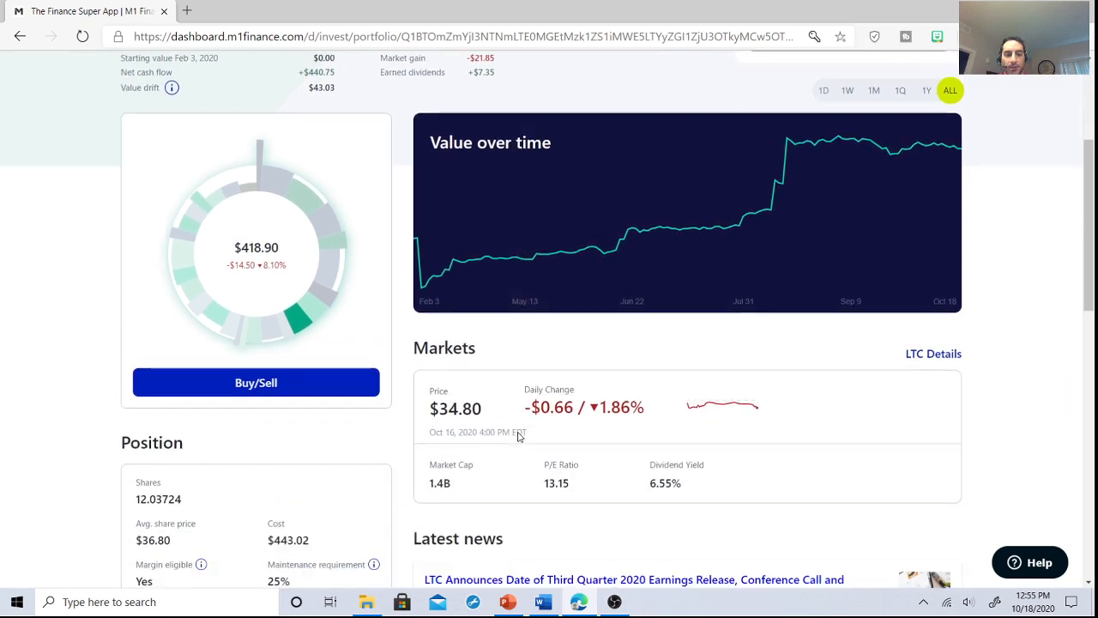
pyautogui.scroll(-3)
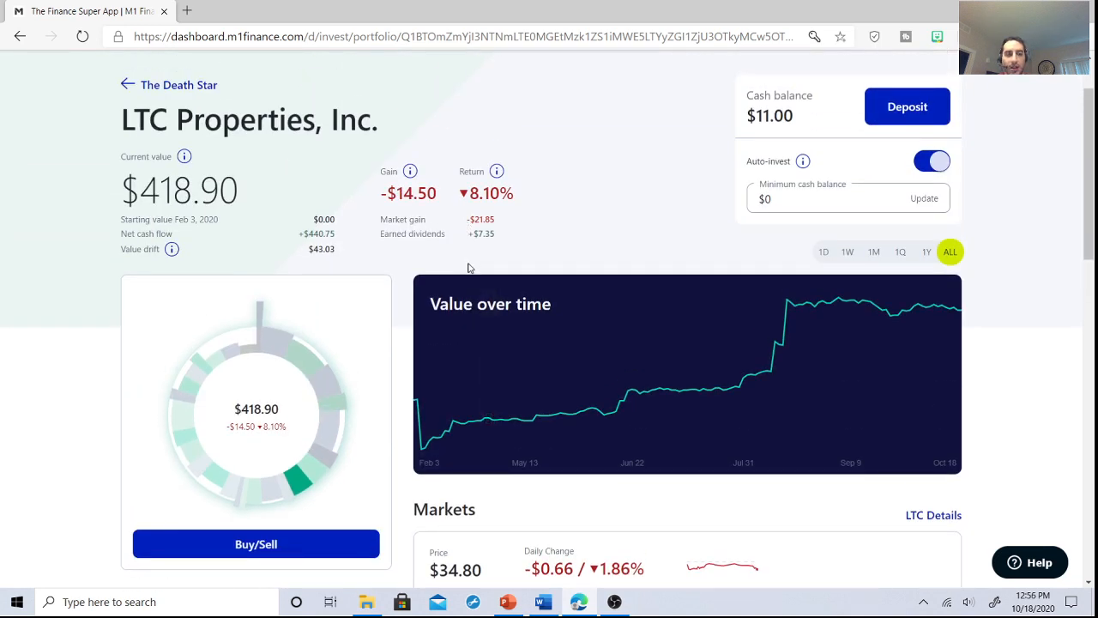
pyautogui.moveTo(553, 417)
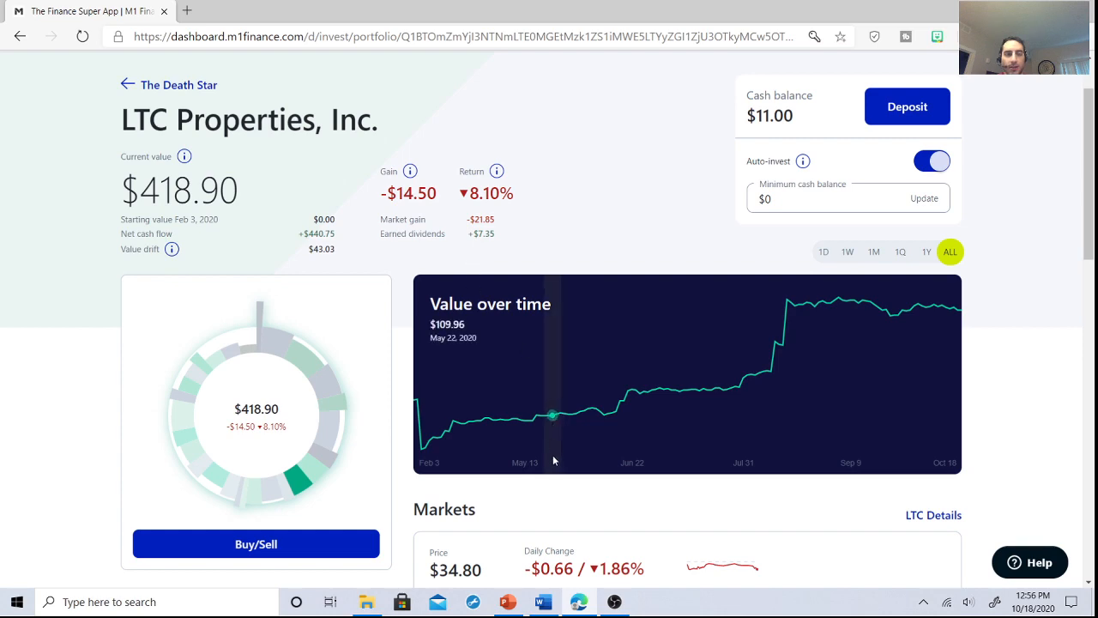
pyautogui.scroll(-3)
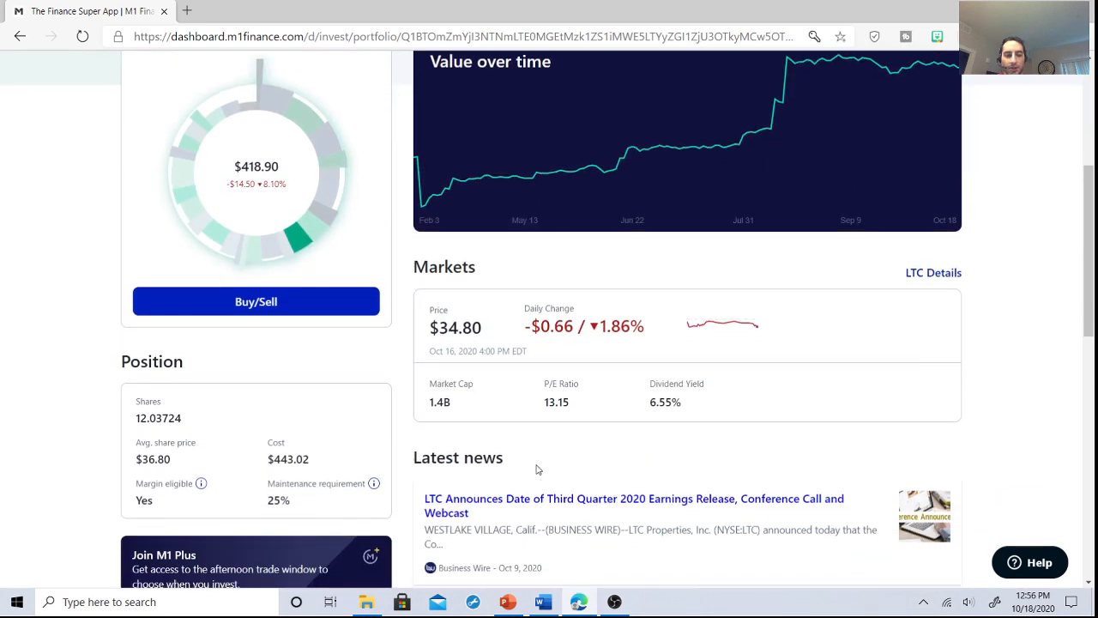
pyautogui.scroll(3)
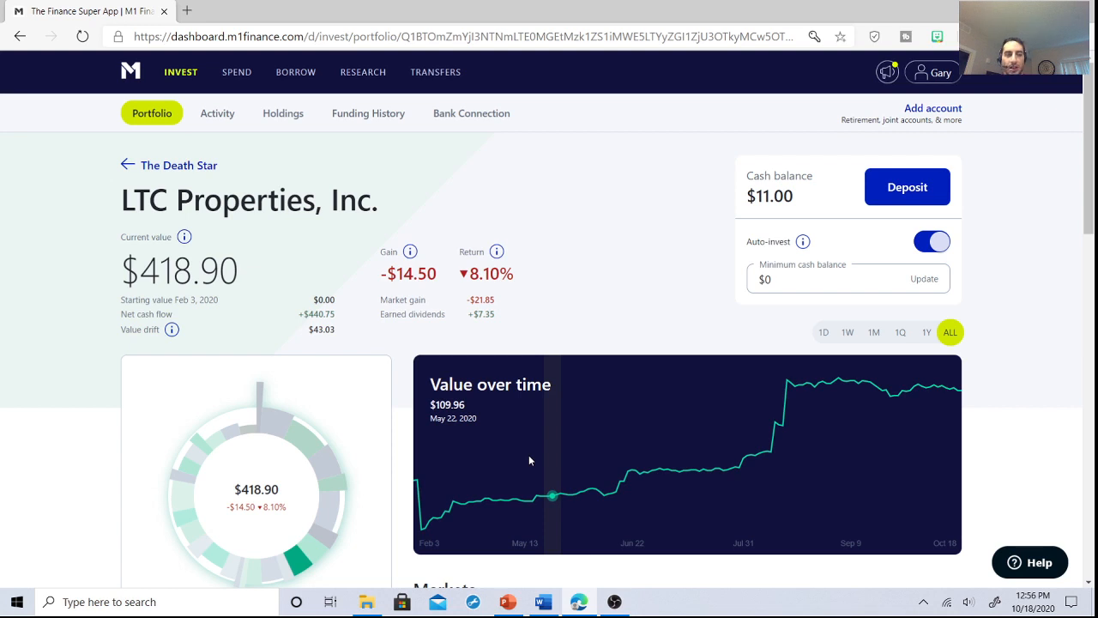
pyautogui.click(217, 113)
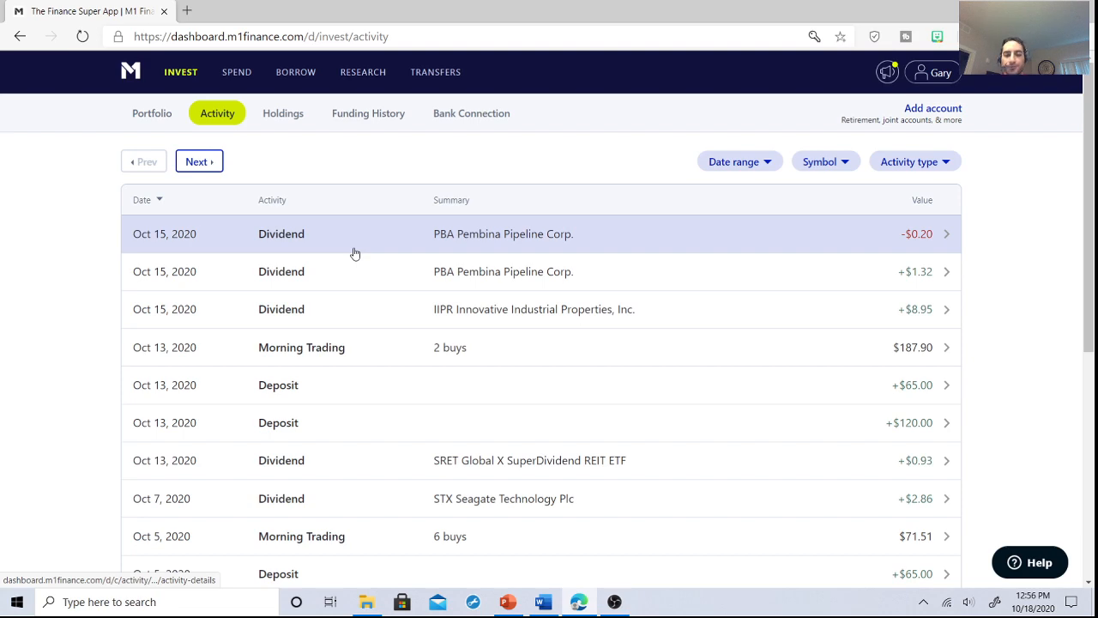
# Return to Portfolio, scroll slices down to British American Tobacco and back up
pyautogui.click(152, 113)
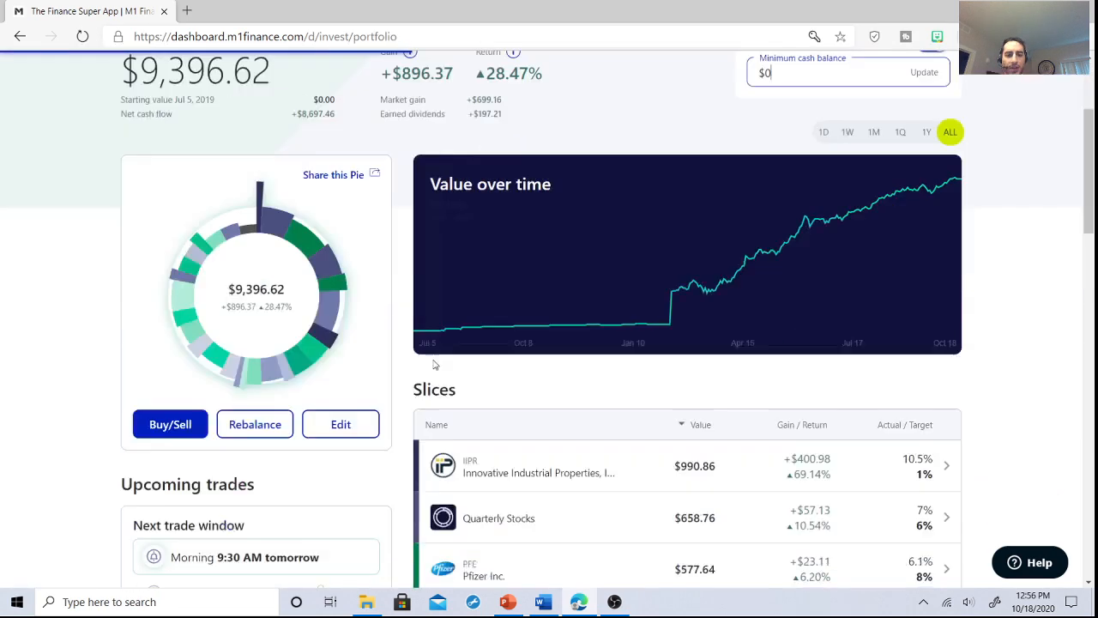
pyautogui.scroll(-3)
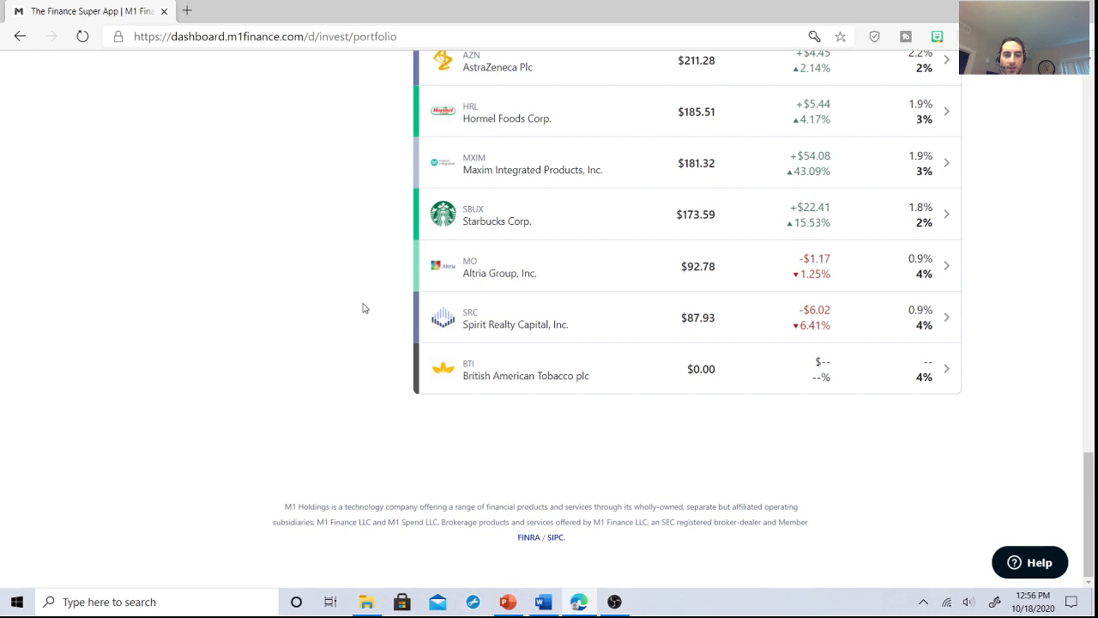
pyautogui.moveTo(493, 273)
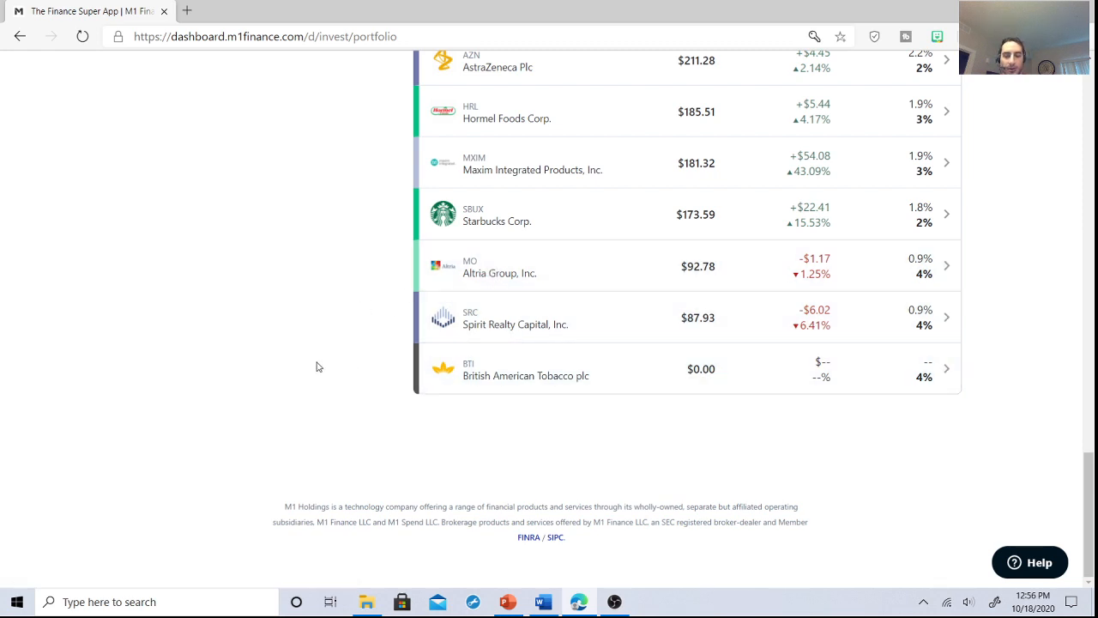
pyautogui.scroll(3)
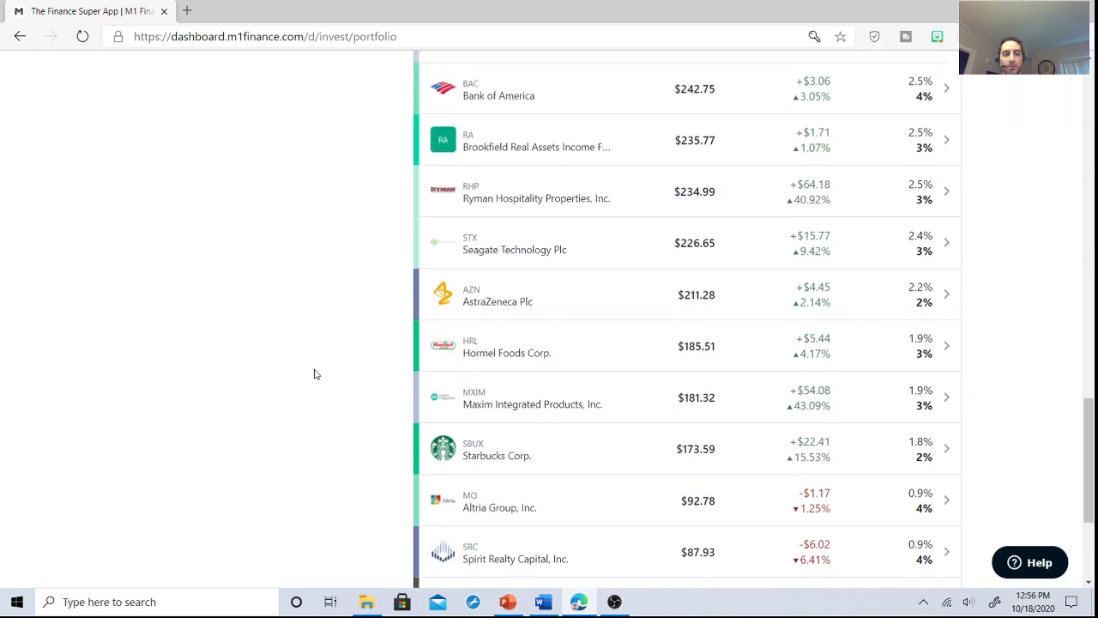
pyautogui.scroll(3)
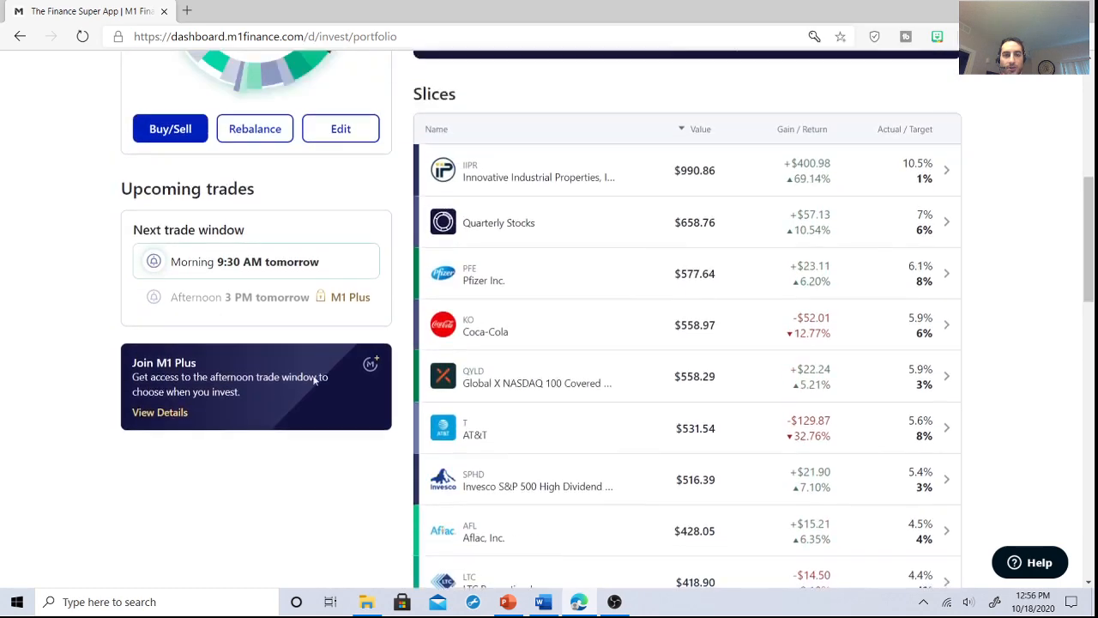
pyautogui.scroll(3)
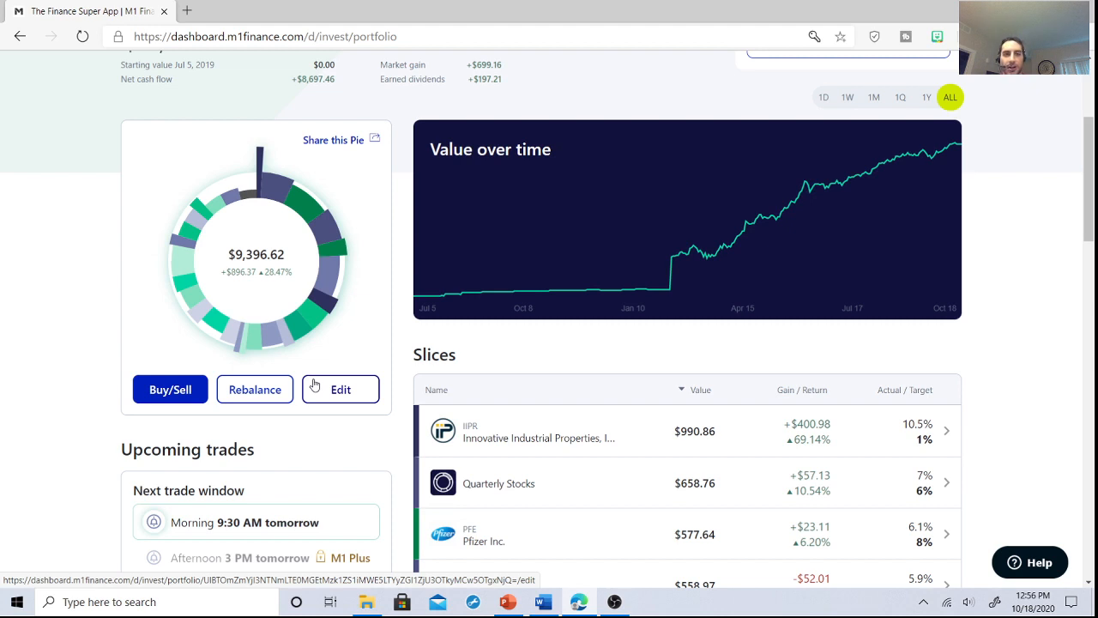
pyautogui.moveTo(305, 385)
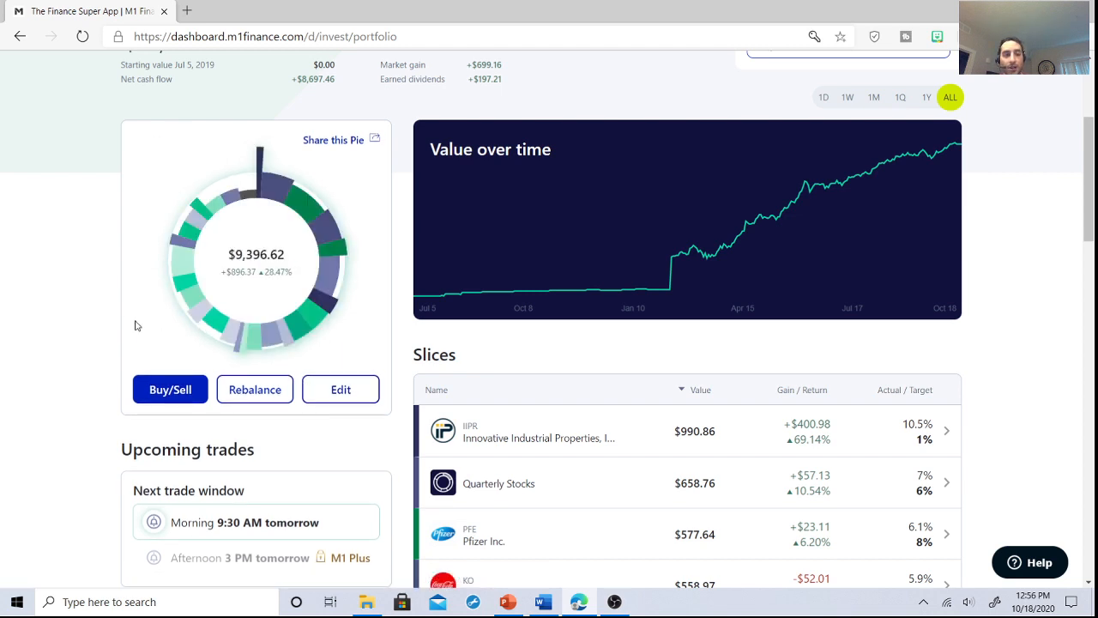
pyautogui.moveTo(99, 320)
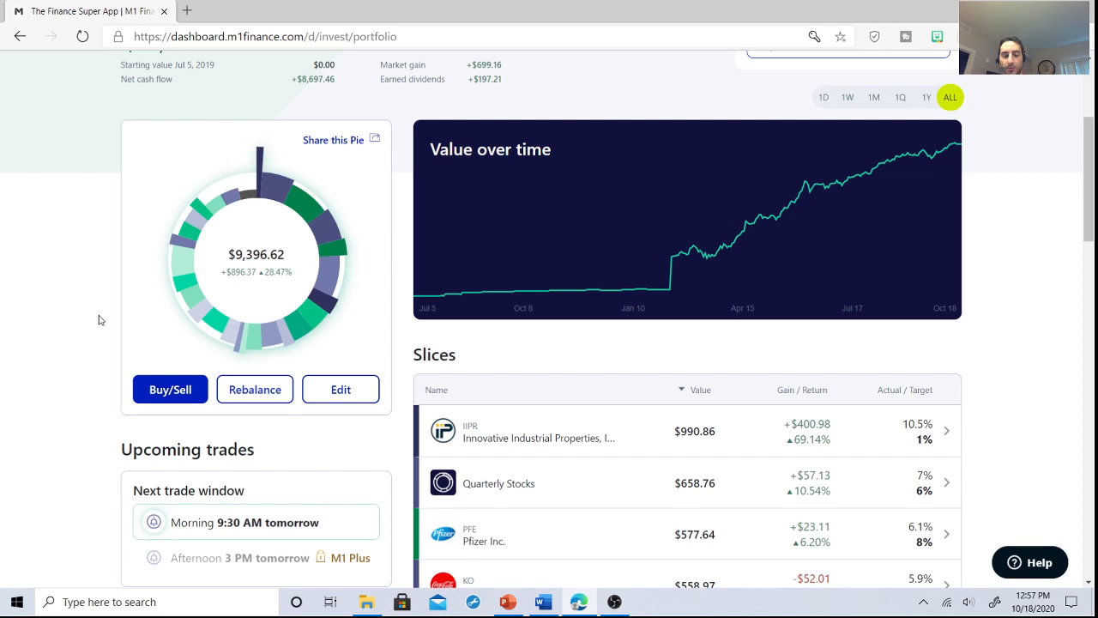